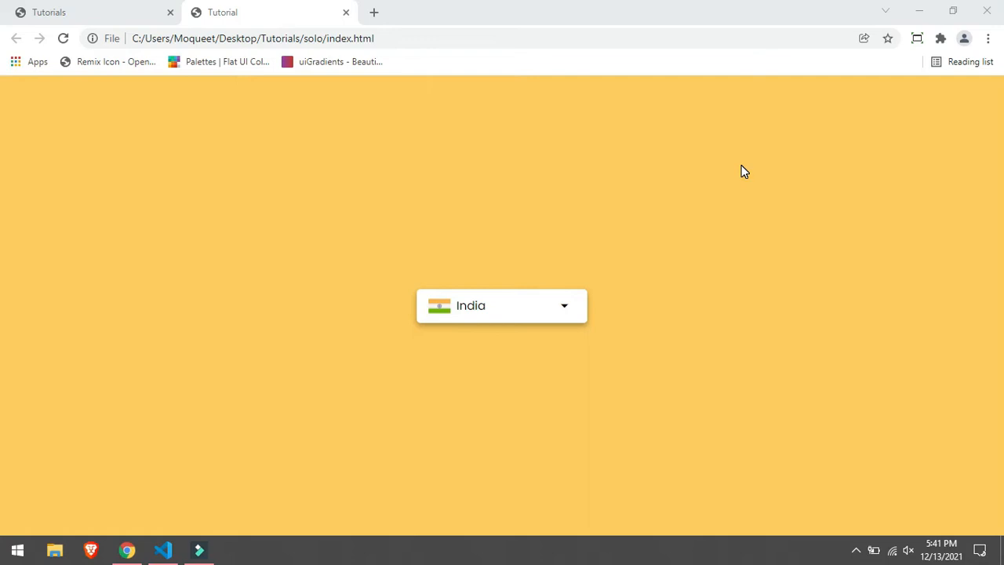
mouse_move(533, 299)
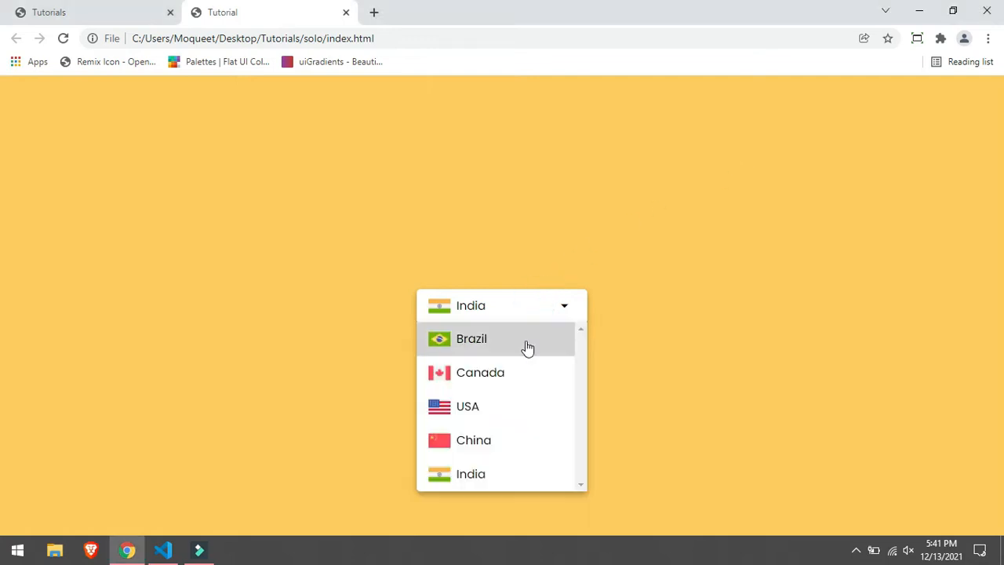
mouse_move(521, 440)
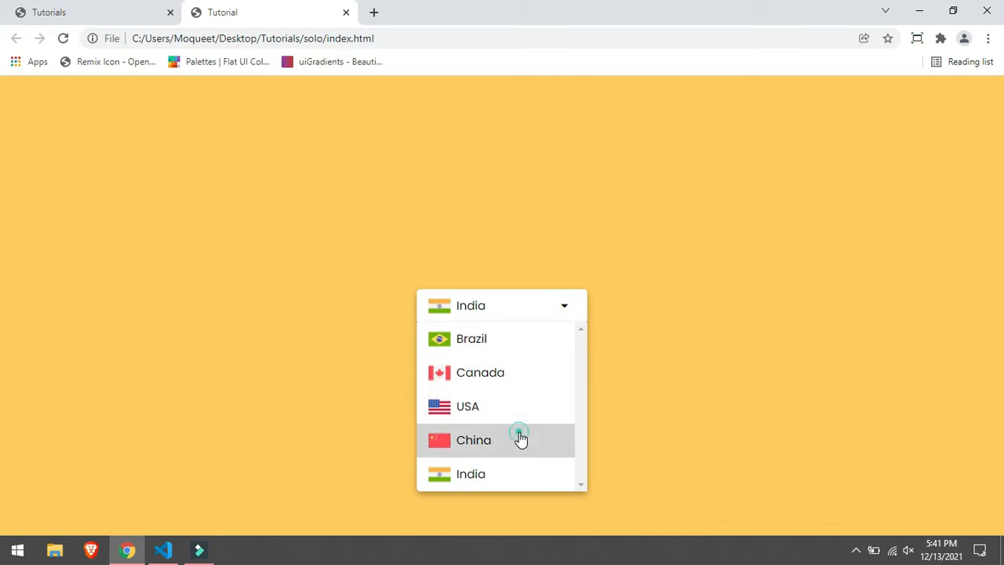
- Reopen the country list and choose USA so the selected box shows USA
click(474, 439)
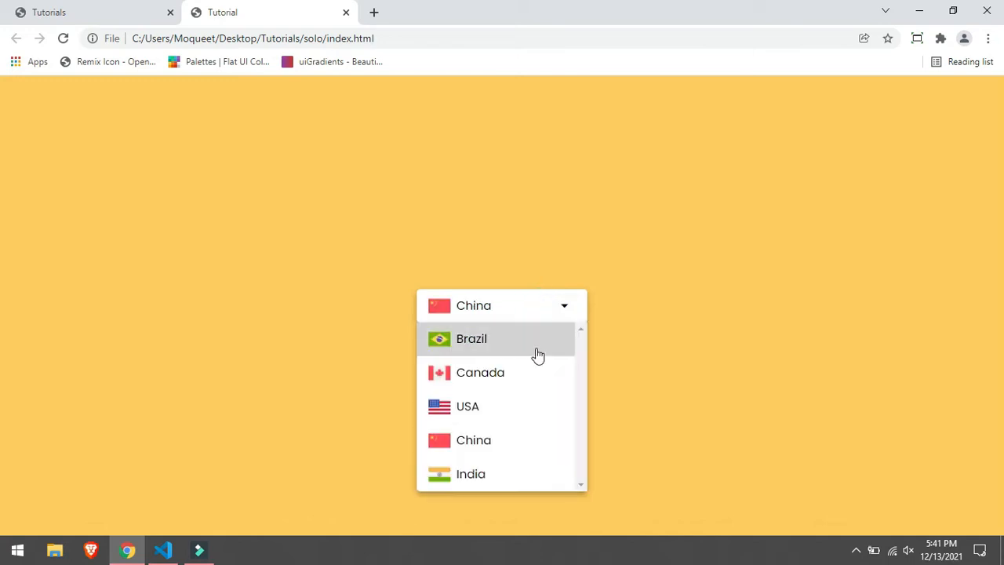
click(468, 406)
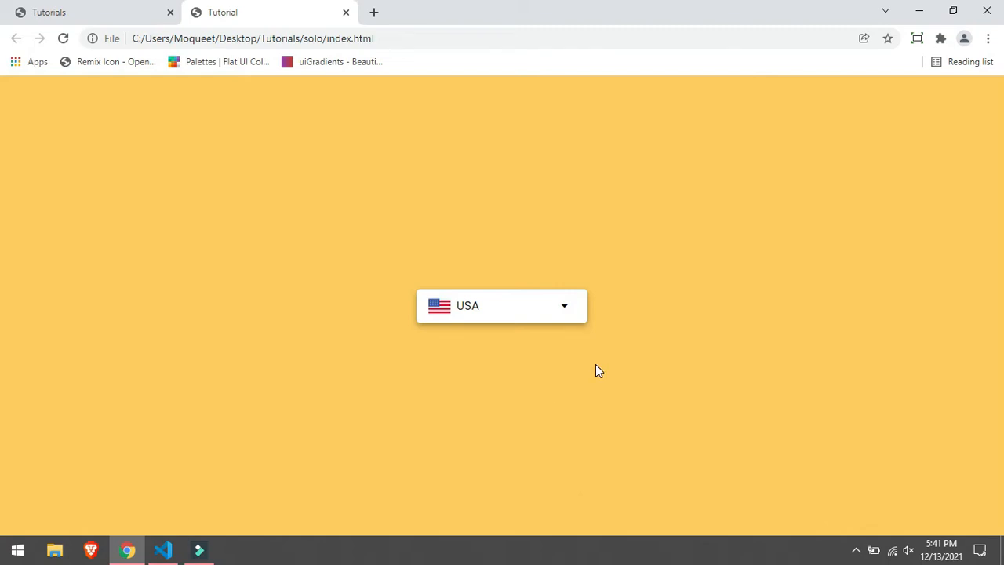
click(162, 549)
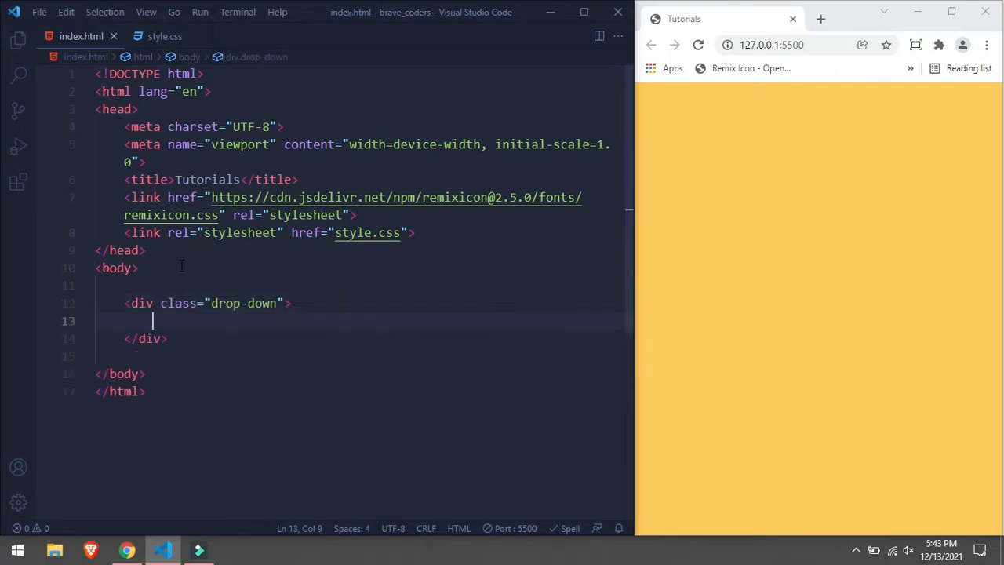
- Add a wrapper with india.png flag and 'India' label, plus a ri-arrow-drop-down-fill icon
text(.wrapper)
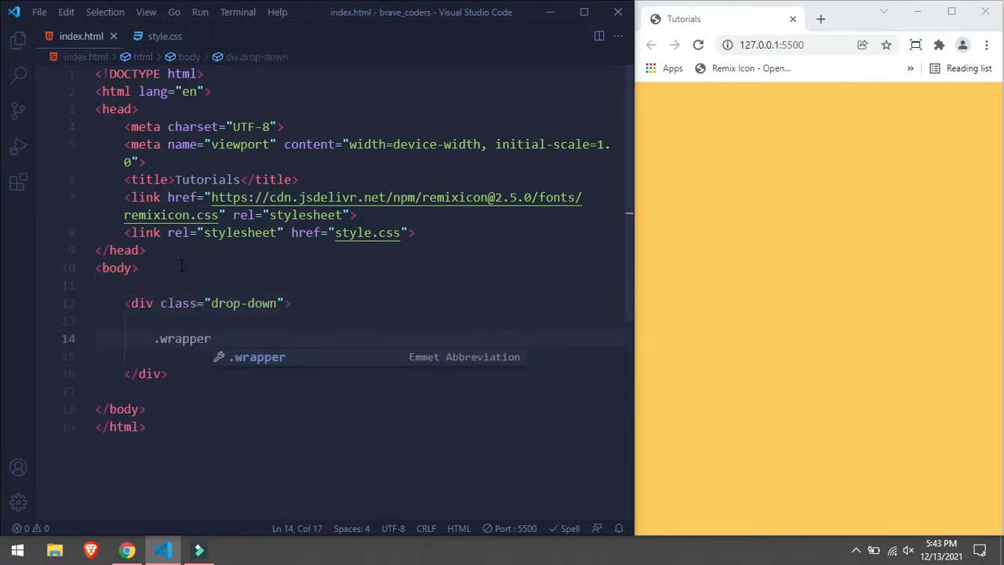
text(img.selecte)
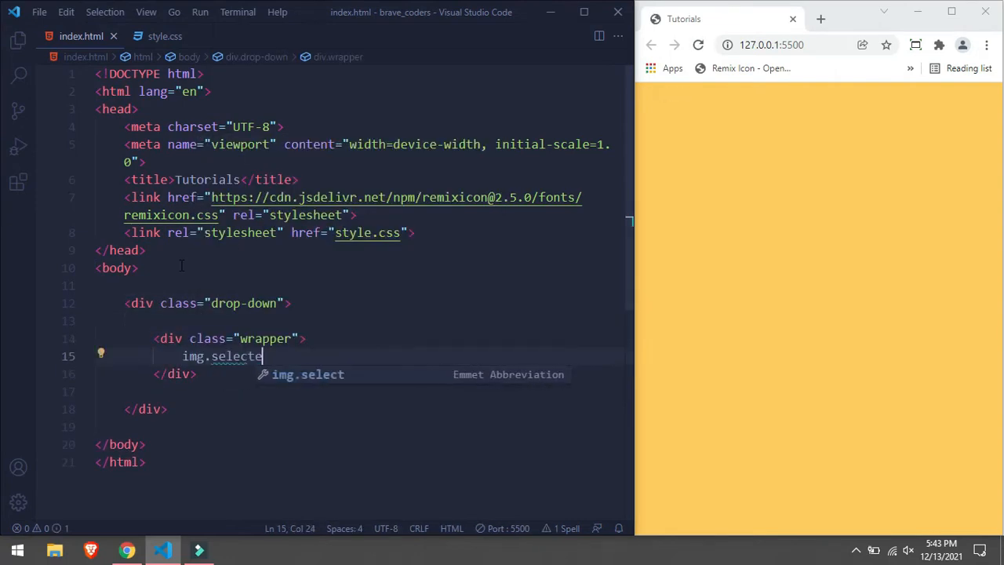
text(india)
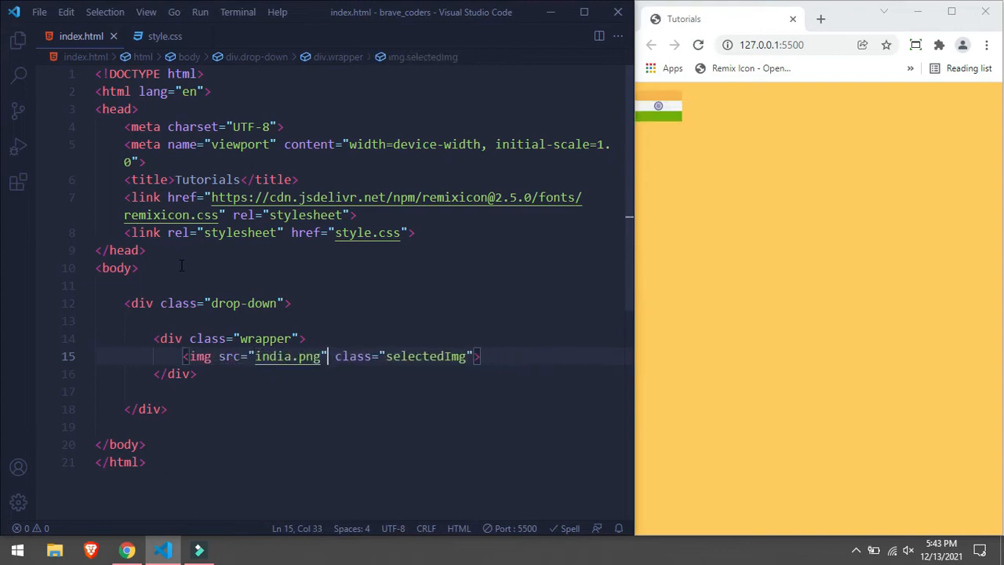
text(.selected">India</div>)
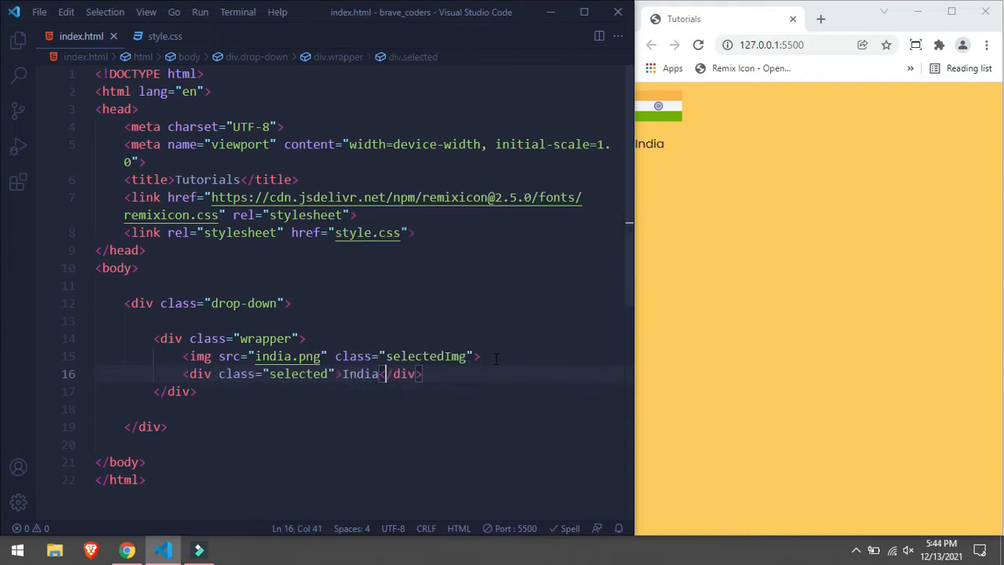
text(<i class="ri-arrow-drop-down-fill"></i>)
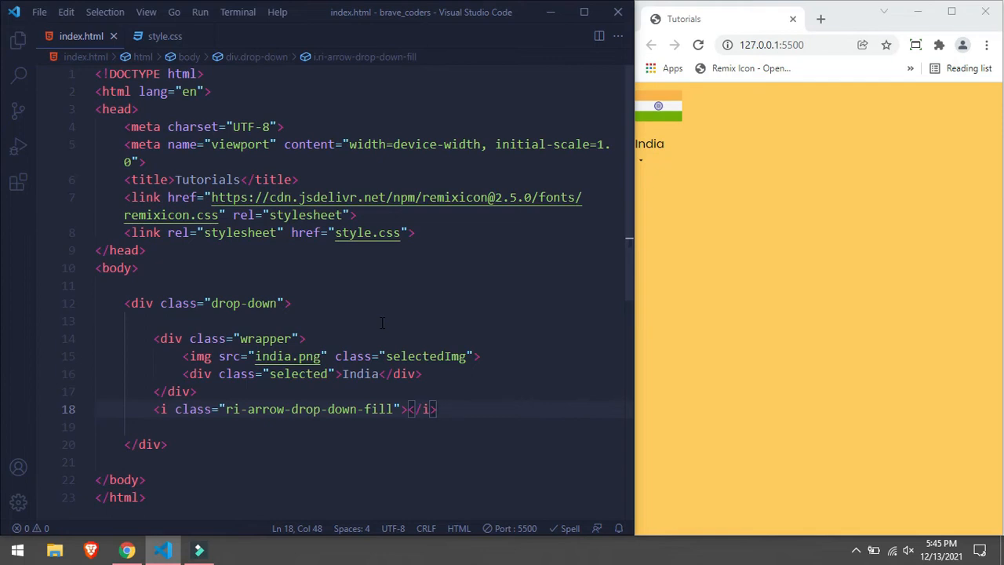
- In style.css, give the body a 100vh minimum height and center its content
click(165, 36)
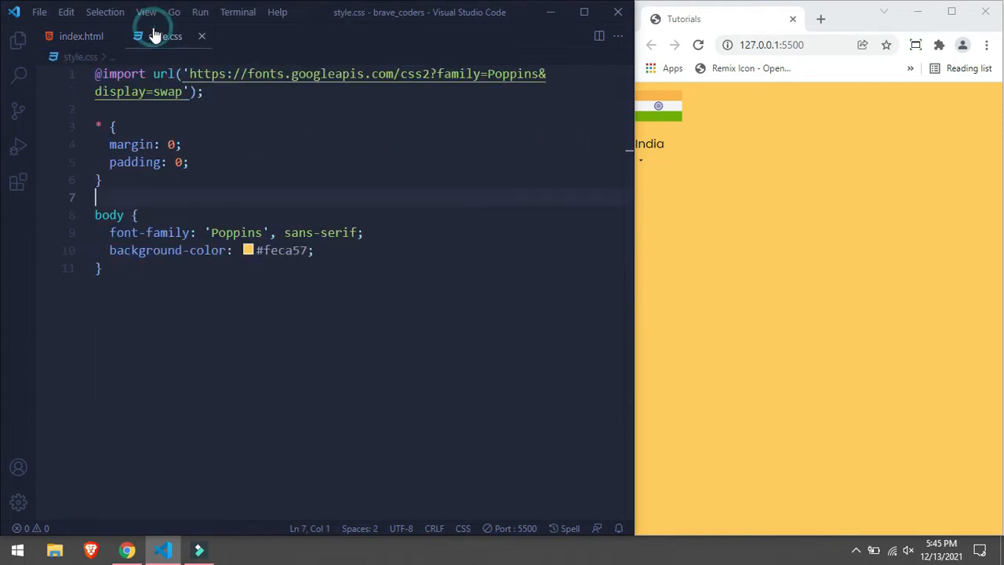
text(min-height: 100vh;)
text(position: relative;)
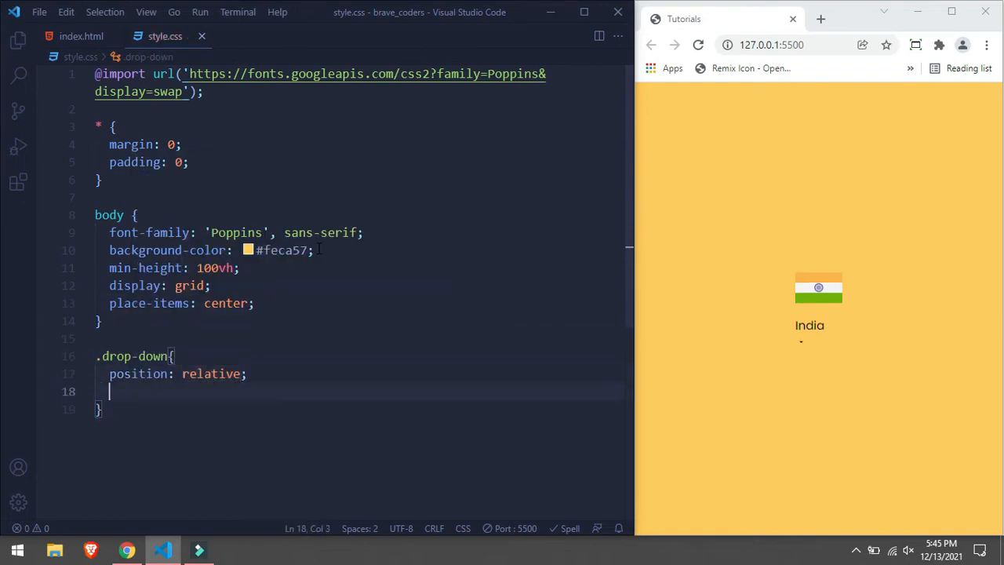
text(display: flex;)
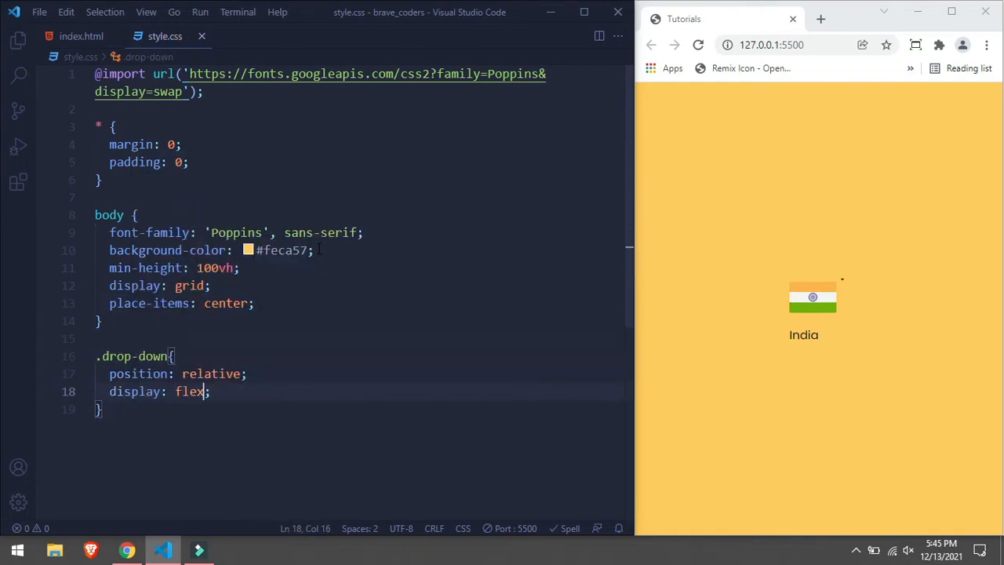
text(align-items: center;)
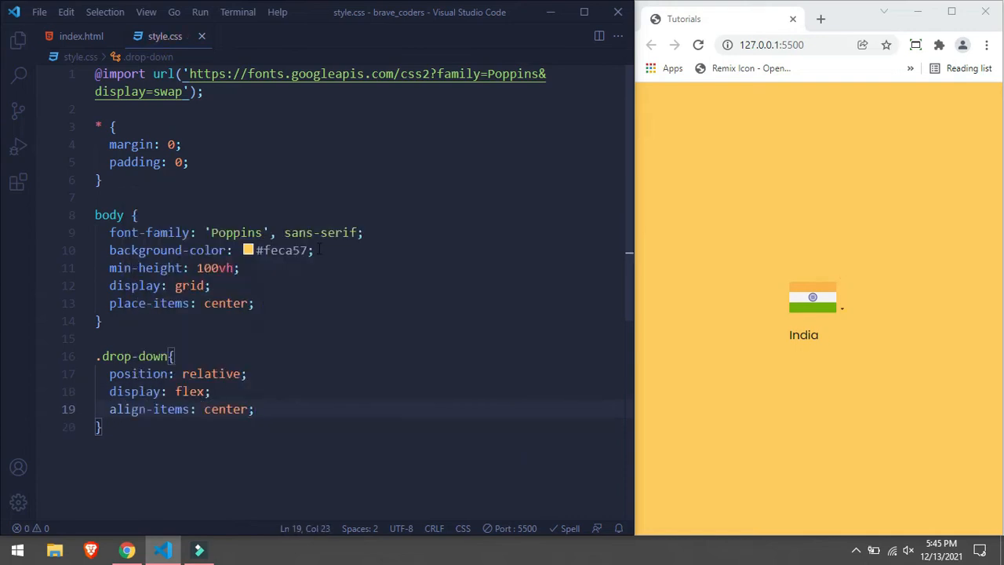
text(justify-content: center;)
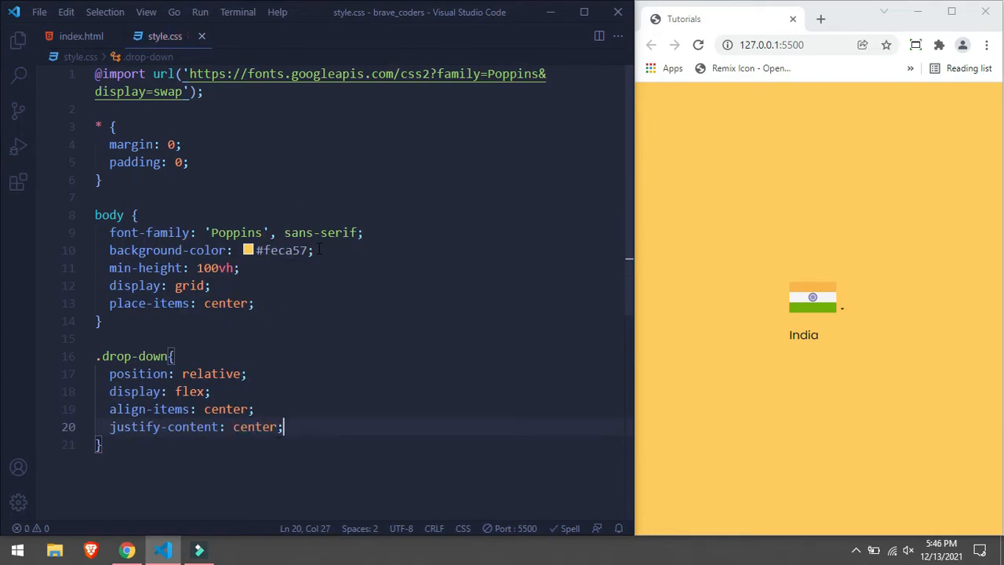
- Give .drop-down space-between, white background, box-shadow, 200px width and pointer cursor
text(space-between)
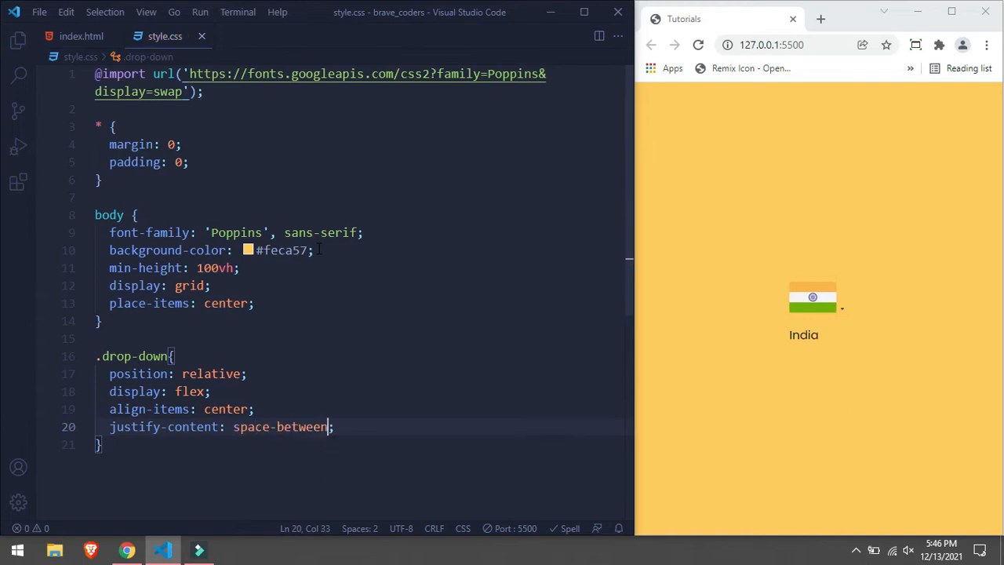
text(background-color: #fff;)
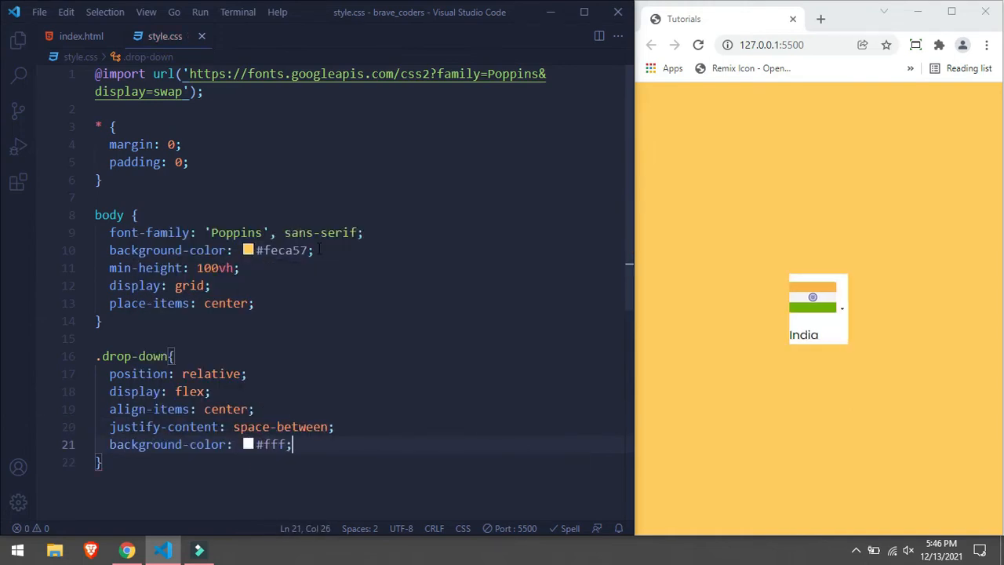
text(b)
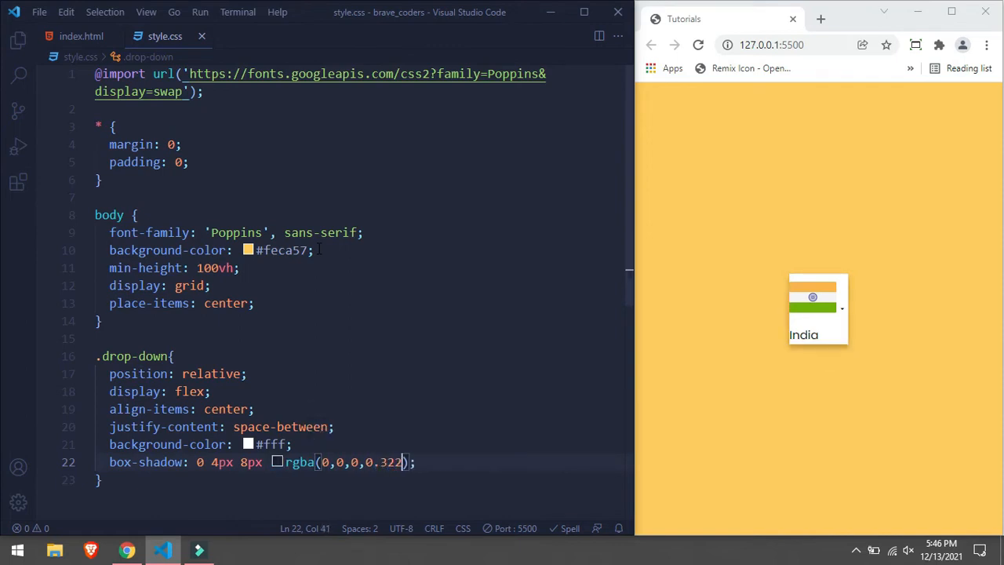
text(width: 200px;)
text(padding: 0.5rem ;)
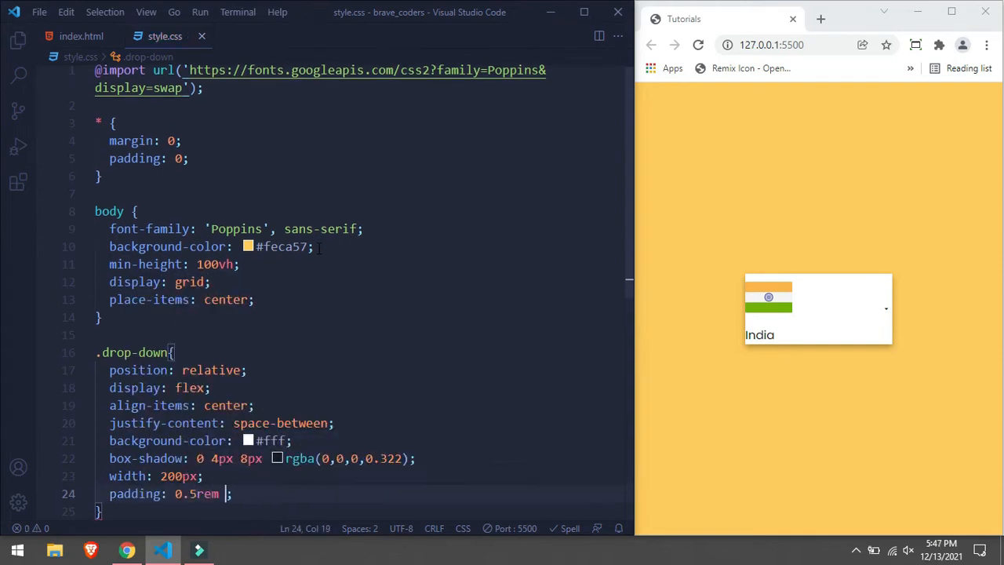
text(cu)
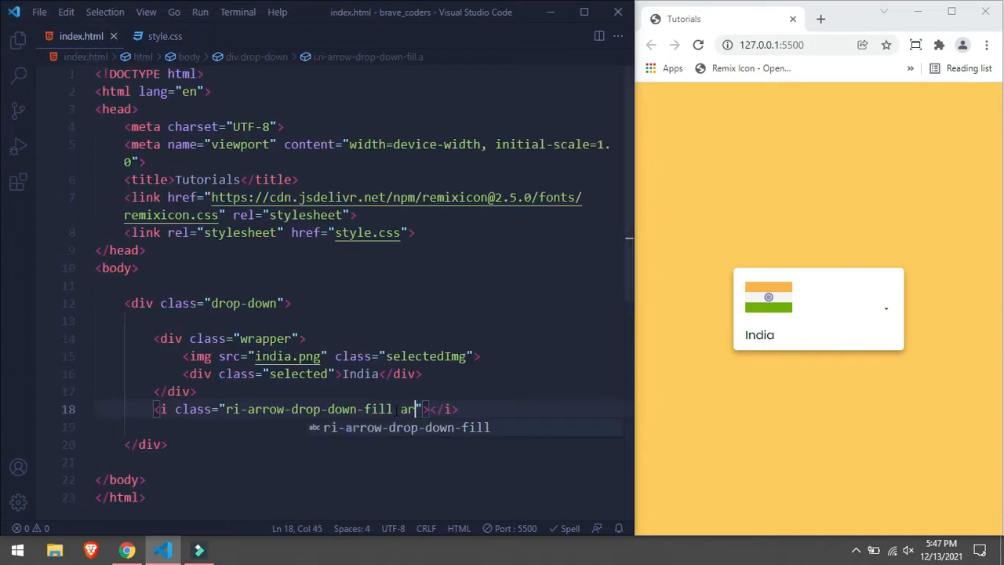
- Set .arrow font-size to 30px and make .wrapper a centered flex row with 0.5rem gap
click(165, 36)
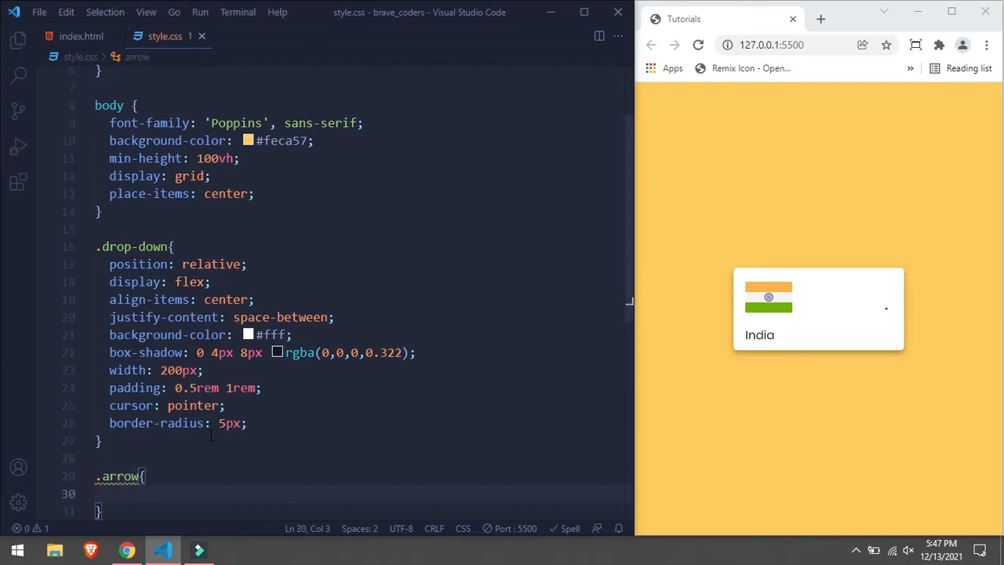
text(font-size: 30px;)
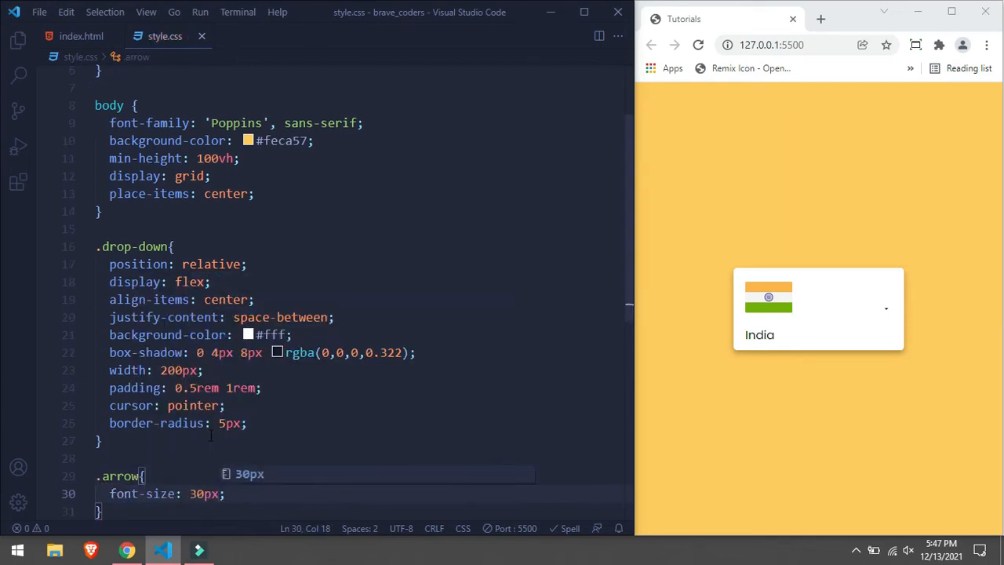
text(.wrapper{)
text(display: flex;)
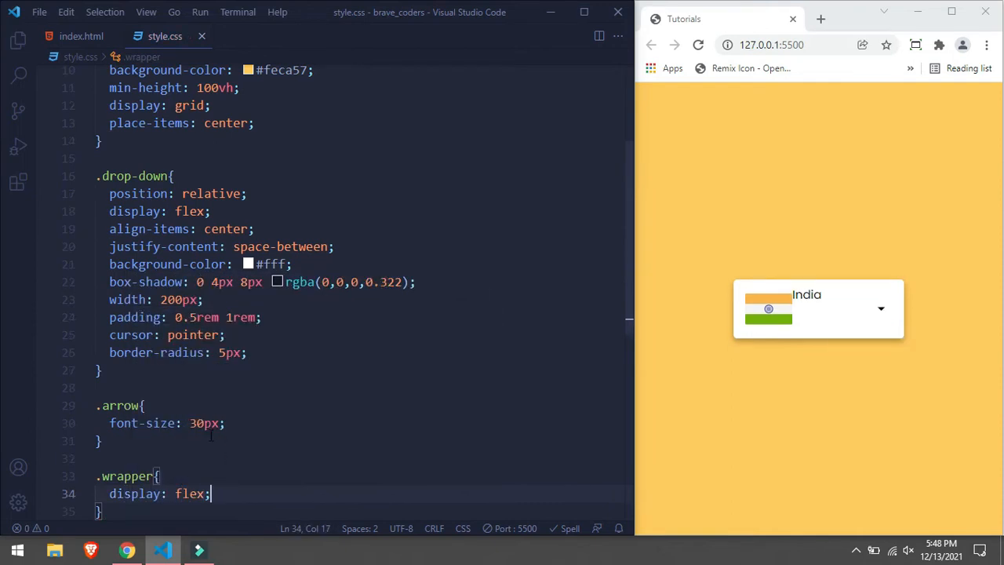
text(gap: 0.5rem;)
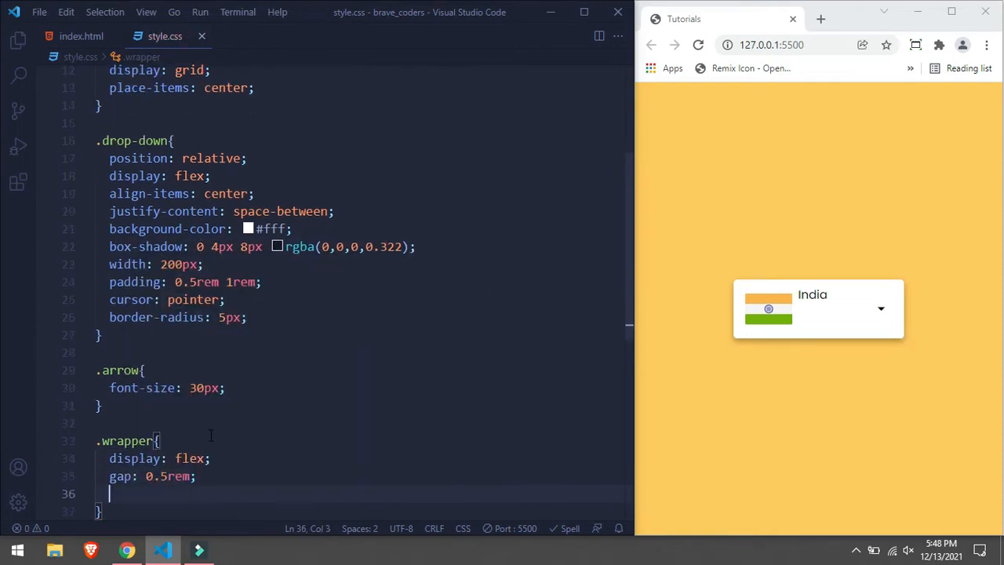
text(align-items: center;)
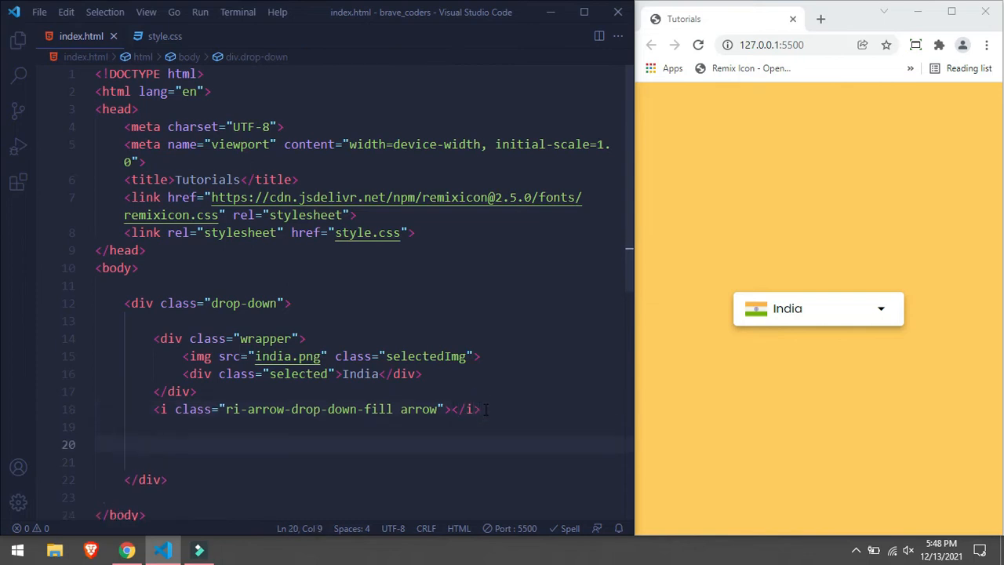
- Add a list div holding a Canada item with canada.png flag and 'Canada' text
text(<div class="list"></div>)
text(<div class="item">)
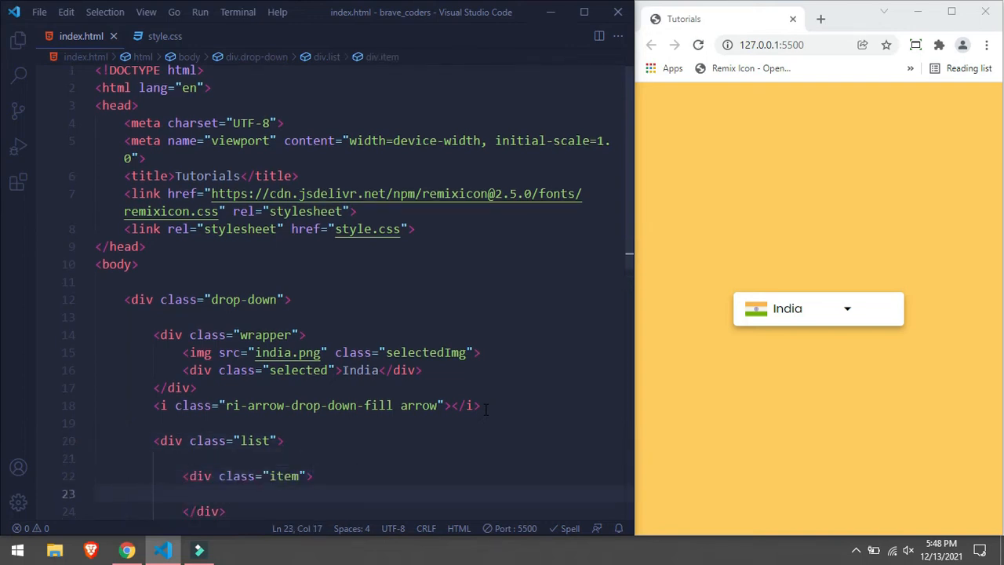
text(<img src="canada.png" alt="">)
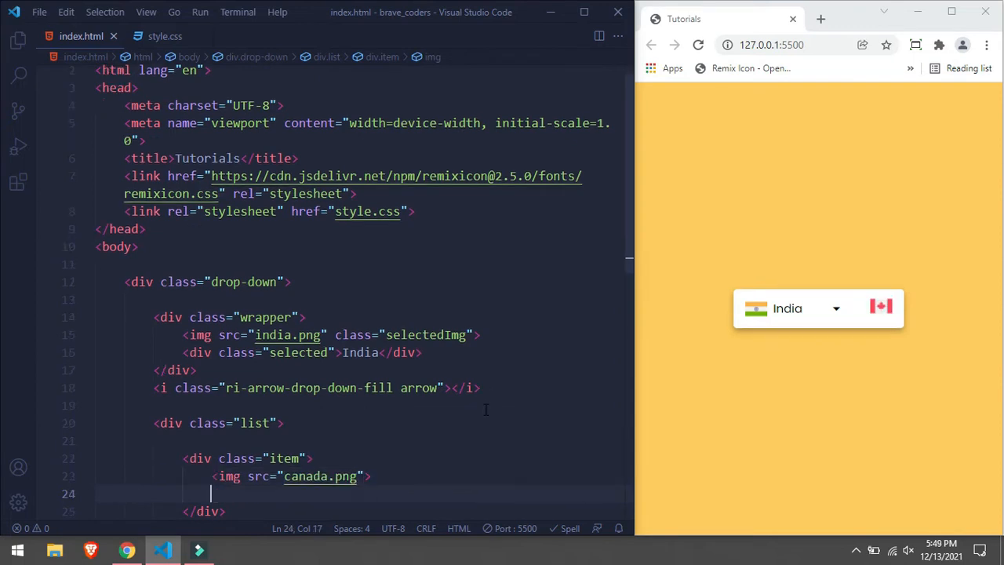
text(<div class="text">Canada</div>)
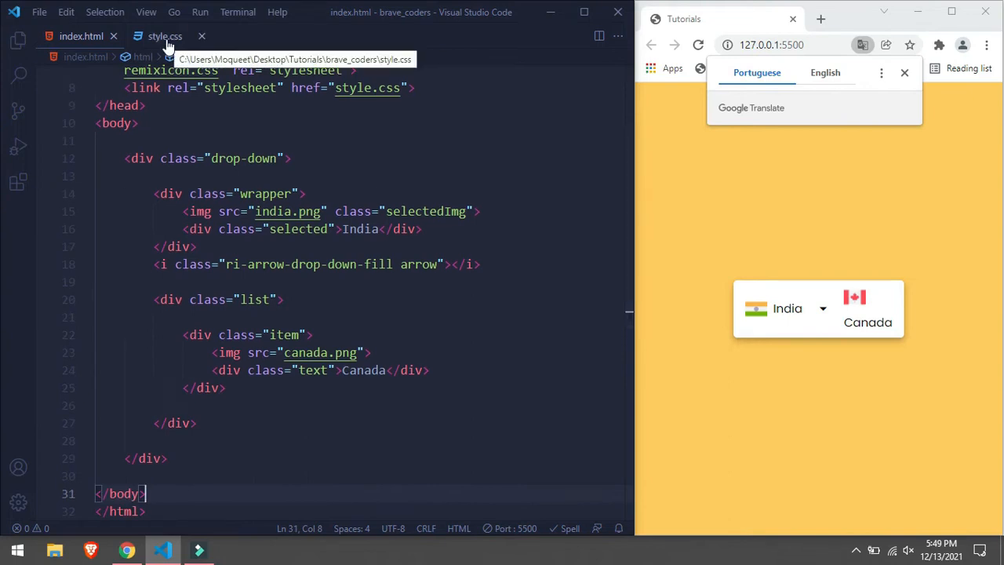
- Style .list: white, absolute at top 45px, pointer cursor, 250px max-height, vertical scroll
click(164, 36)
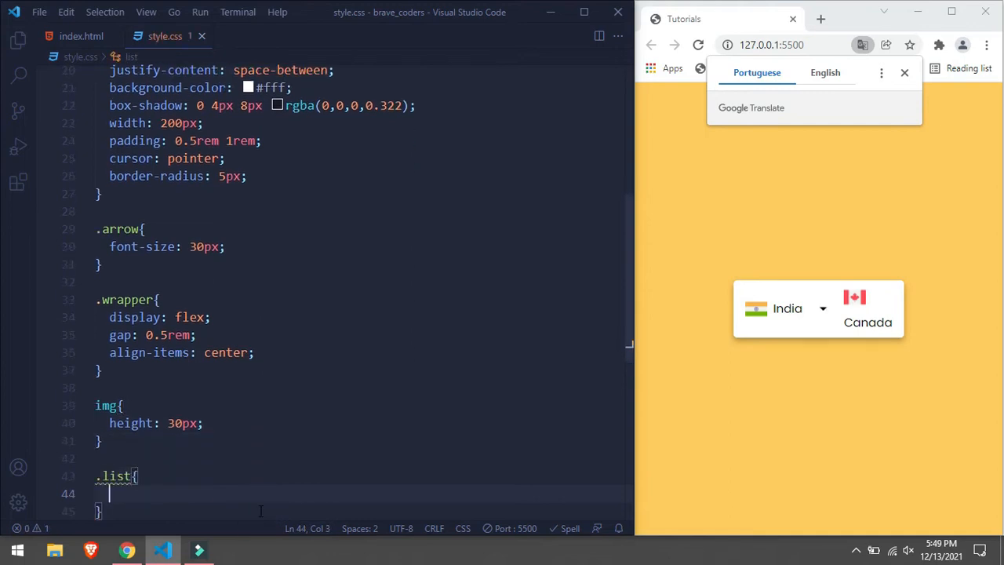
text(background-color: #fff;)
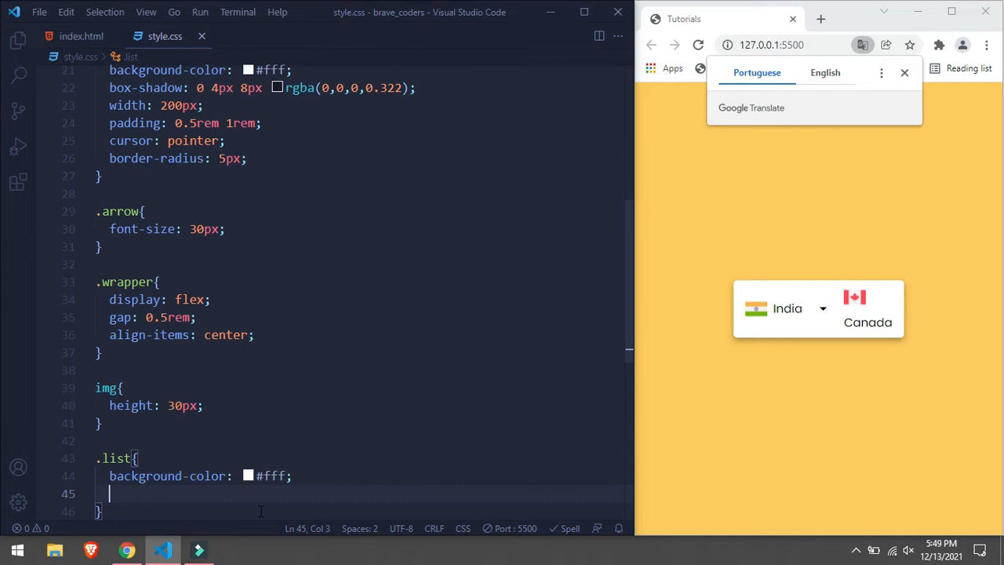
click(80, 36)
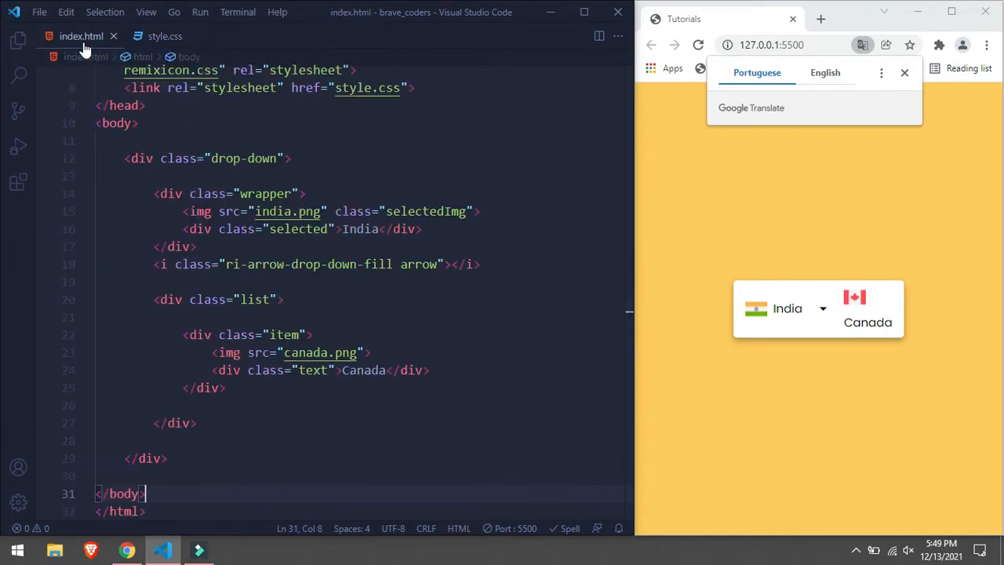
click(165, 36)
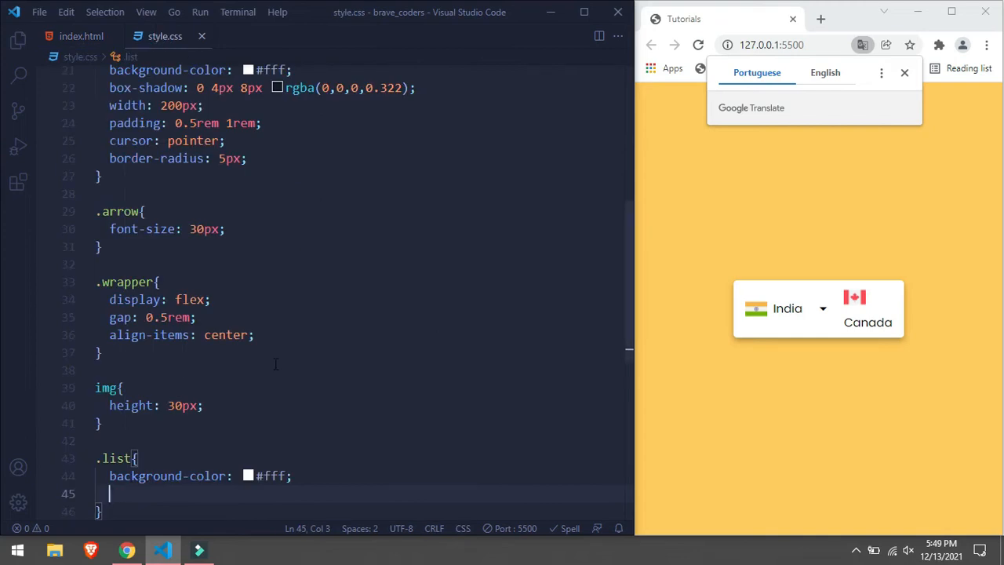
text(position: a)
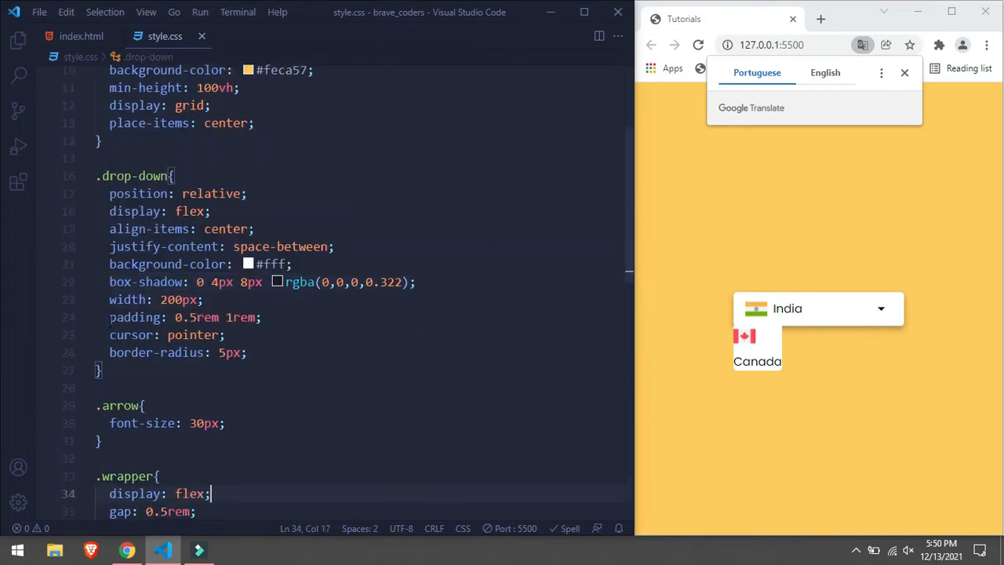
scroll(down, 3)
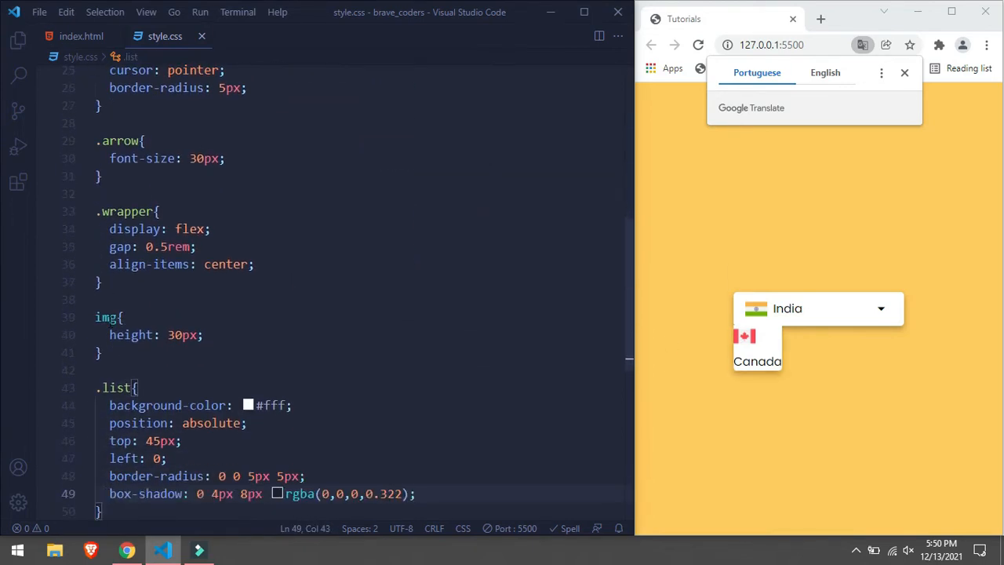
text(cursor: pointer;)
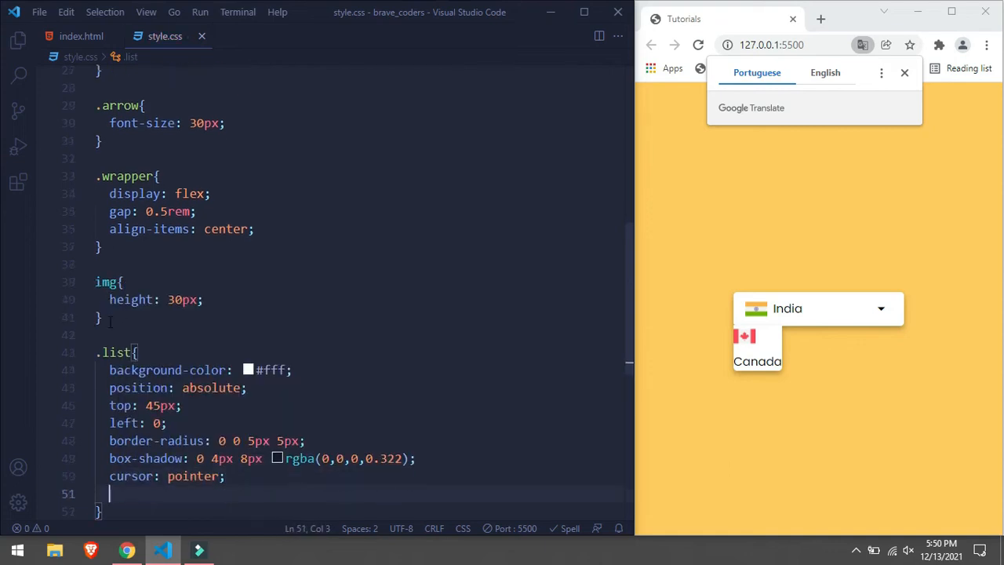
text(max-height: 250px;)
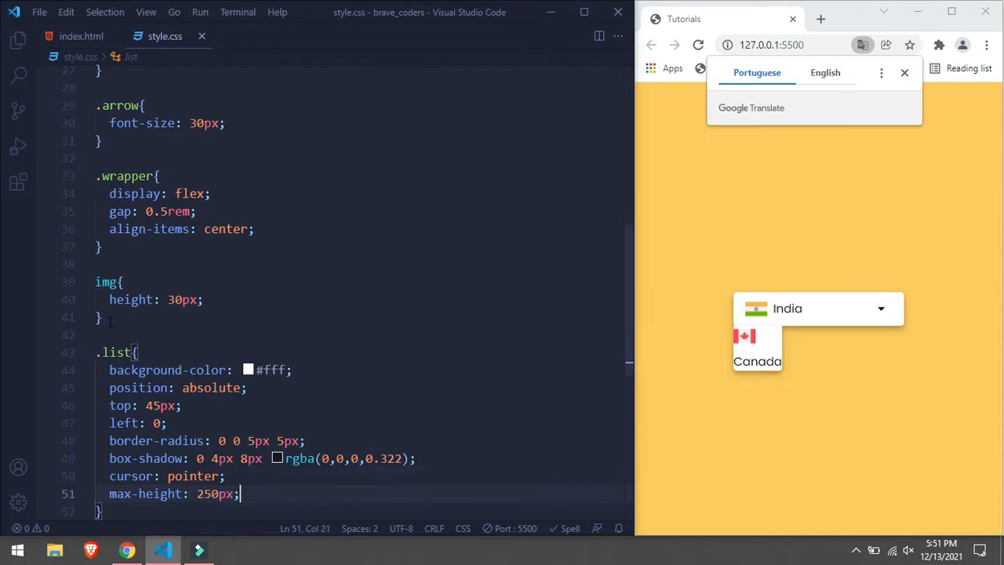
text(overflow-y: scroll;)
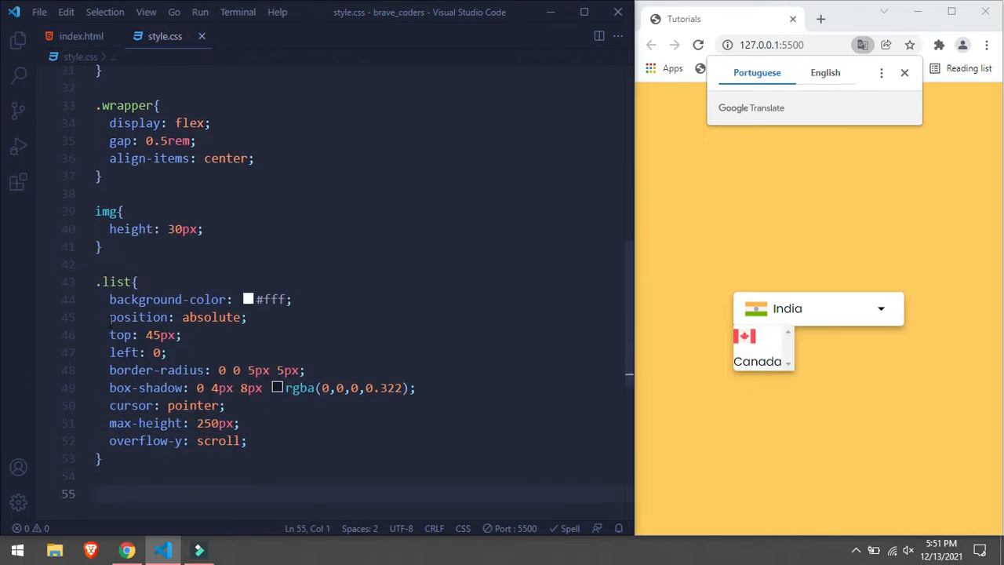
text(display: flex;)
text(align-items: center;)
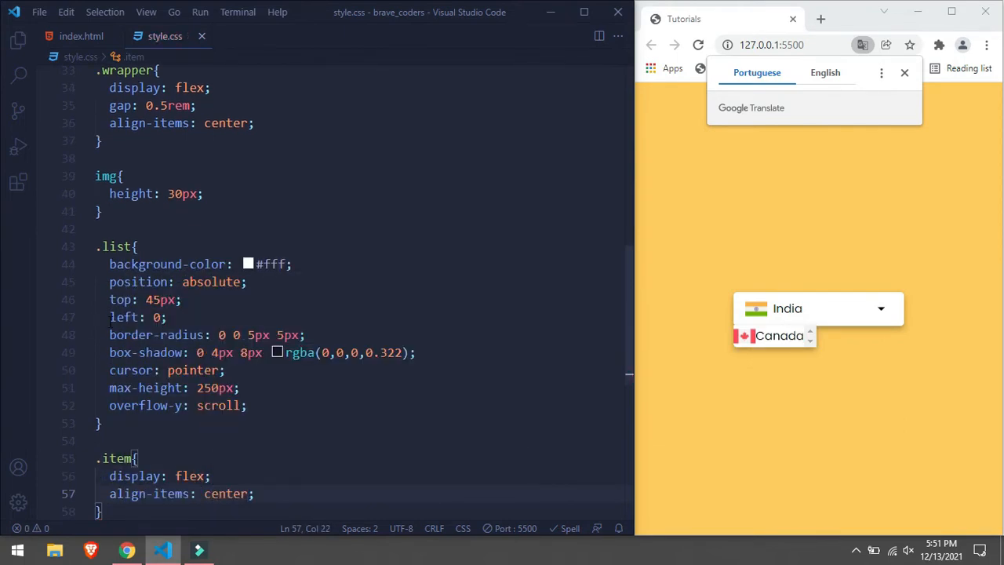
- Make .list 100% wide, pad .item rows by 0.5rem, and shade hovered items rgb(211,211,211)
text(width: 100%;)
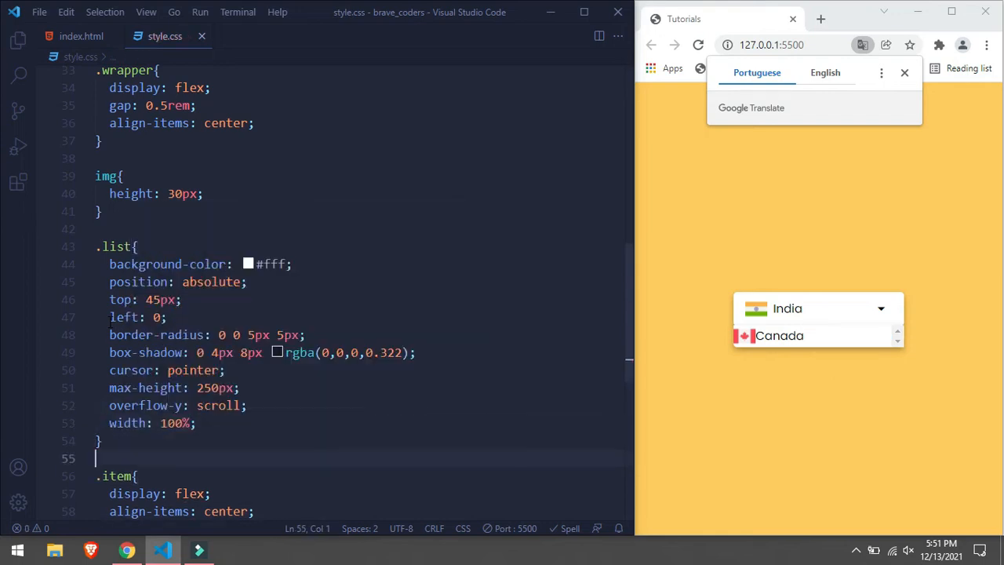
text(p)
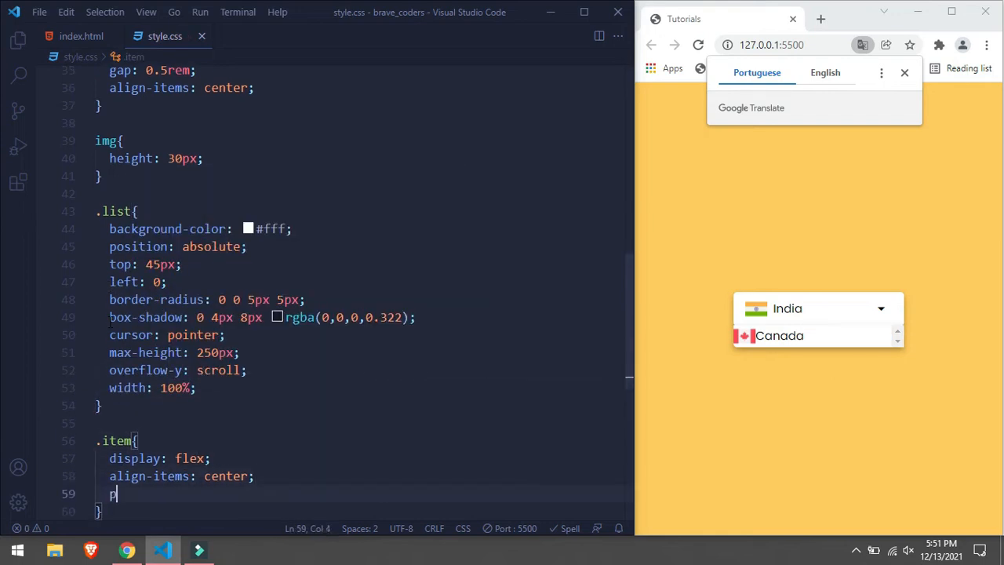
text(adding: 0.5rem ;)
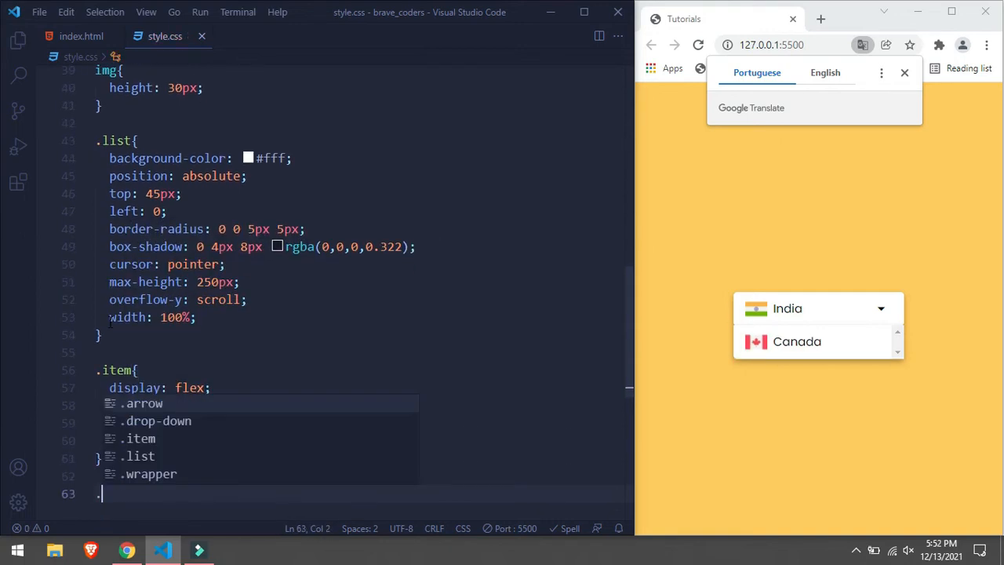
text(background-color: rgb(211,21);)
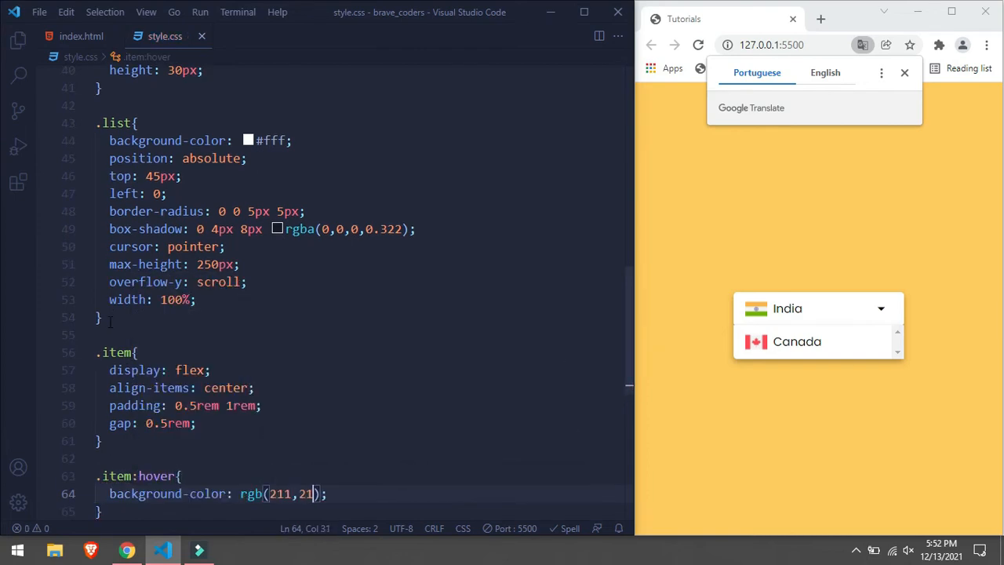
text(1,211)
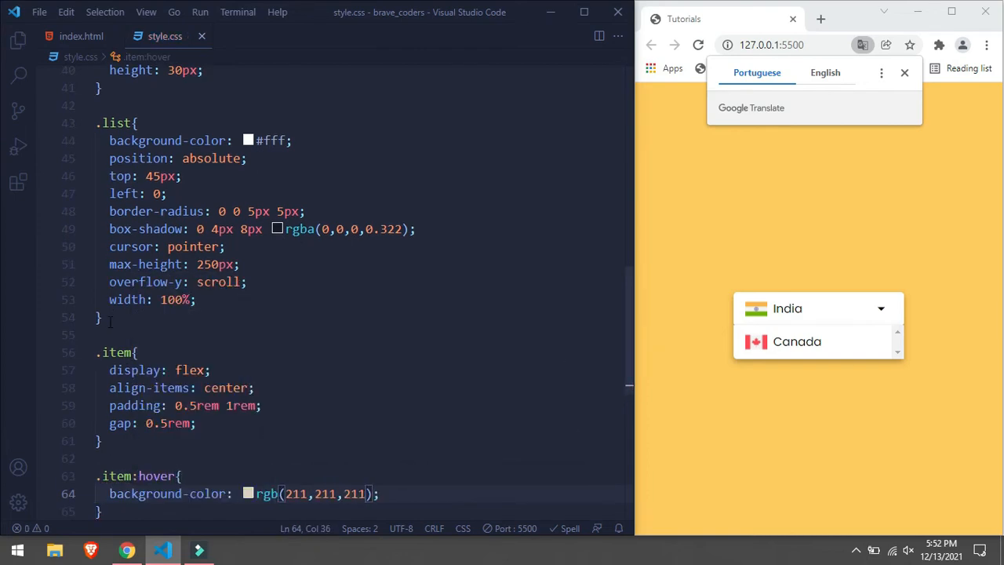
click(82, 36)
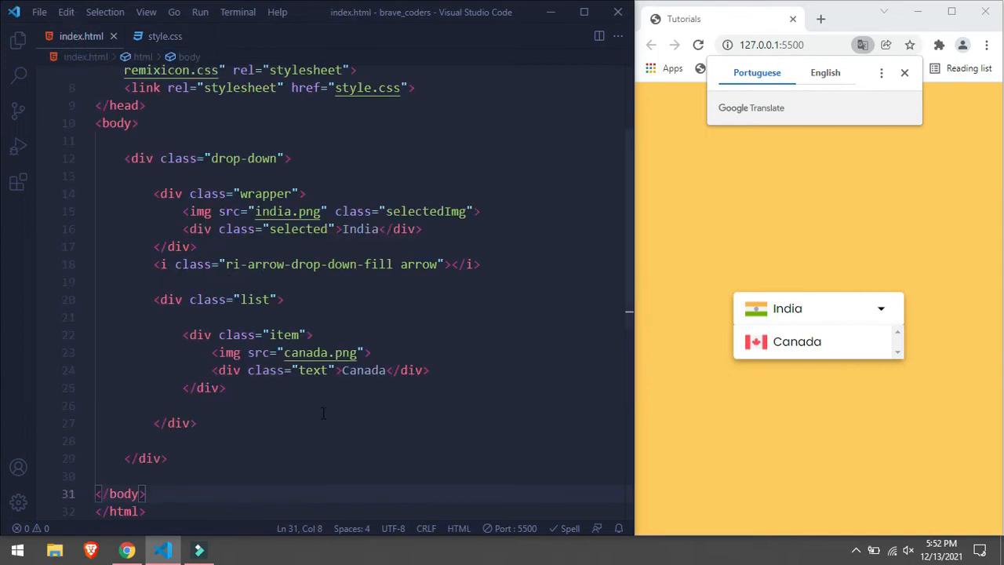
- Duplicate the Canada item into India, USA and China rows with matching flag images
click(182, 334)
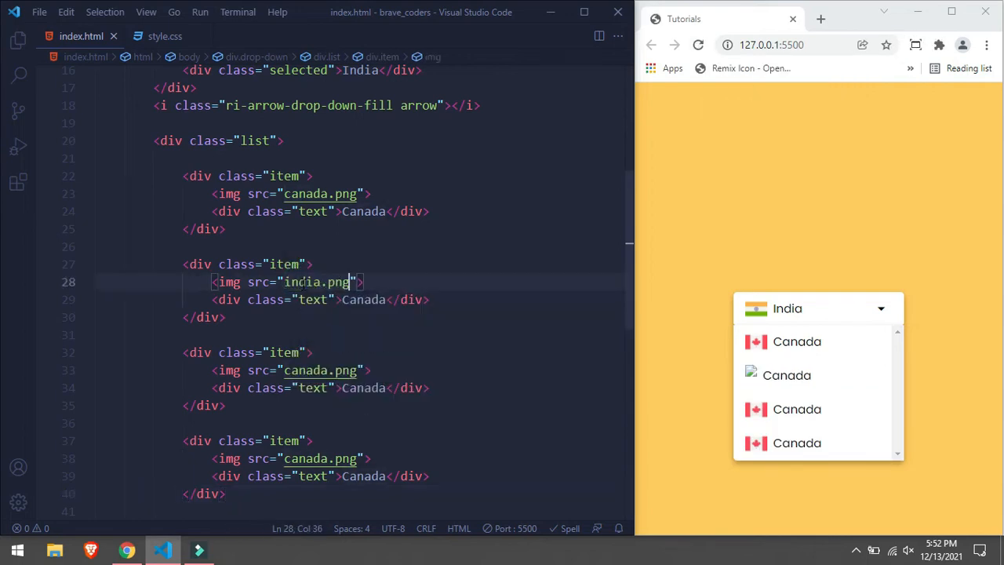
double_click(363, 299)
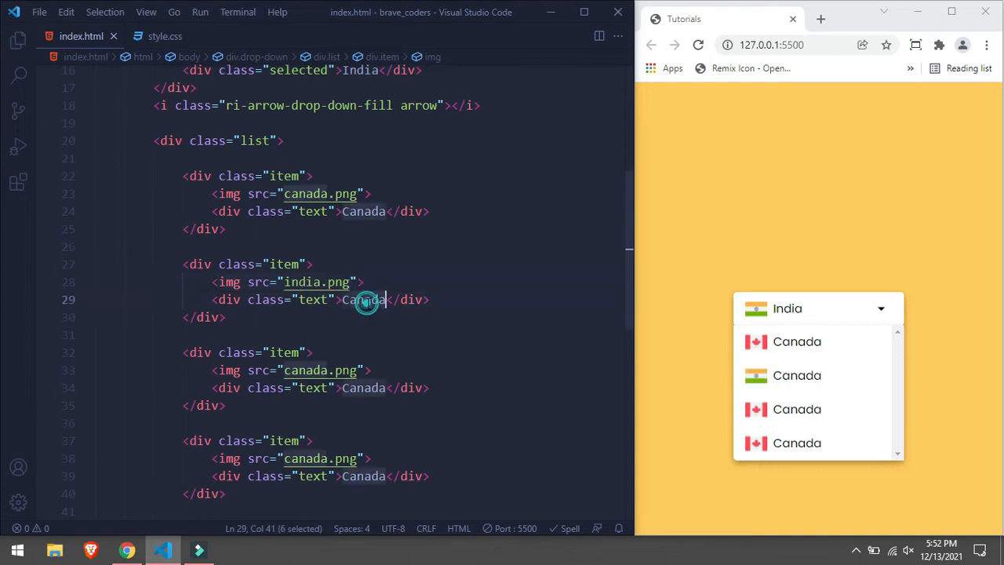
text(India)
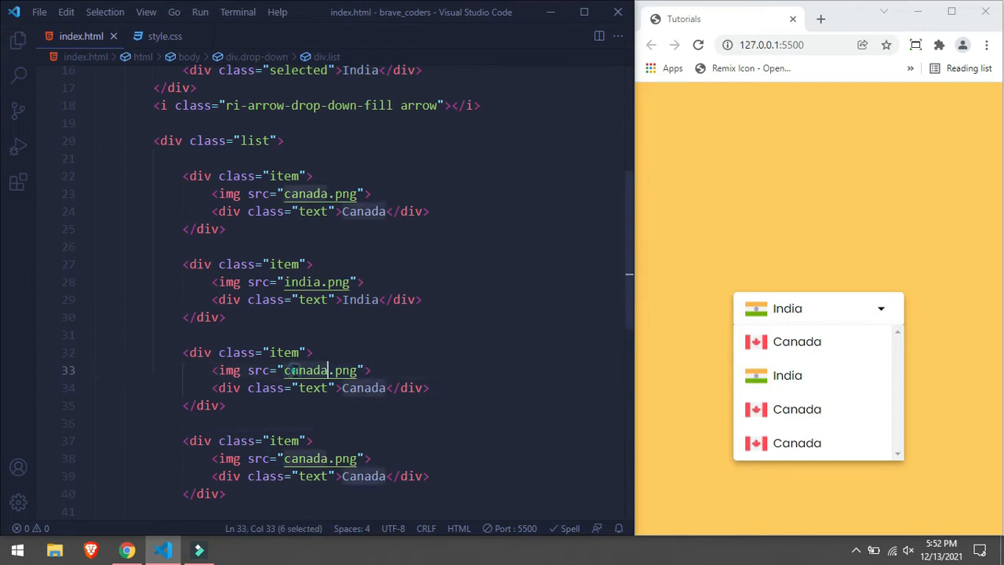
text(united_states_of_america)
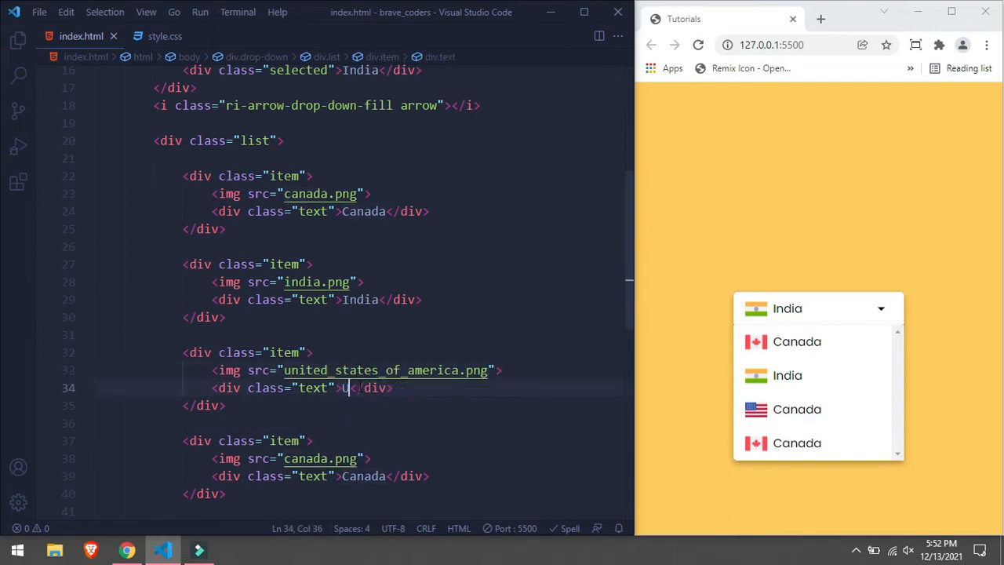
text(SA)
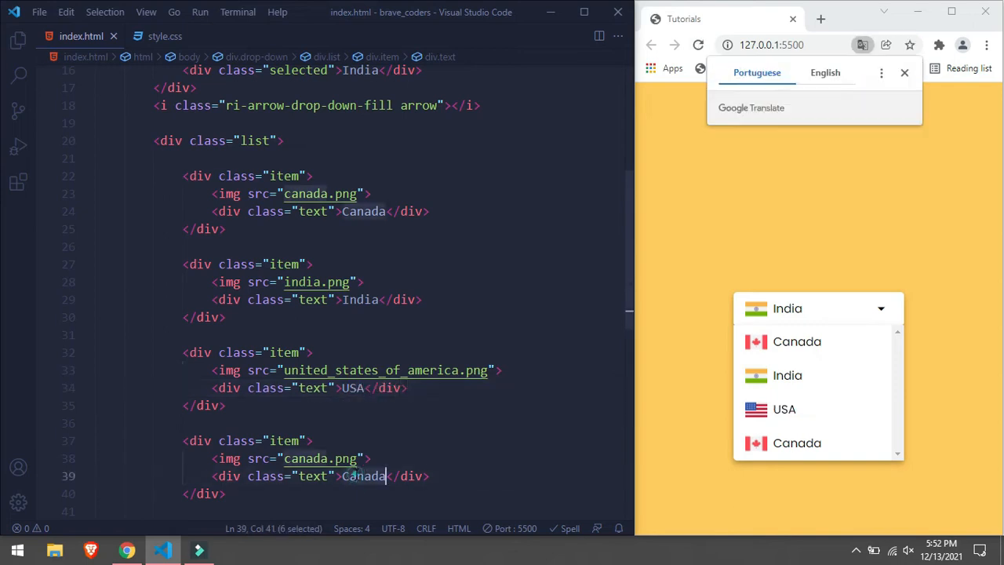
text(China)
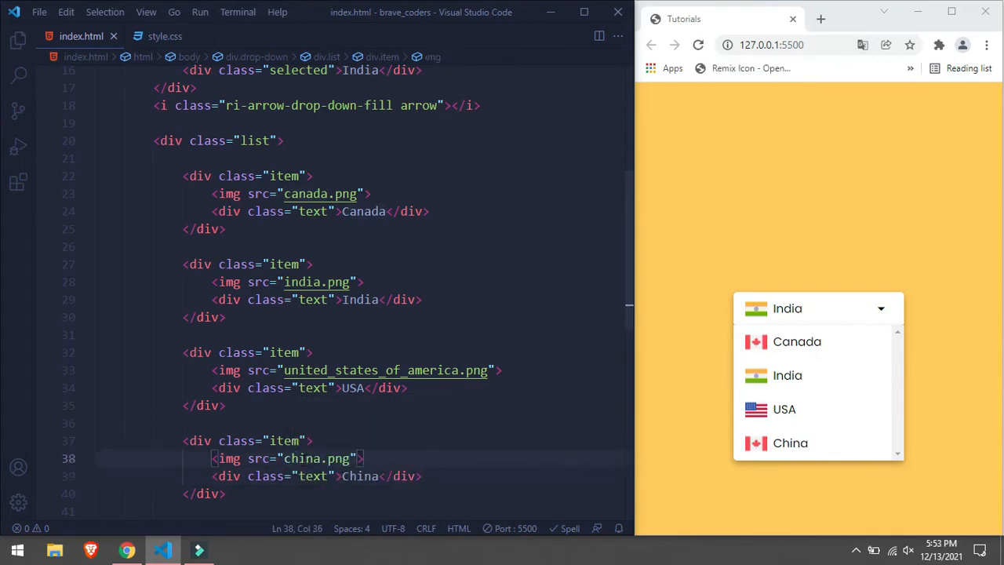
mouse_move(231, 458)
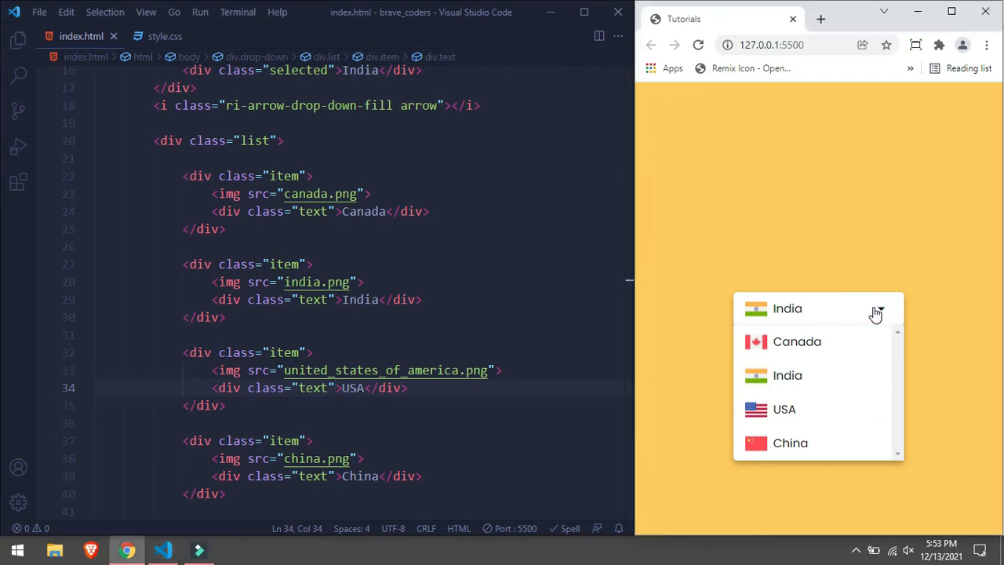
mouse_move(31, 125)
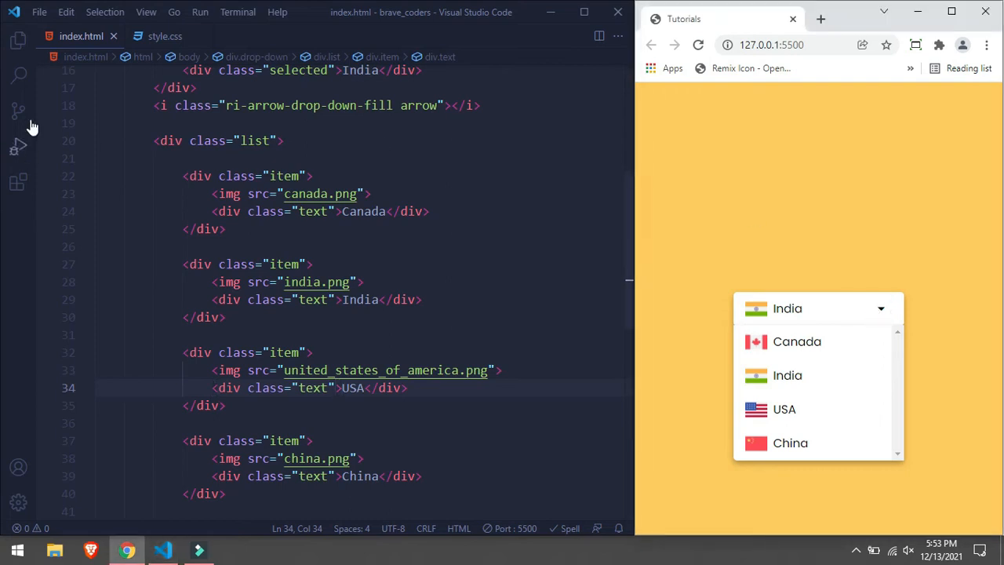
- Add a script tag loading script.js at the end of the body and open script.js
click(18, 39)
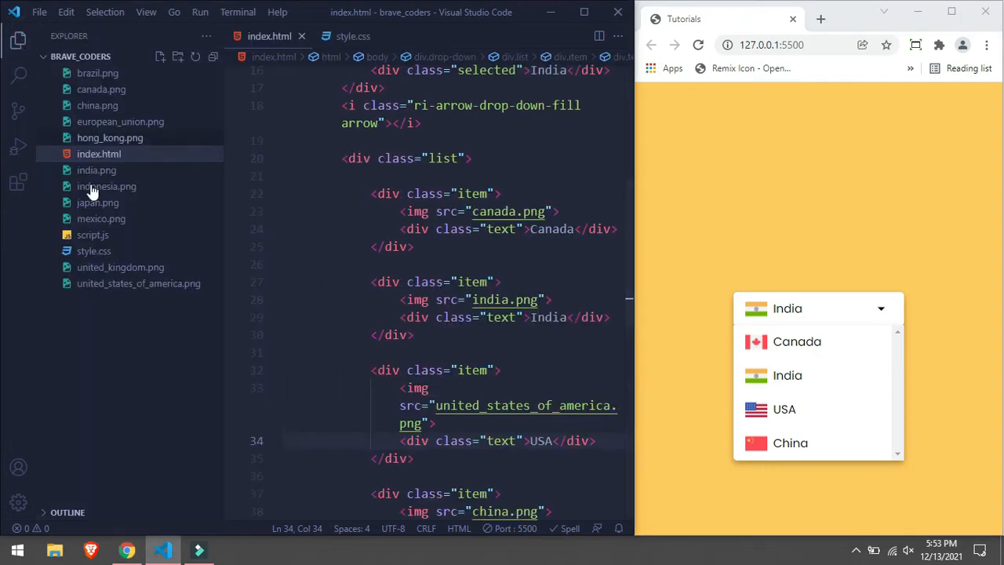
mouse_move(93, 234)
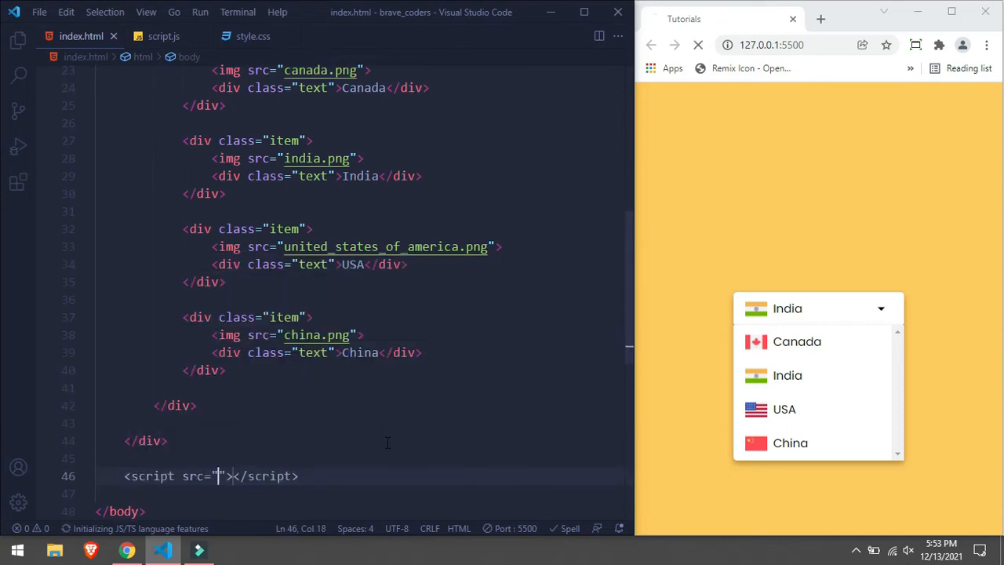
text(script.js)
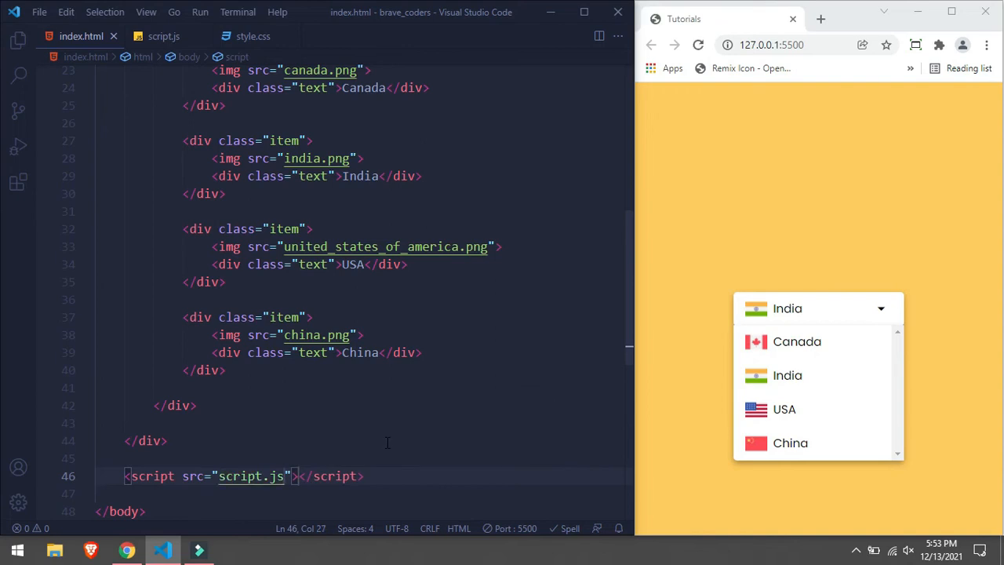
click(163, 36)
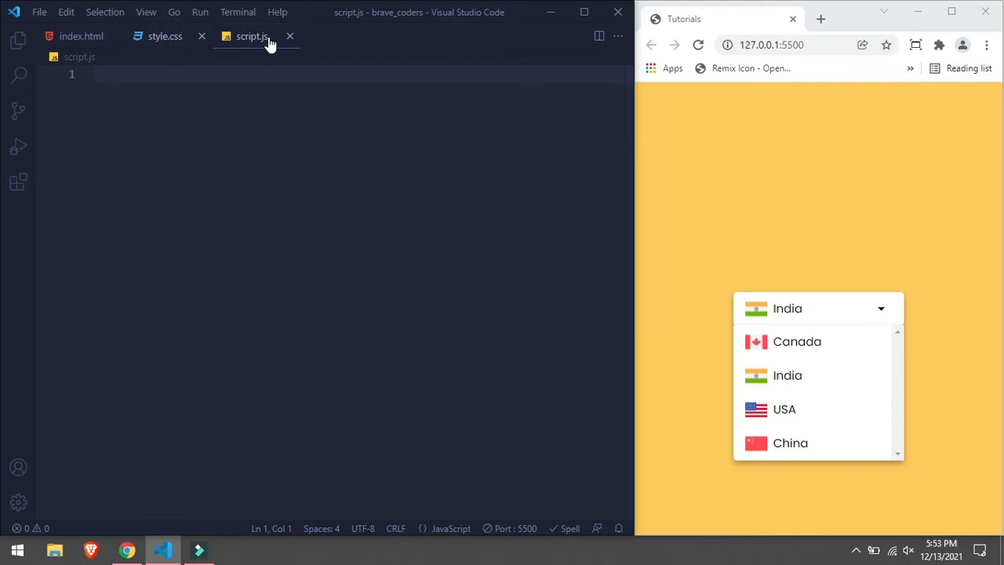
- Declare dropdown and list constants with document.querySelector for .drop-down and .list
click(252, 36)
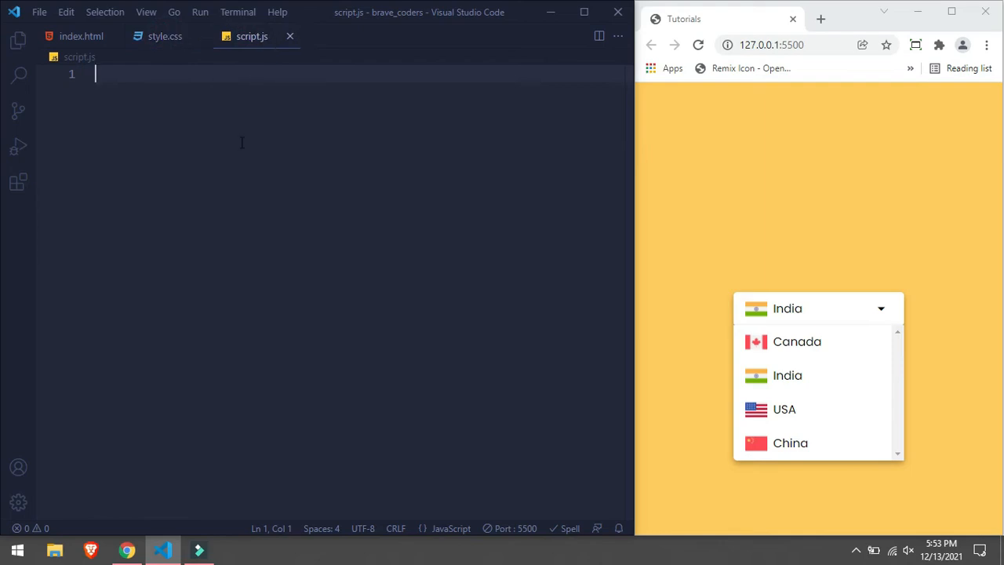
text(const)
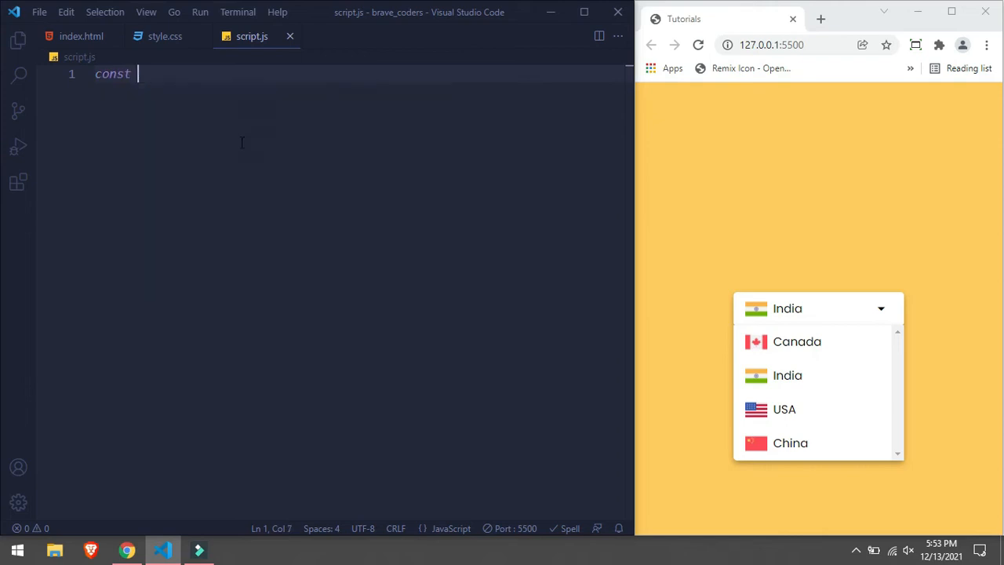
text(dropdown = document.querySelector('.drop-down');)
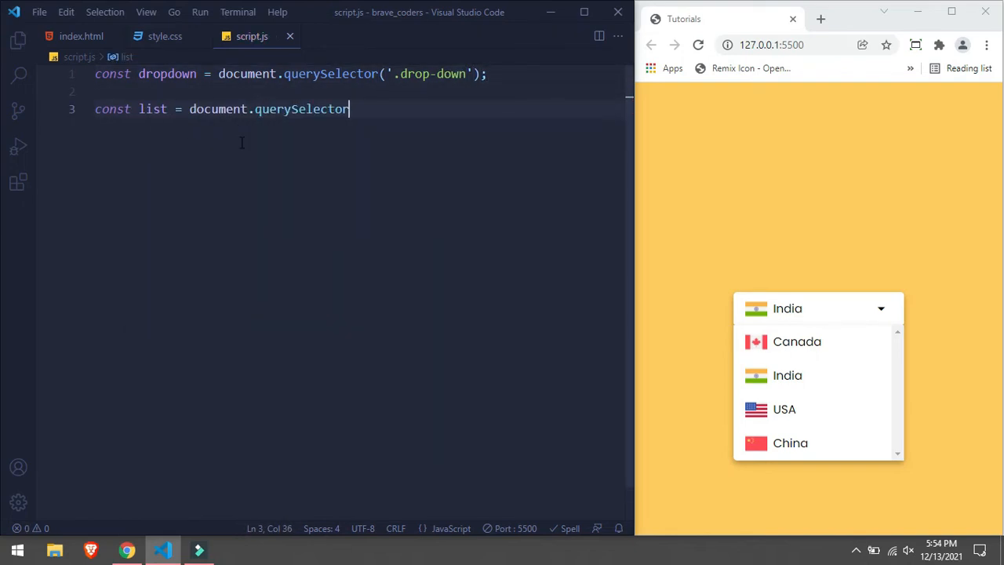
text((".list"))
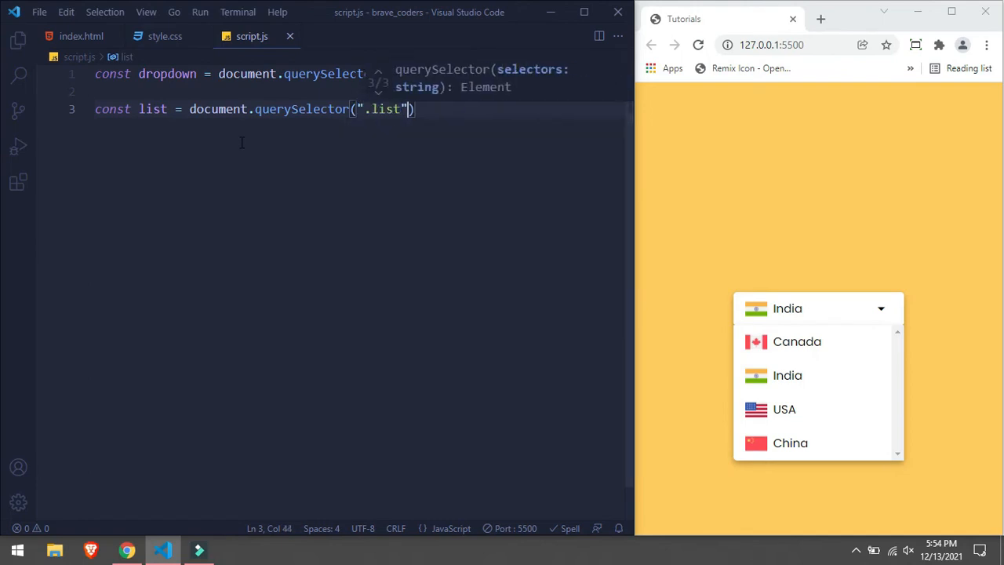
- Declare selected and selectedImg constants, then begin a dropdown statement
text(c)
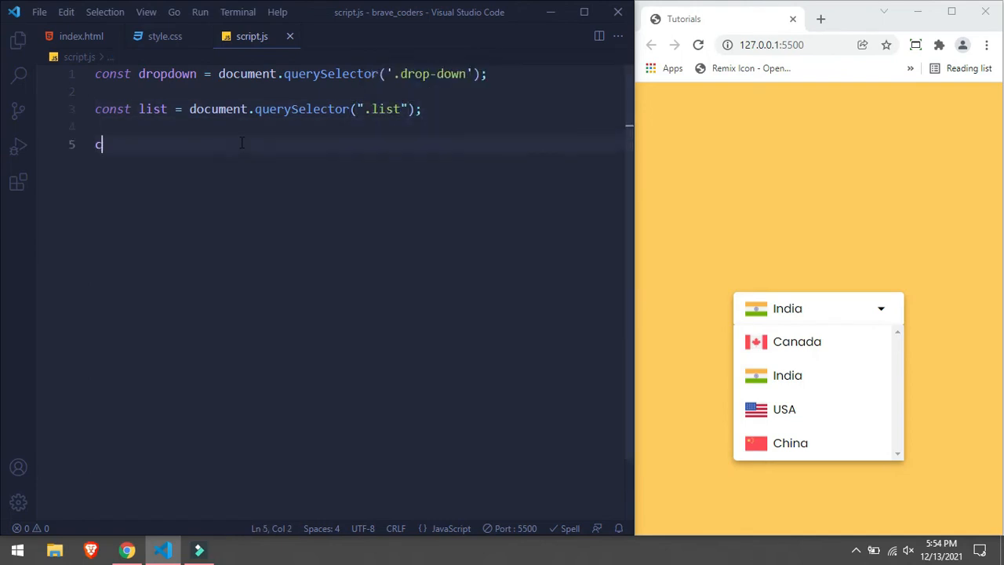
text(onst se)
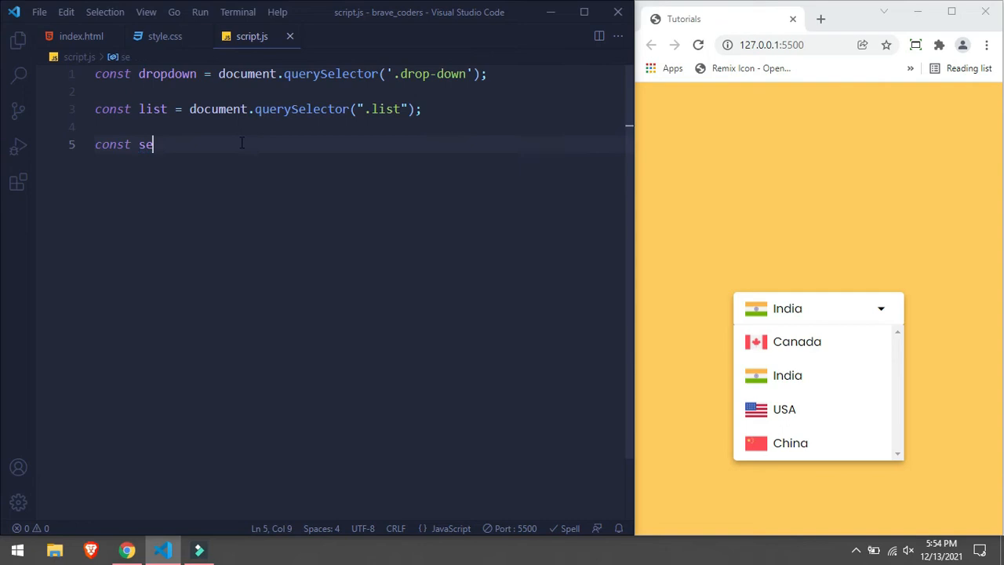
text(lected = document)
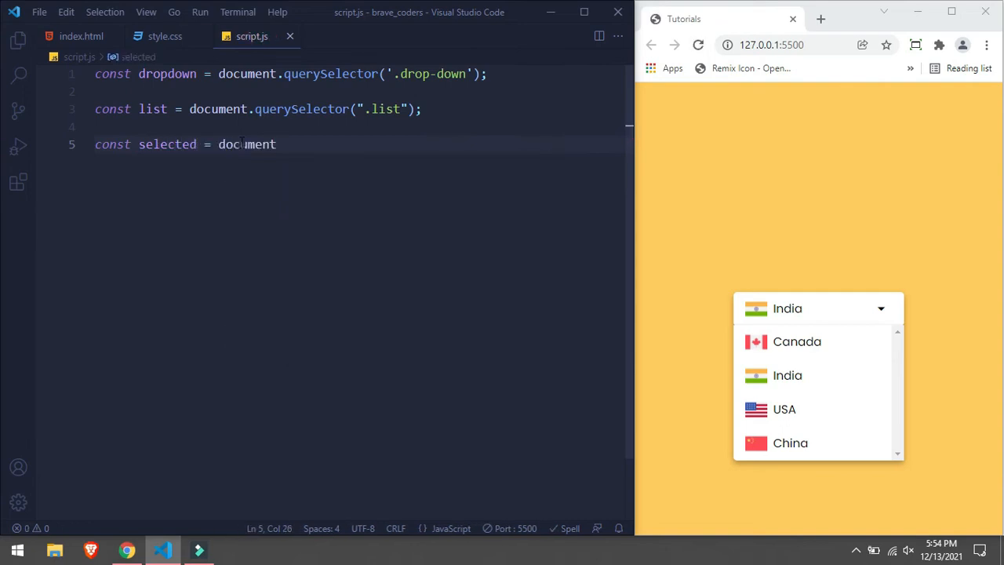
text(.querySelector('.sle'))
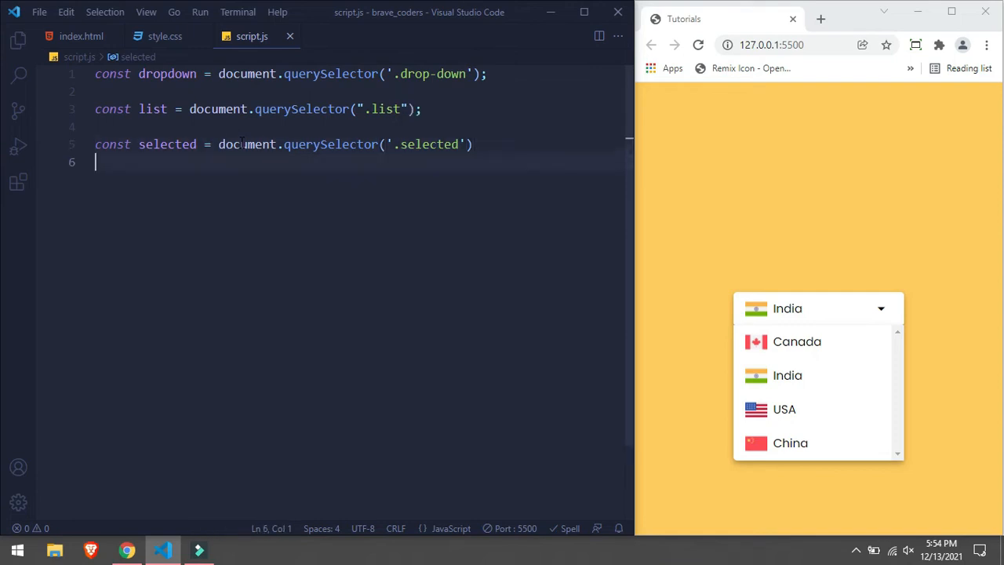
text(const selectedImg)
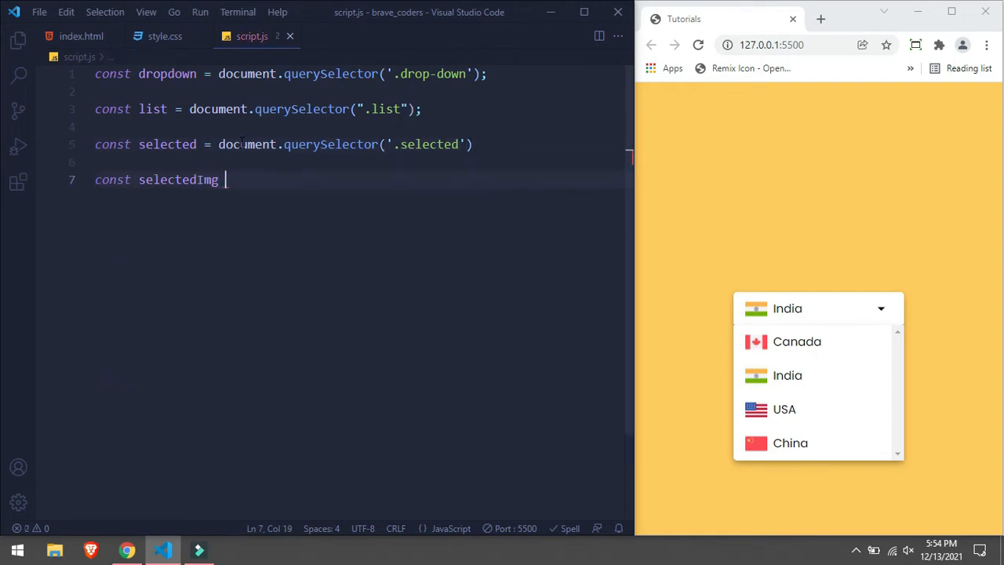
text(= document.querySelector)
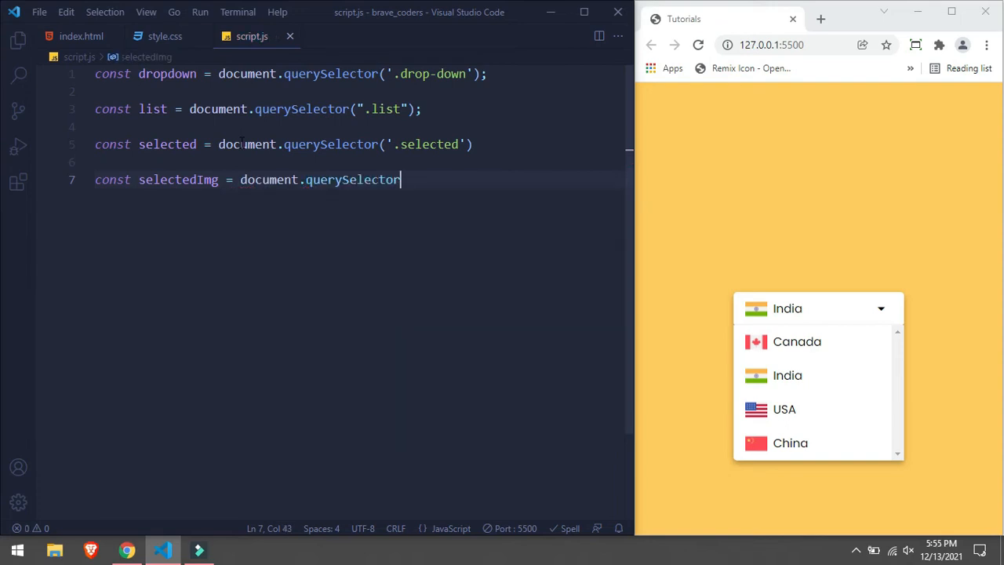
text(('.selectedImg');)
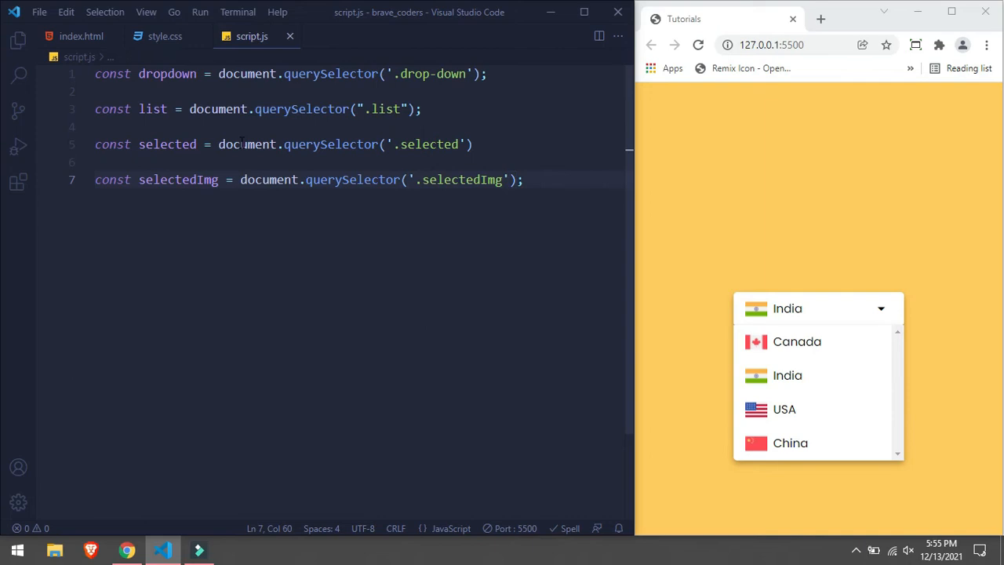
text(dropdown.)
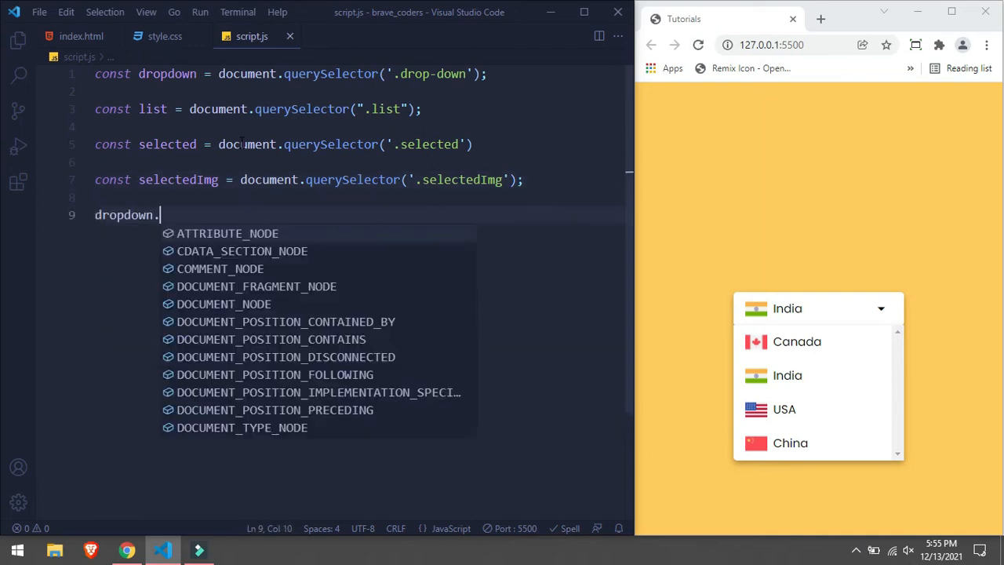
- Write dropdown.addEventListener('click', ...) calling list.classList.toggle('show') in script.js
text(addEventListener()
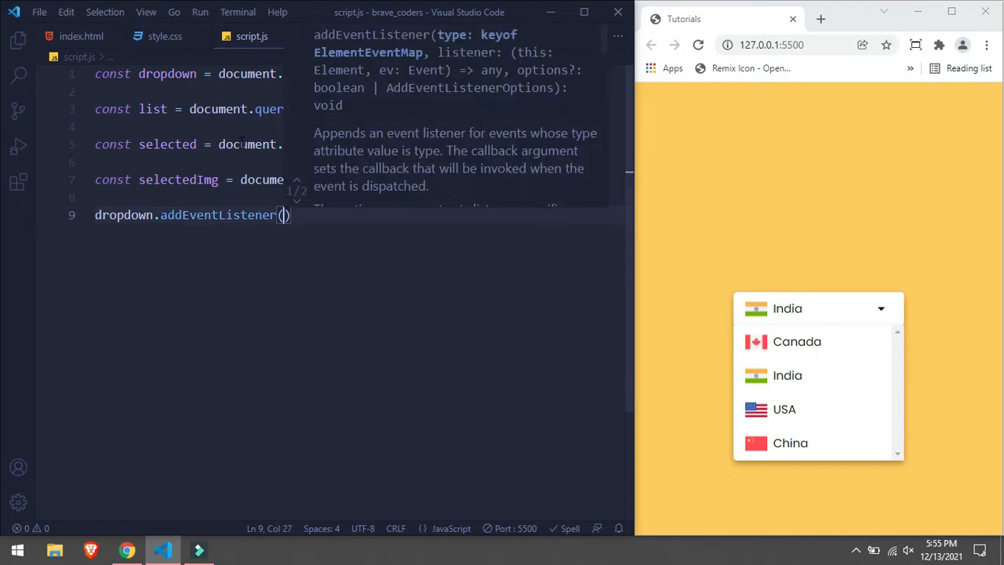
text('clcik')
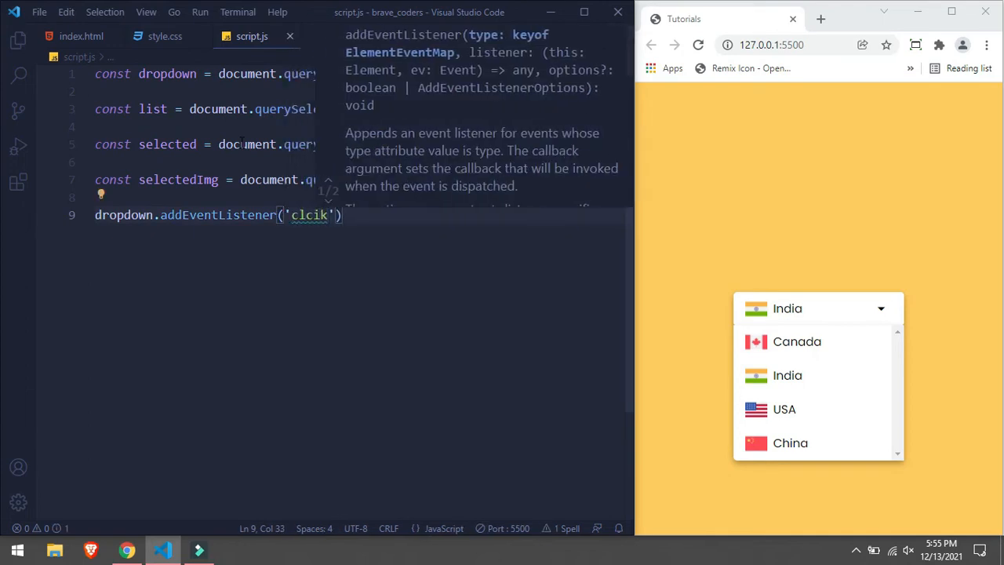
text(click)
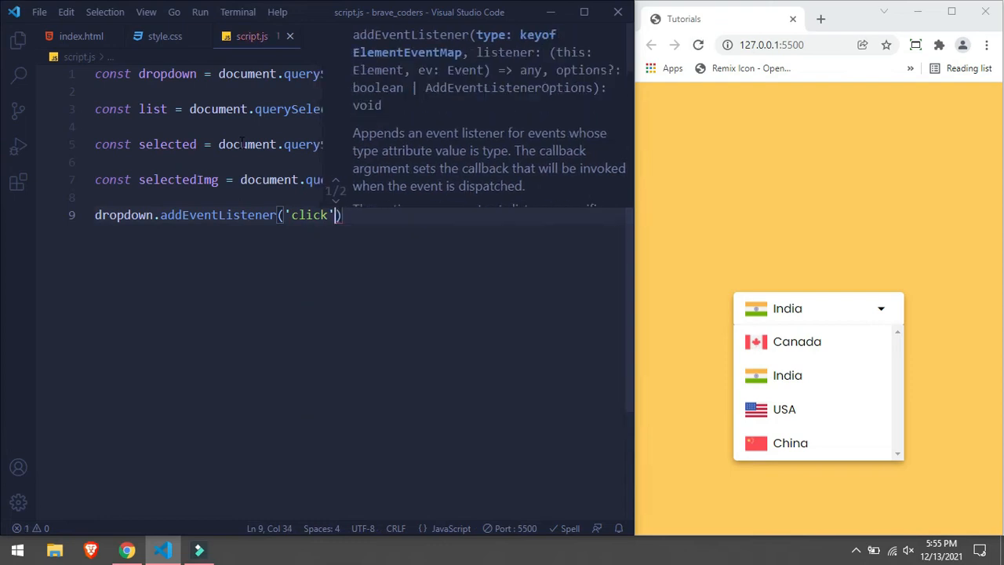
text(, ())
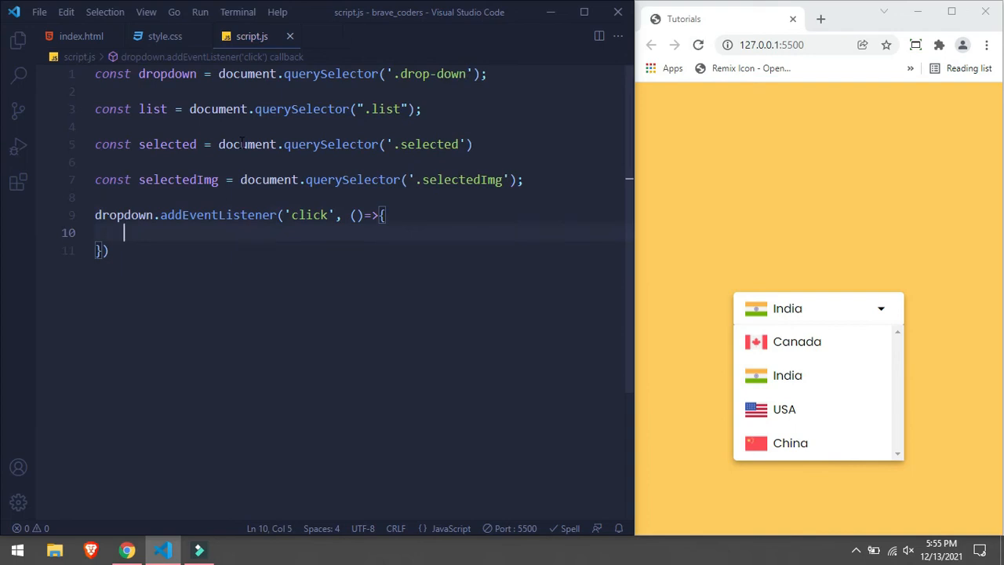
text(list.)
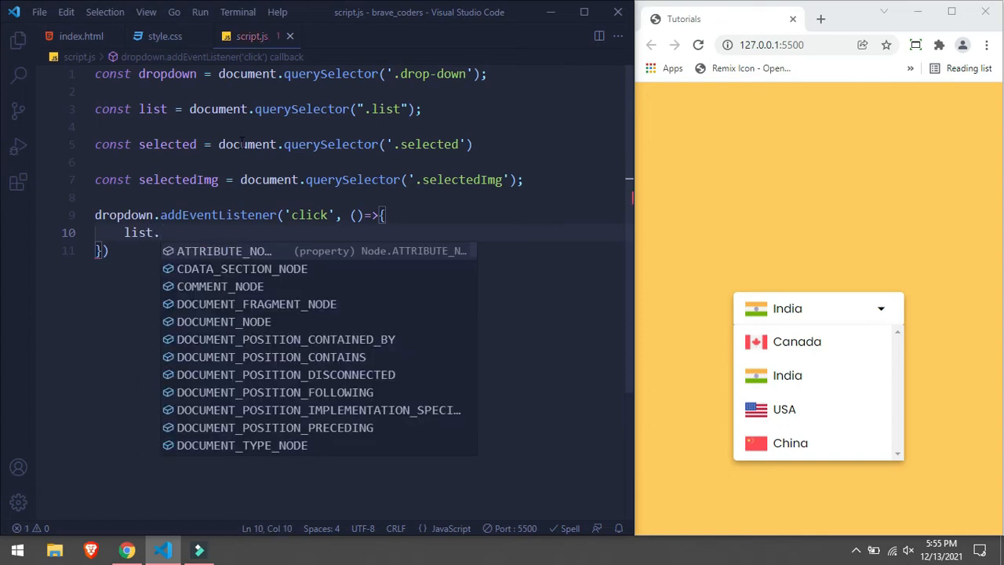
text(classList)
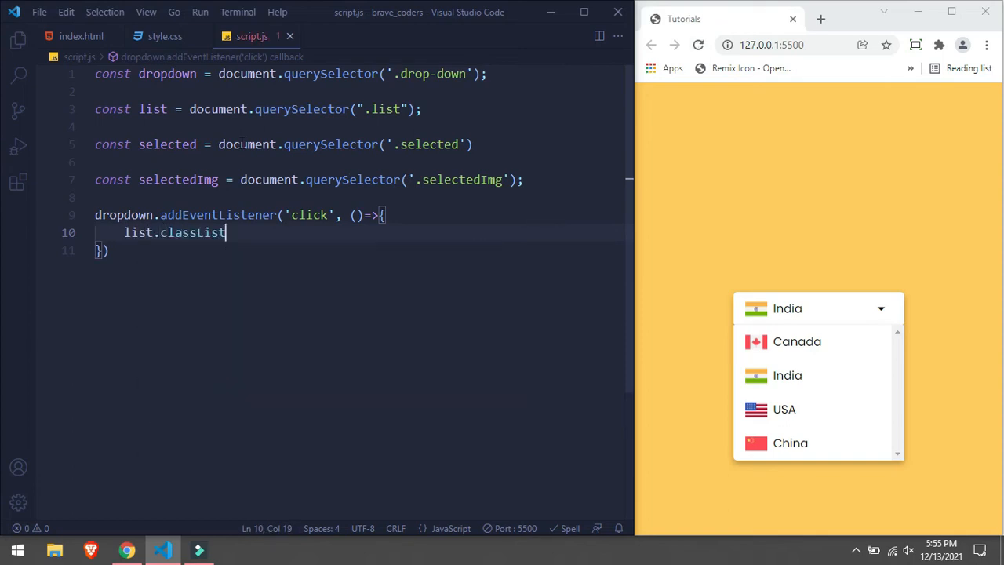
text(.t)
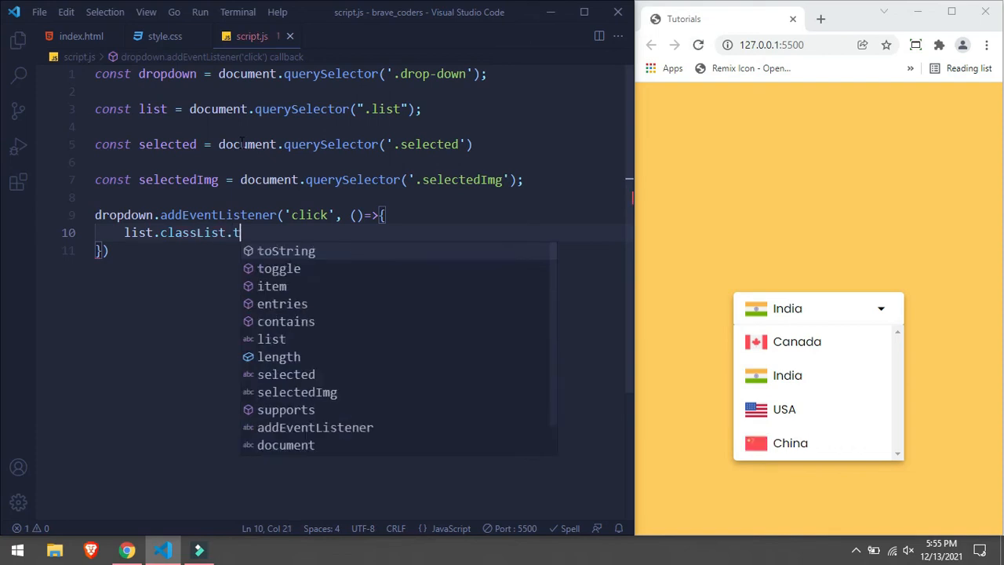
text(oggle()
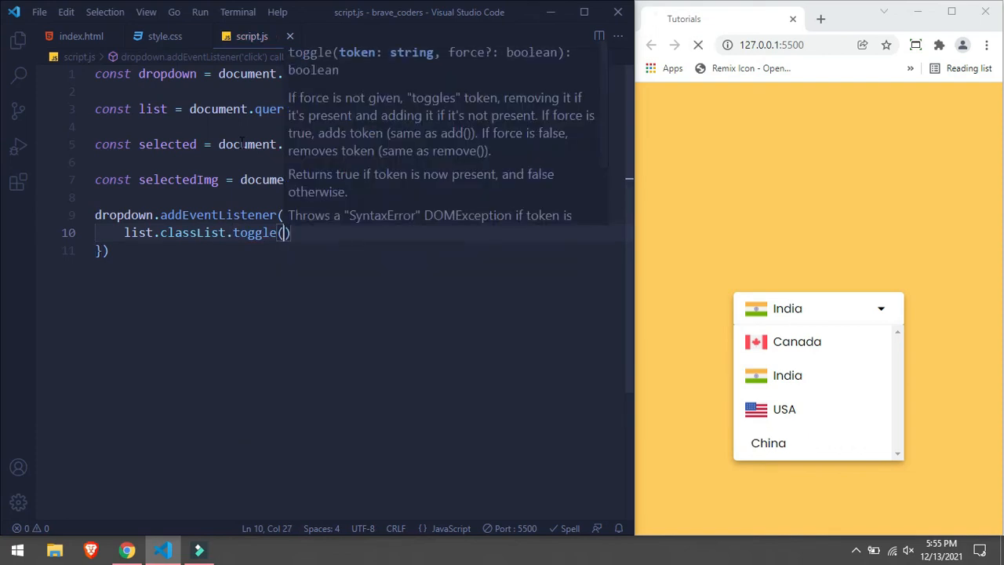
text(')
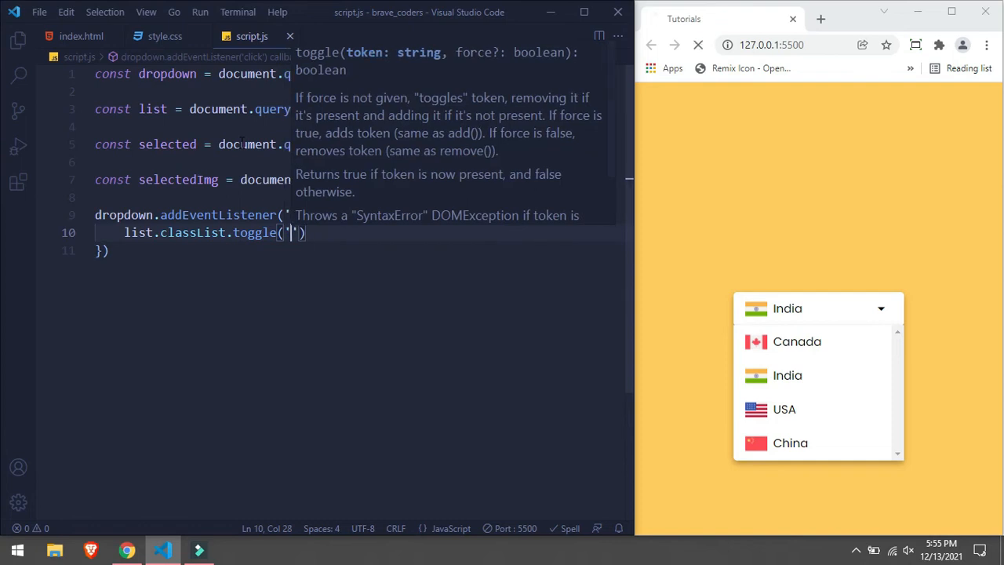
text(show)
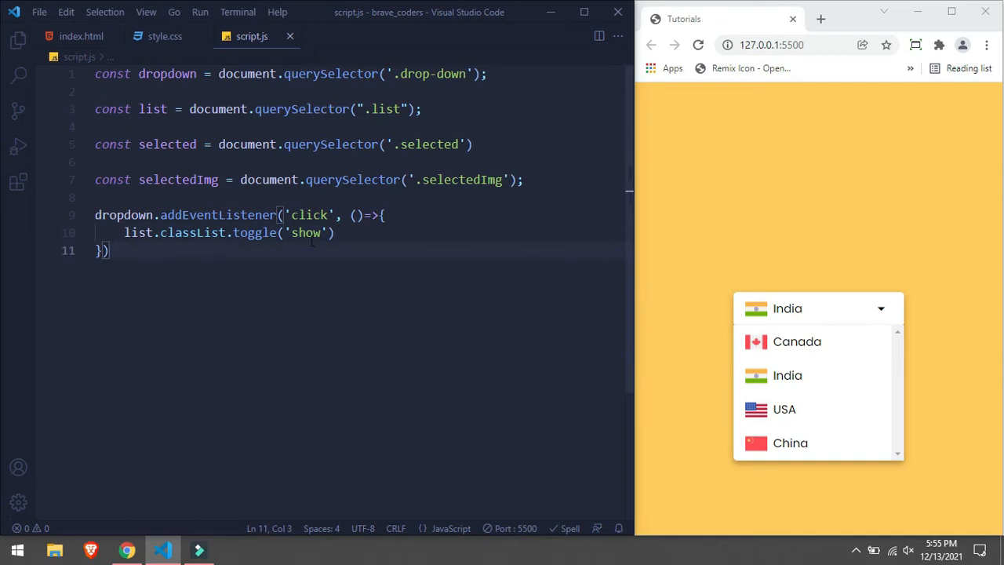
double_click(305, 232)
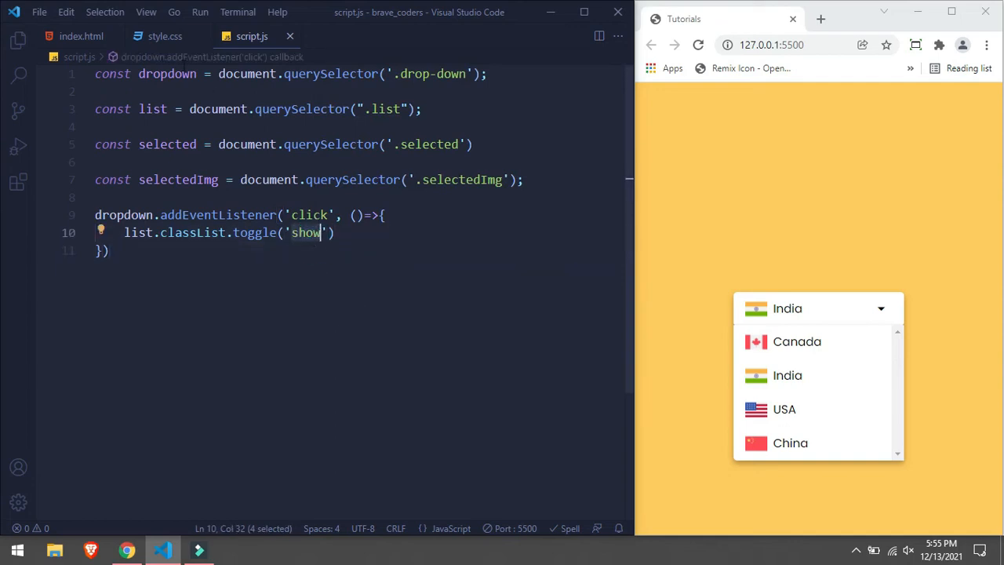
click(165, 36)
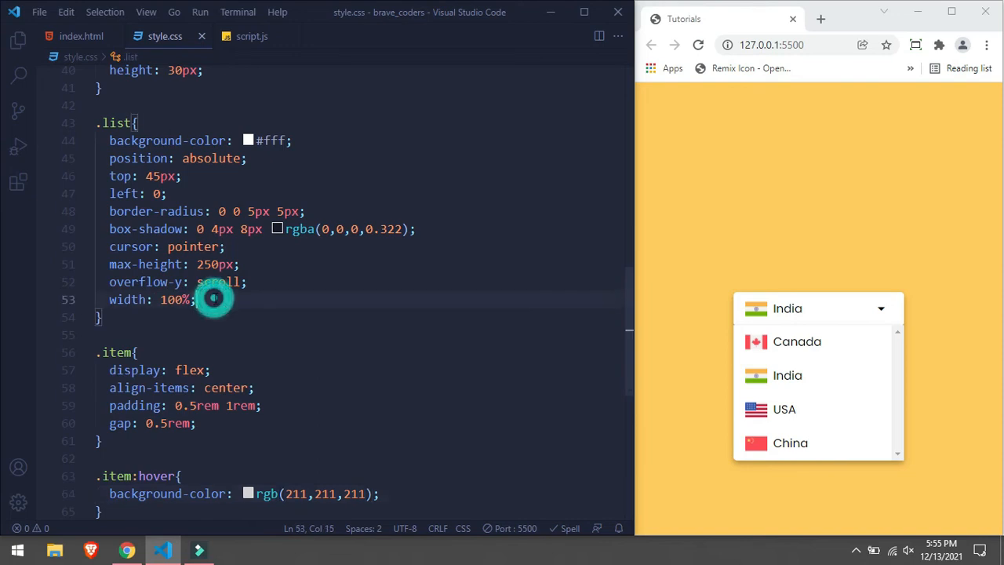
- Hide the list with display: none and add a .show{ display: block; } rule
text(display: none;)
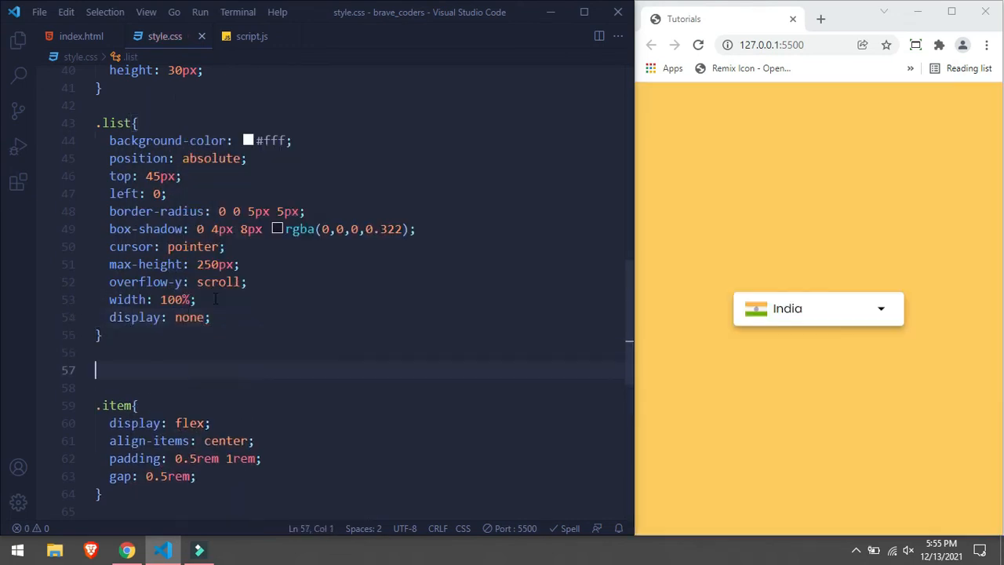
text(.show{)
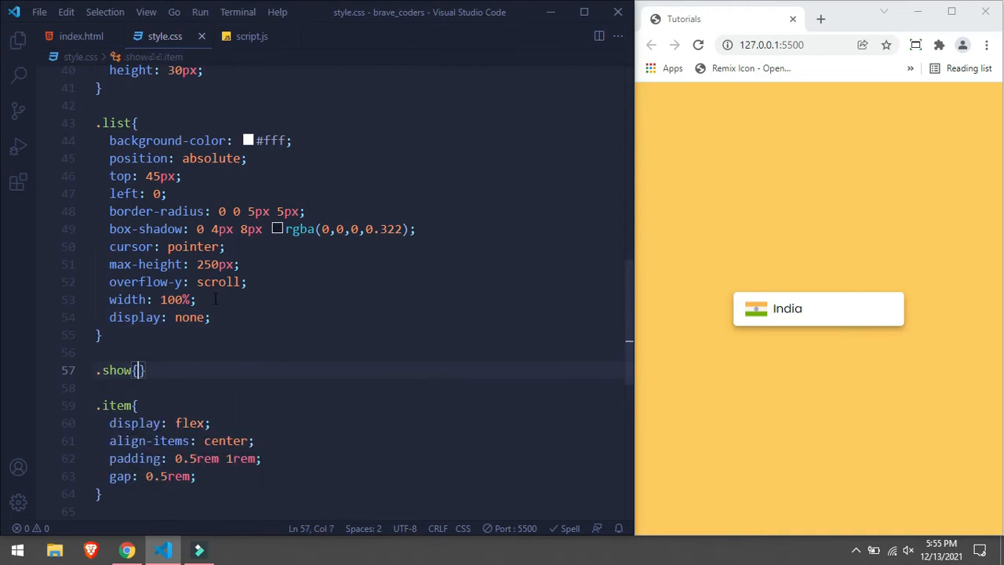
text(display: ;)
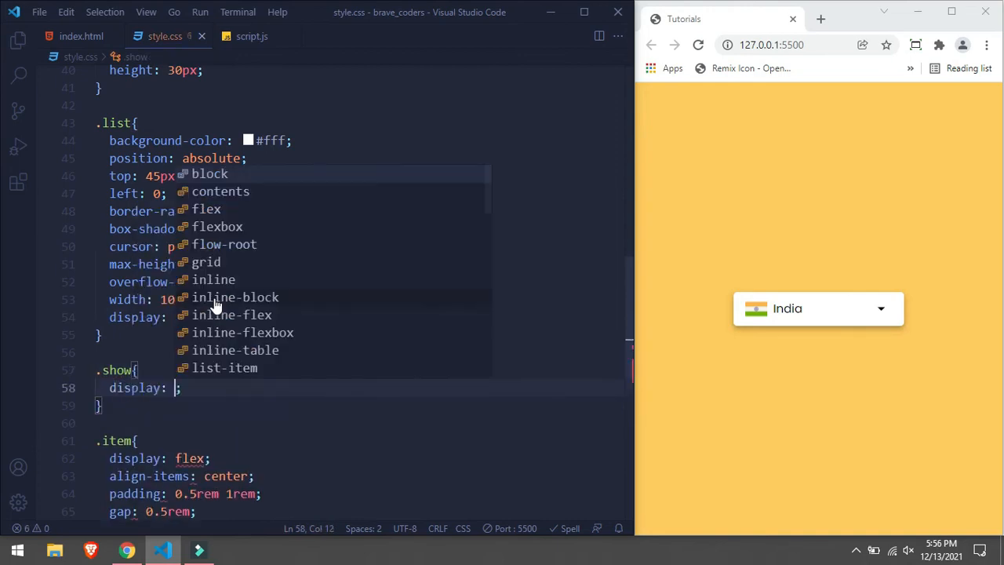
text(block)
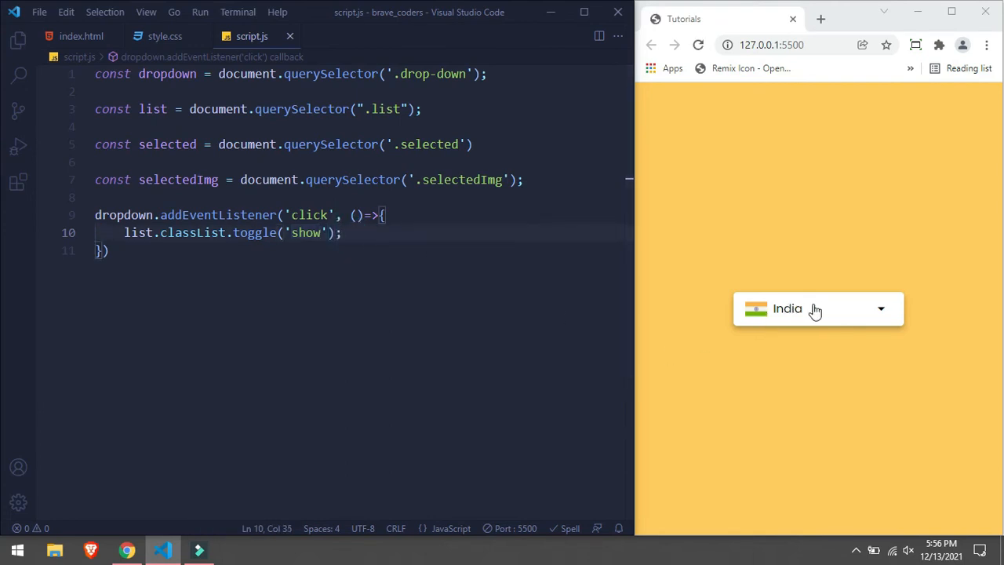
- Click the India box in the preview four times, opening and closing the country list
click(816, 308)
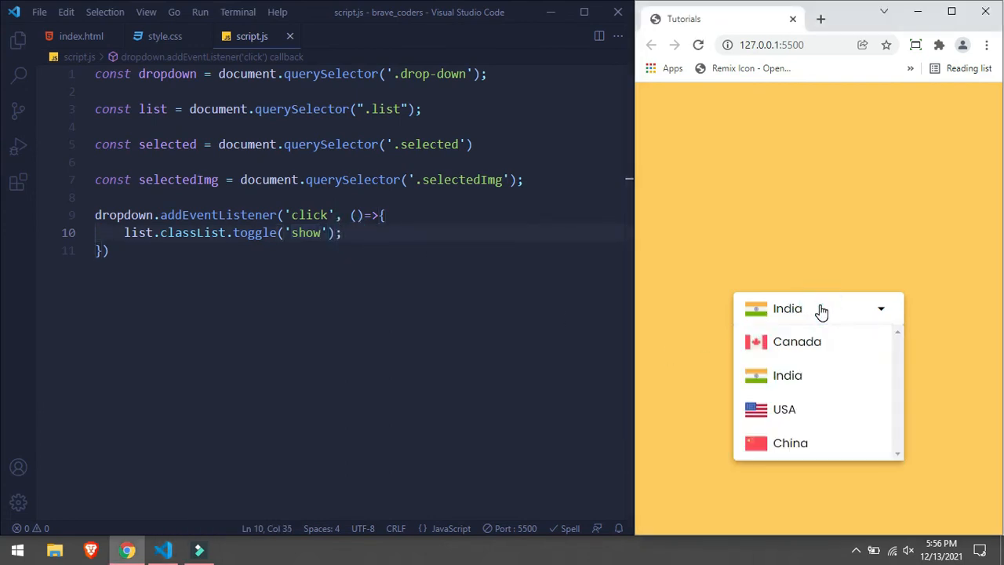
click(818, 307)
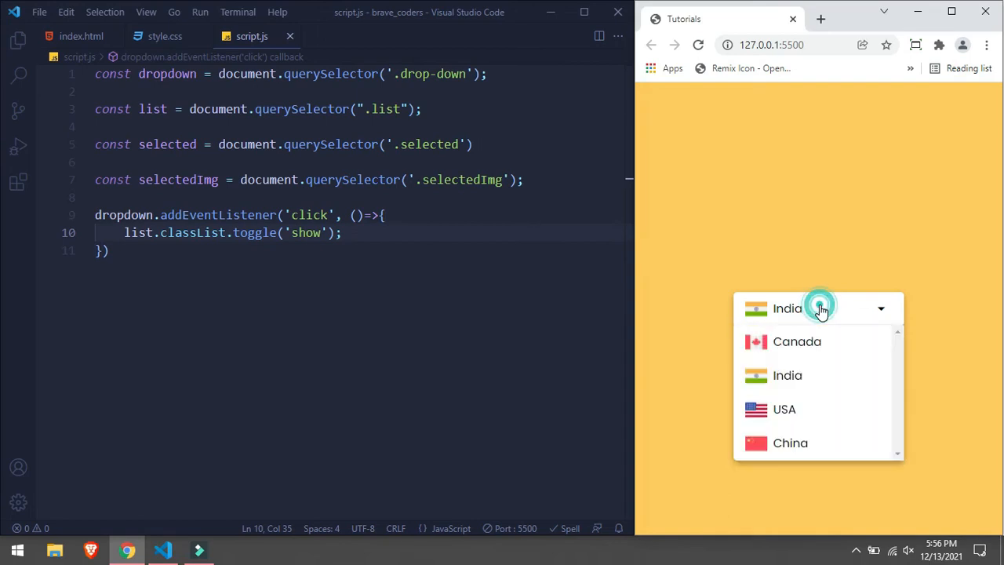
click(818, 307)
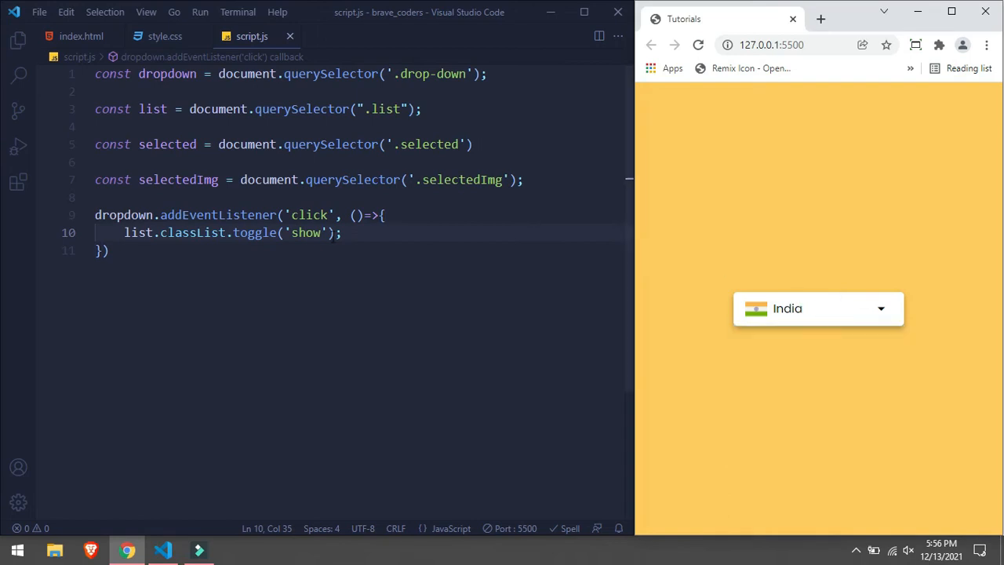
click(818, 309)
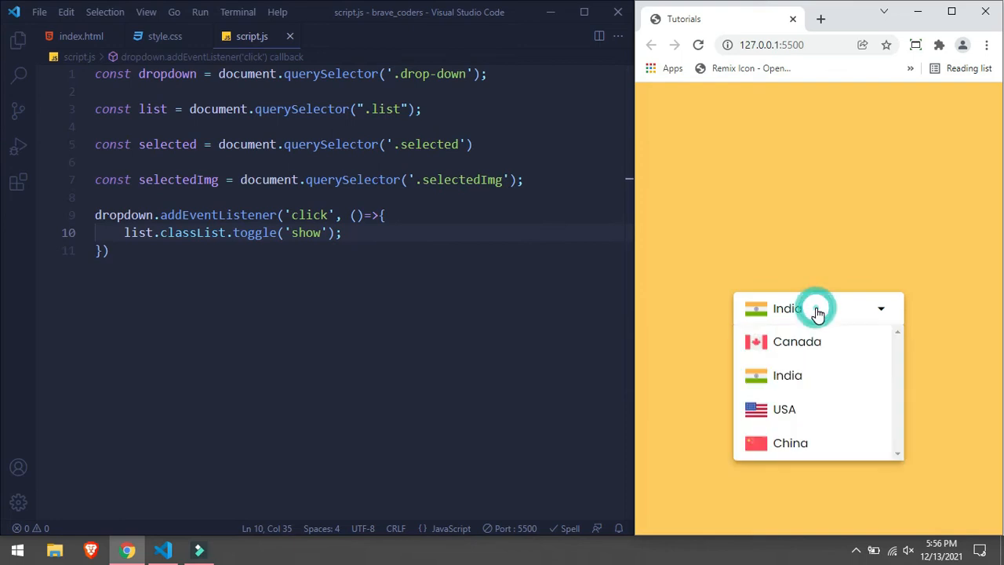
mouse_move(843, 358)
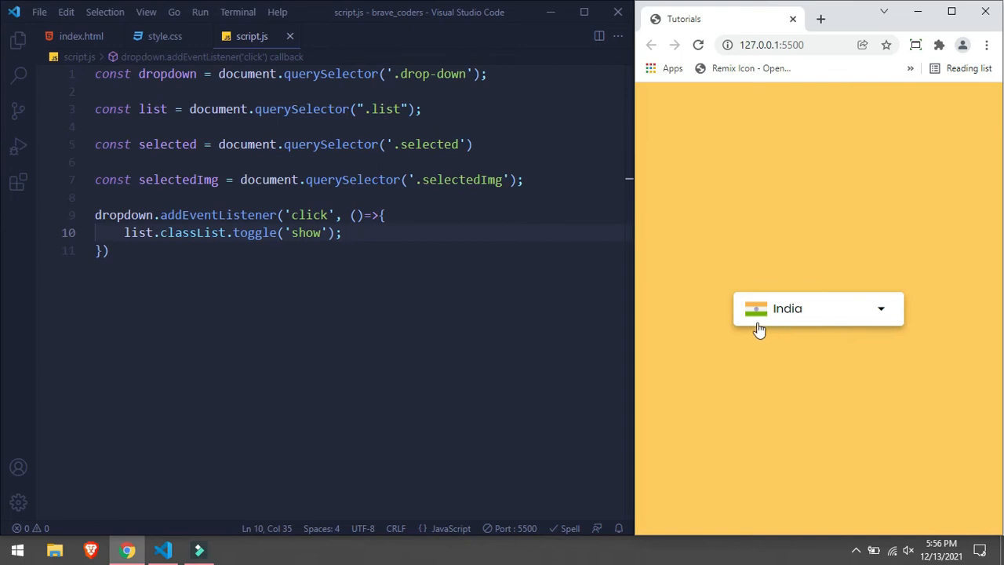
mouse_move(763, 327)
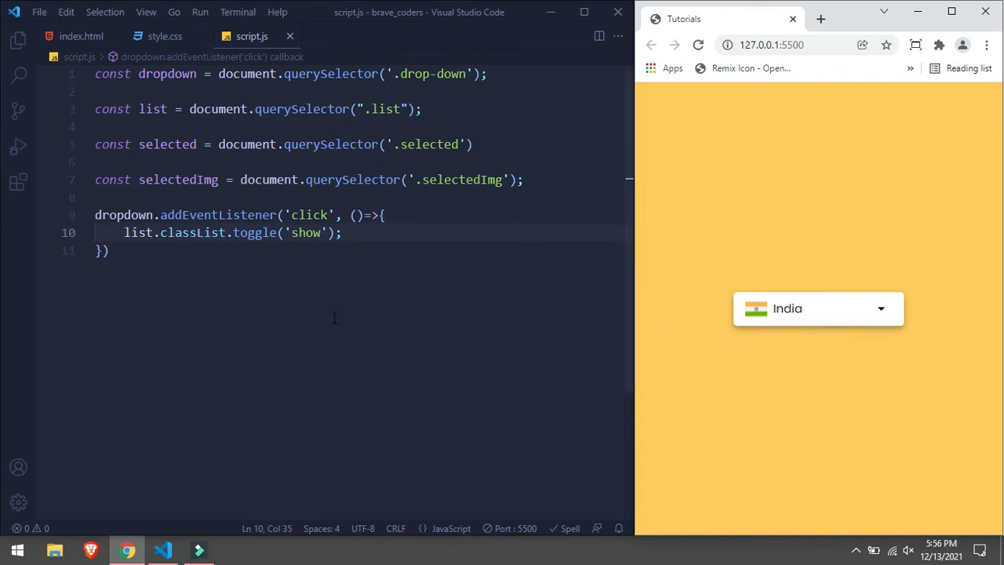
- Write list.addEventListener('click', (e) => { }) in script.js, fixing the misspelled event name
text(list.addEventListener)
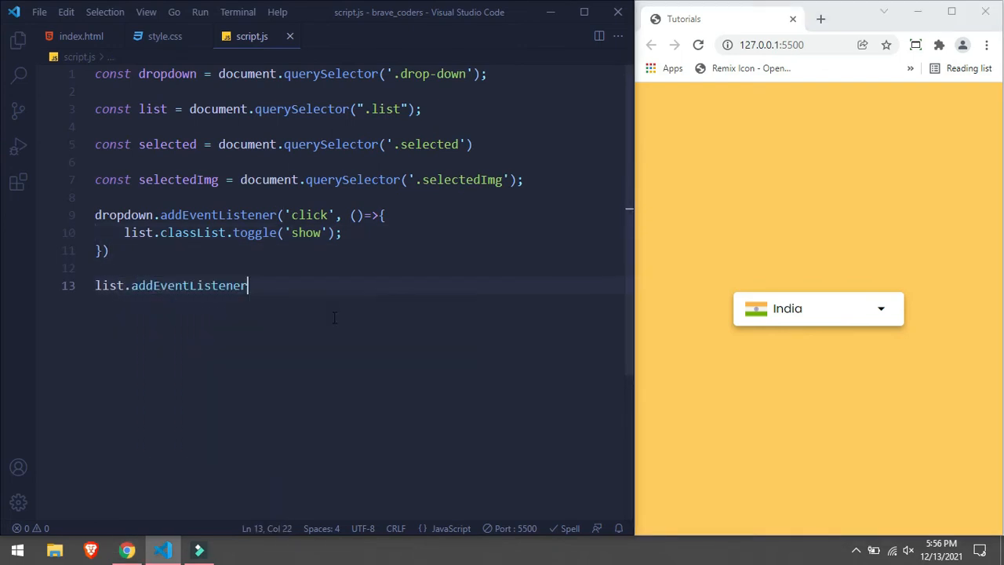
text(('clci'))
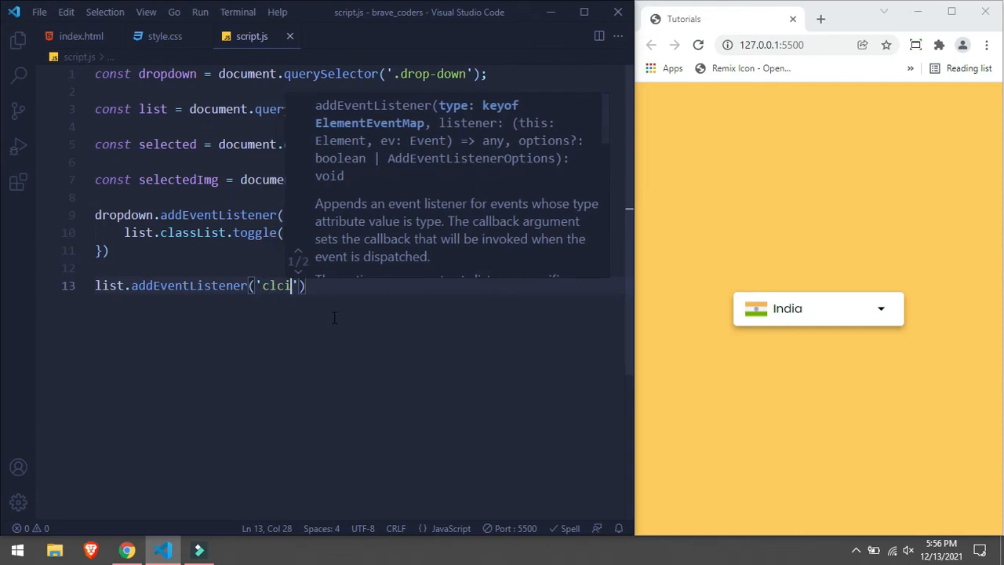
key(BackSpace)
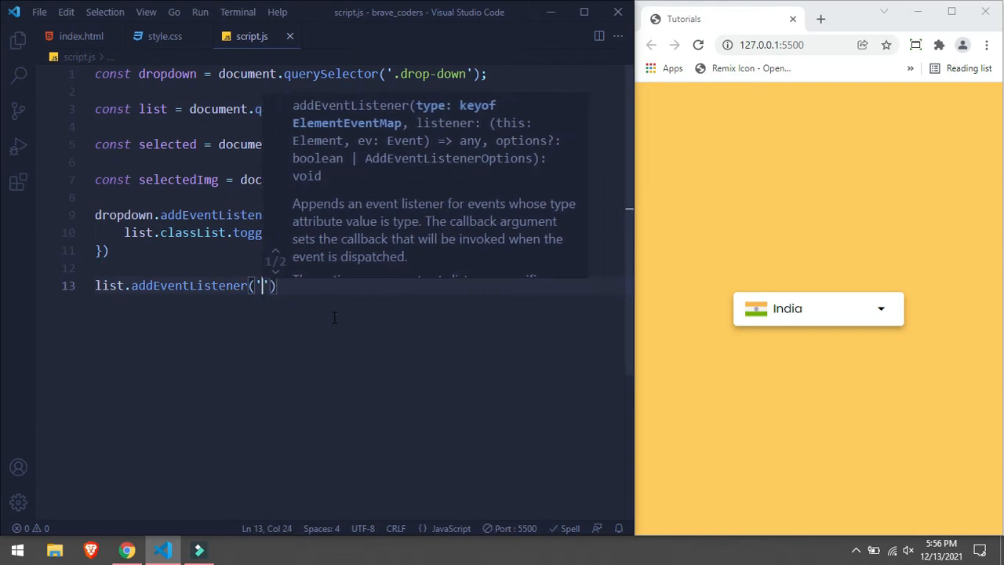
text(click)
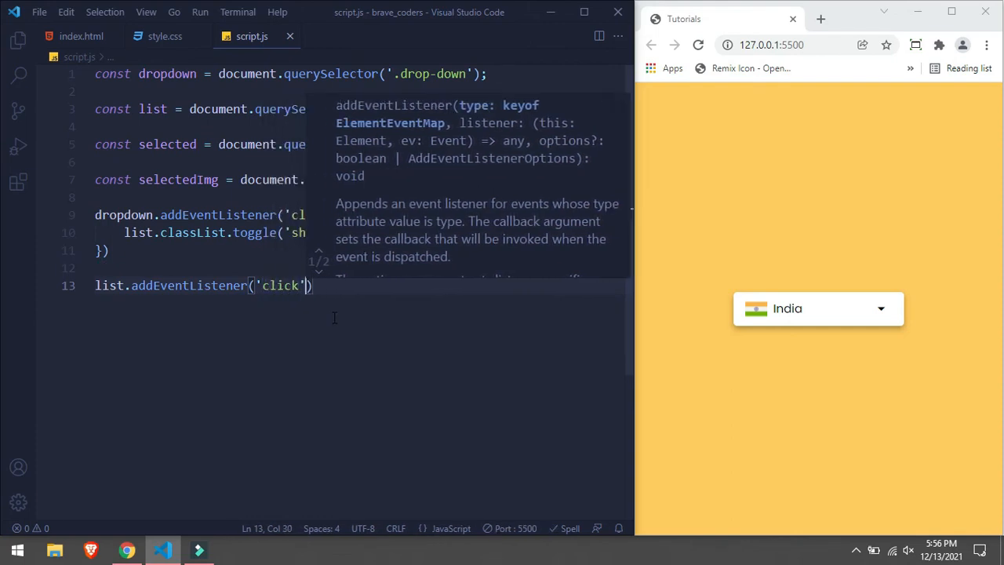
text(, ())
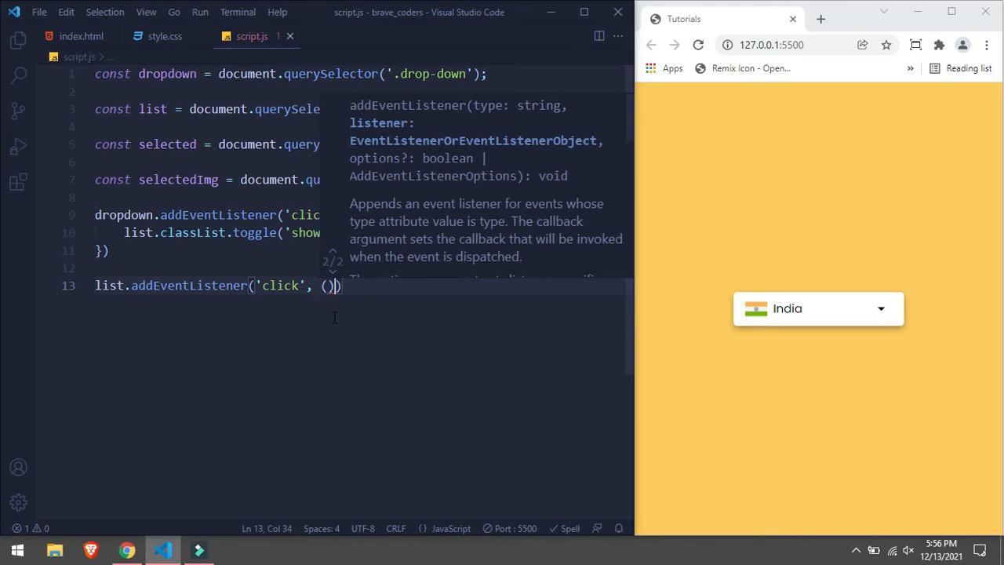
key(Enter)
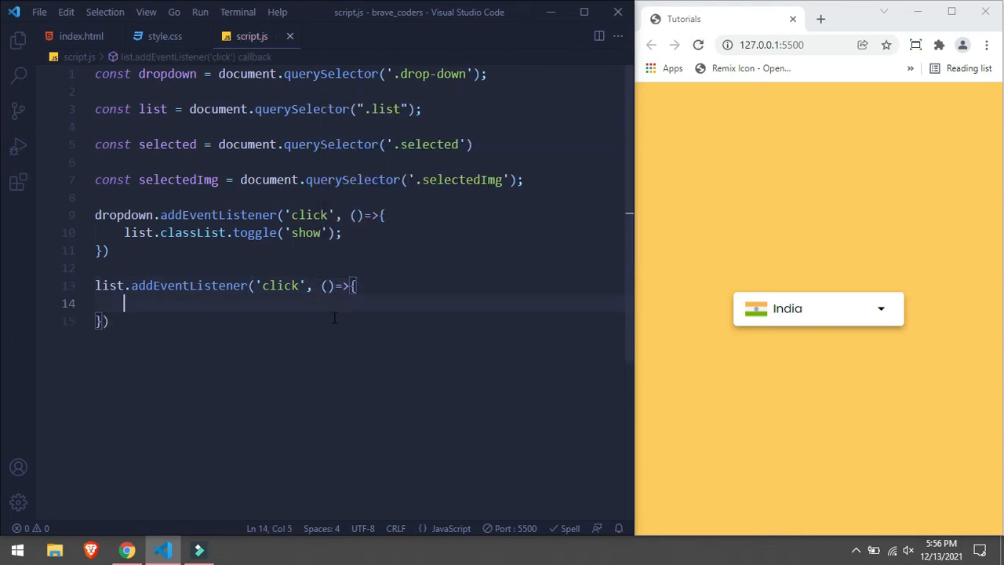
- Inside the handler, add const img = e.target.querySelector('img')
text(const)
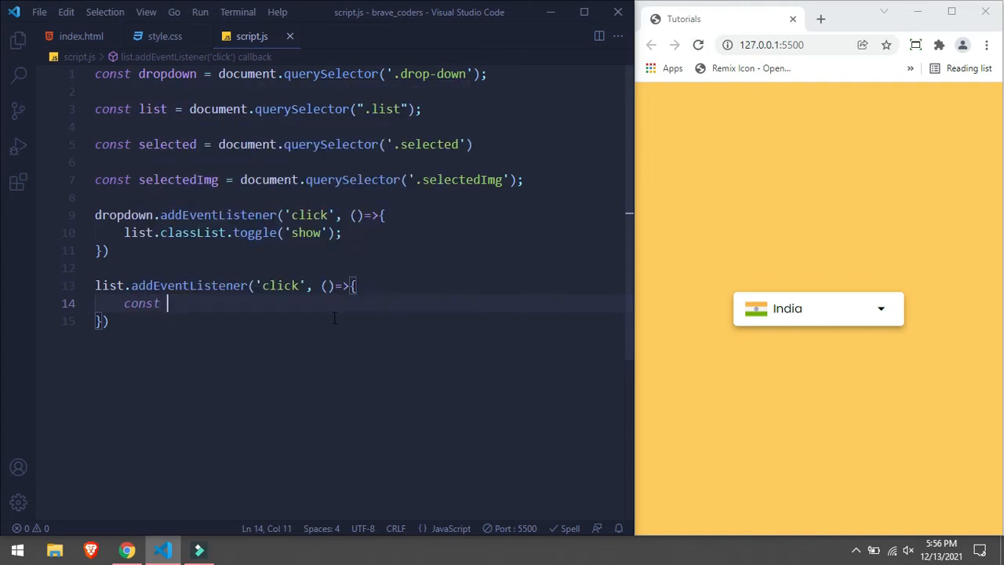
text(img =)
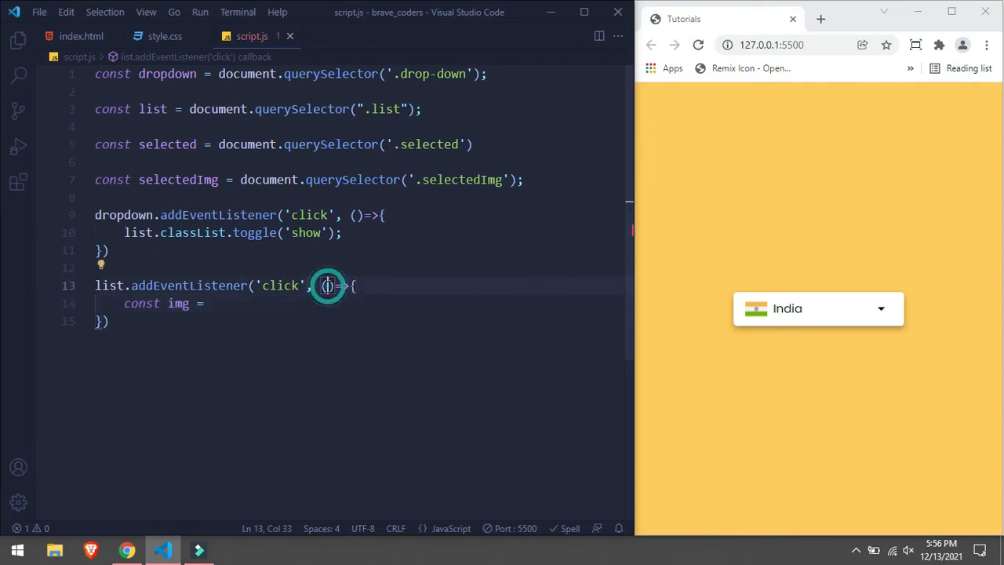
text(e)
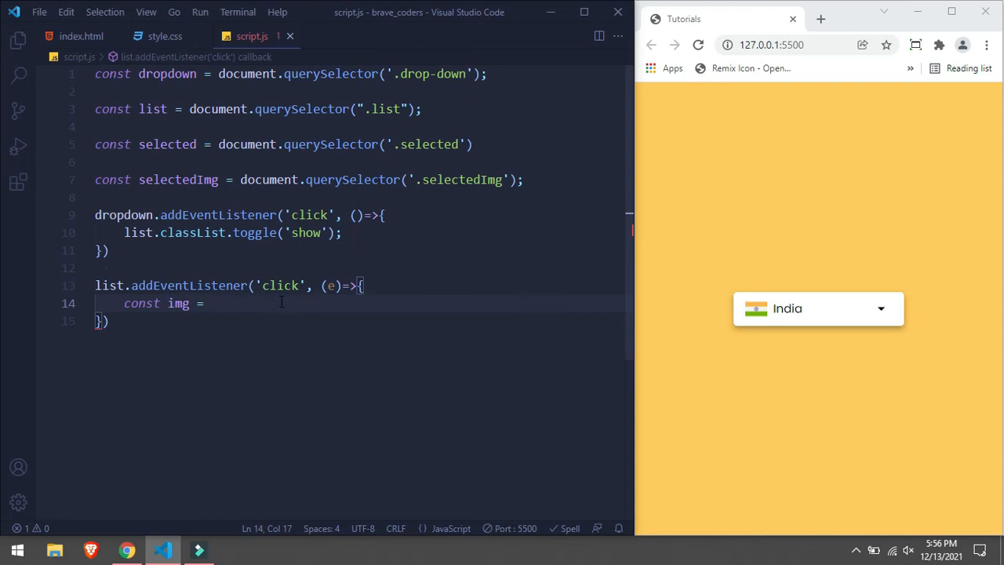
text(e.target)
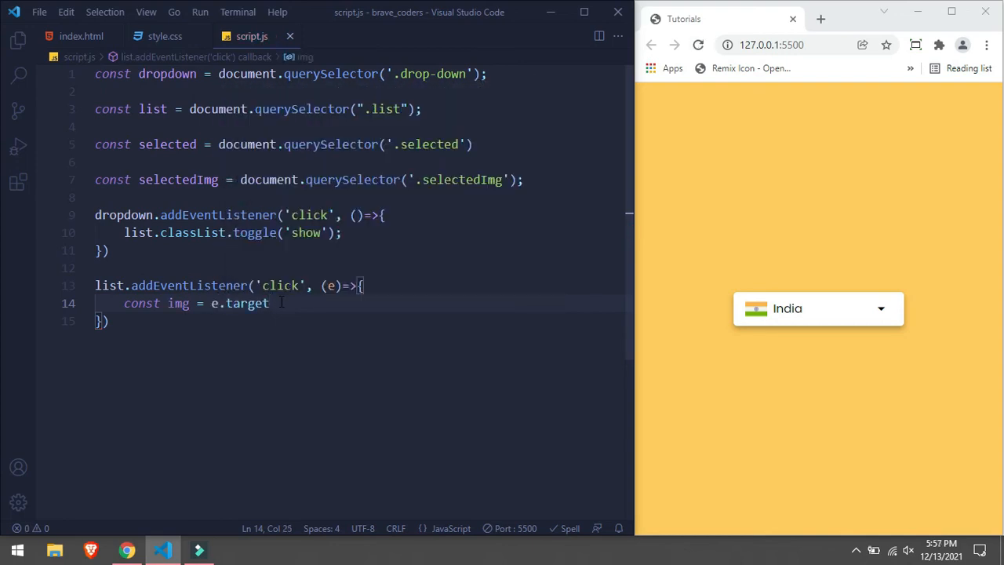
text(.qS)
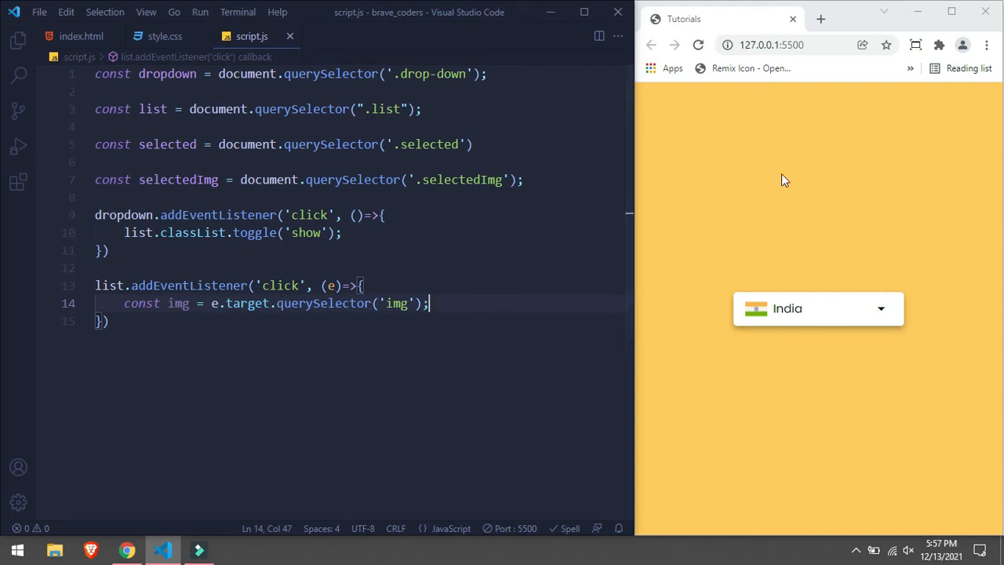
- Open Chrome DevTools through Inspect and dock it below the page
right_click(784, 180)
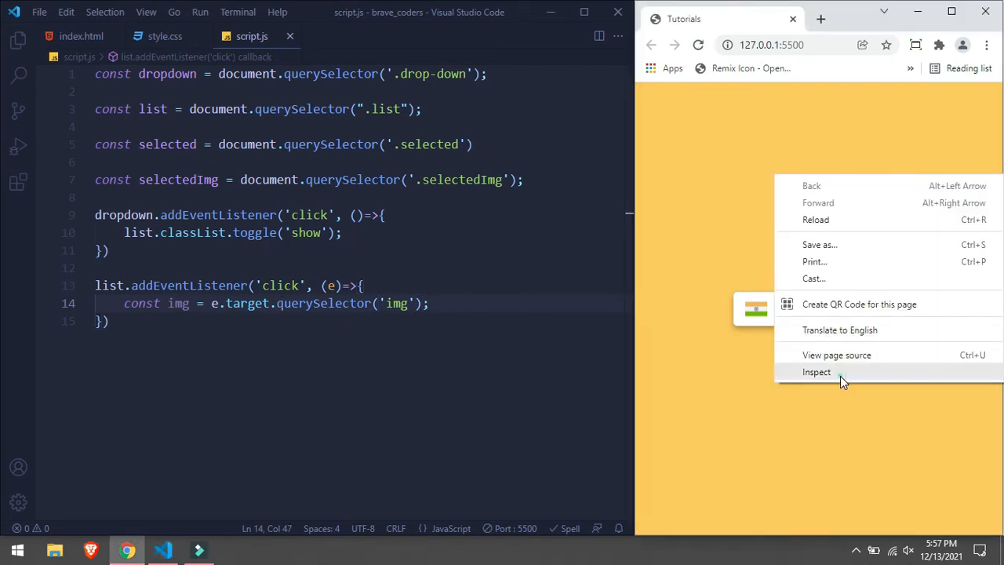
click(817, 371)
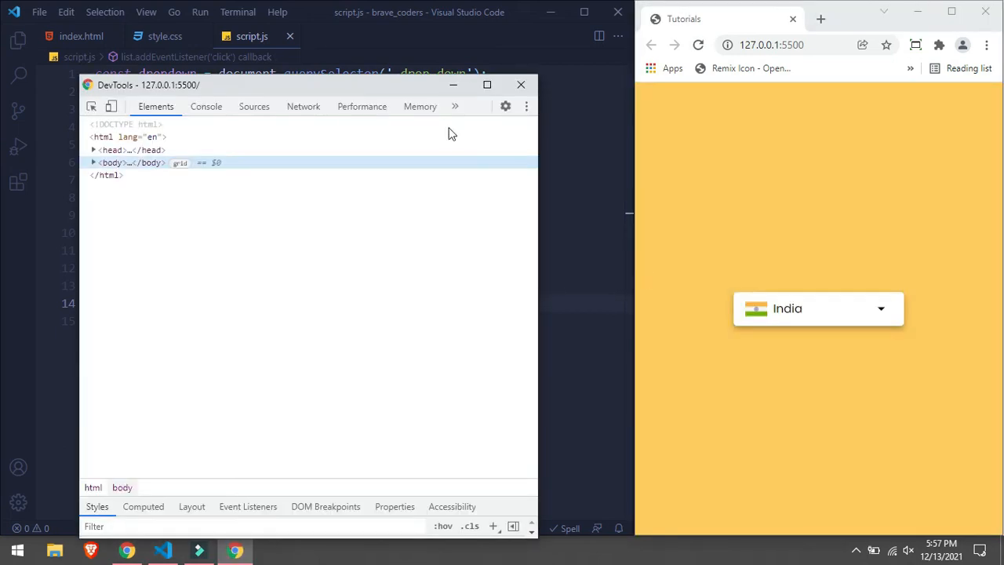
click(526, 106)
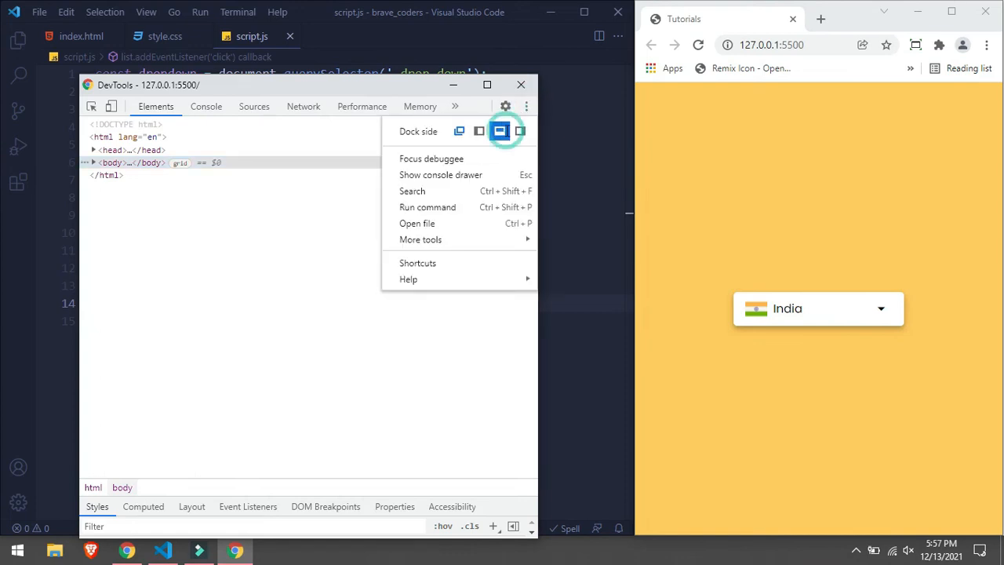
click(500, 131)
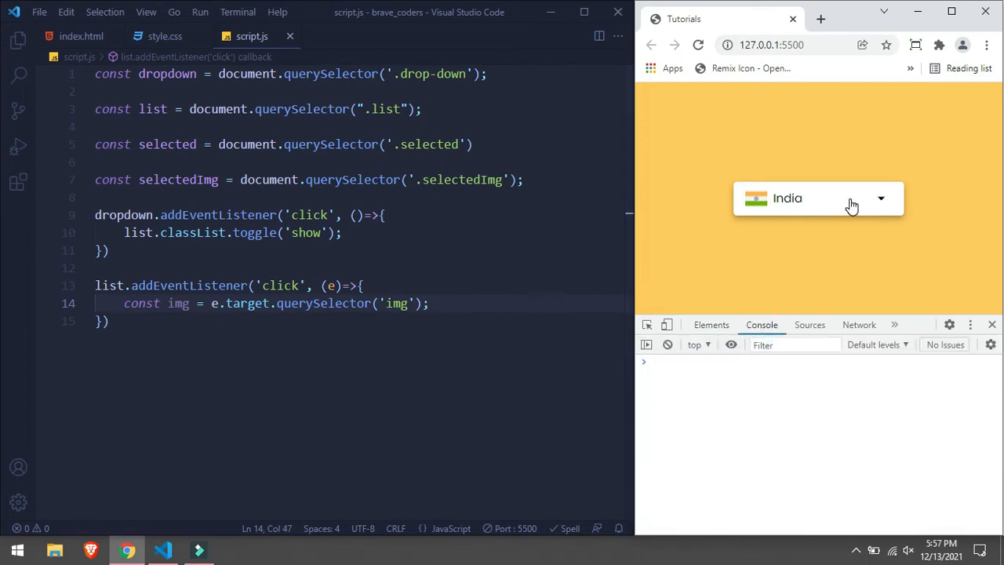
click(818, 198)
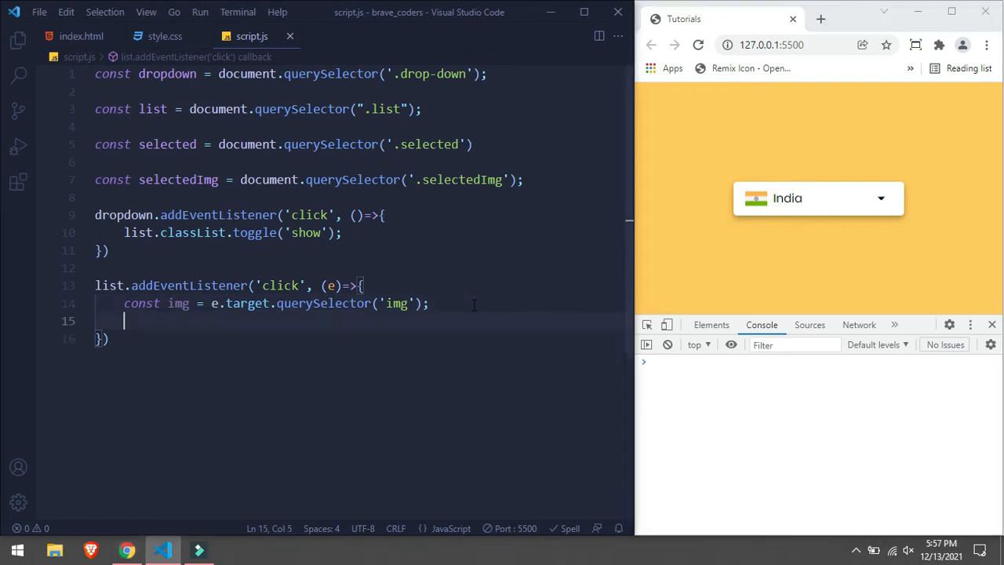
- Add a console.log of img and click a country to see the india.png img logged
text(log(img);)
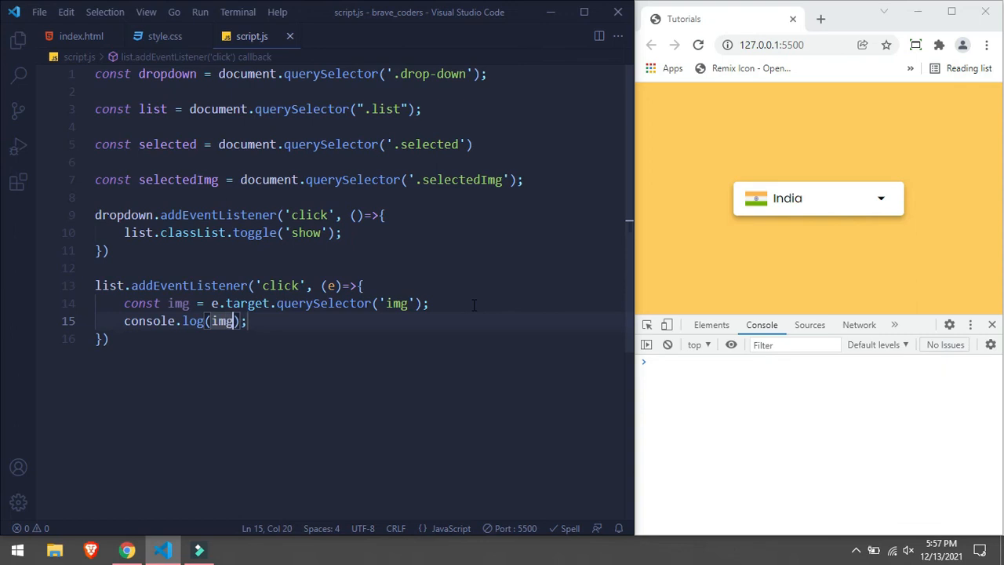
click(818, 198)
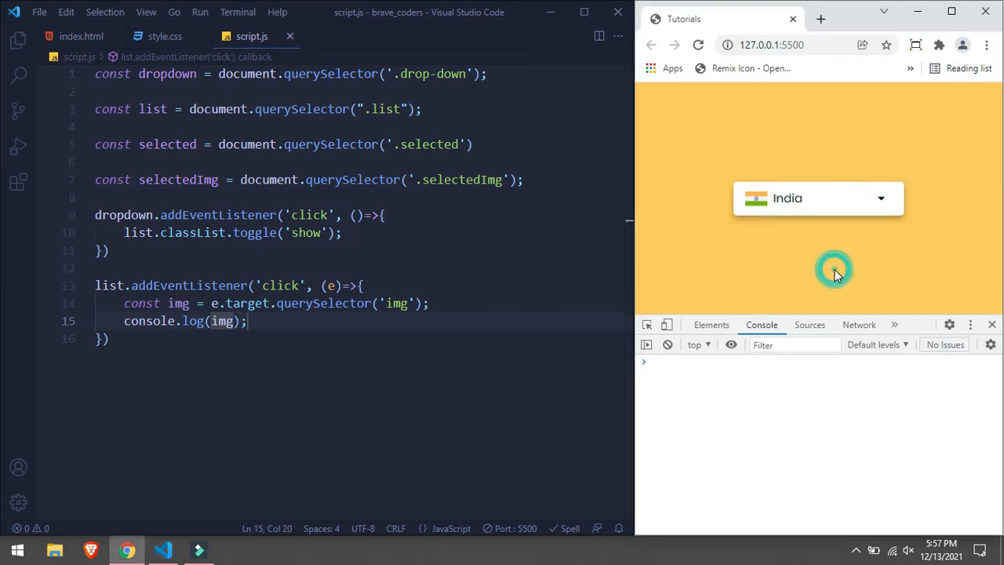
click(834, 269)
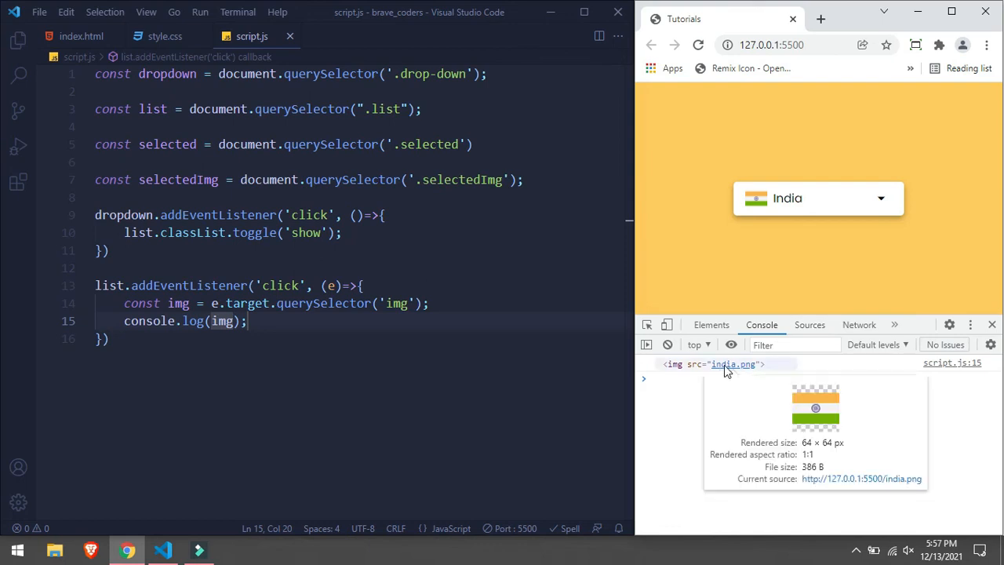
mouse_move(649, 431)
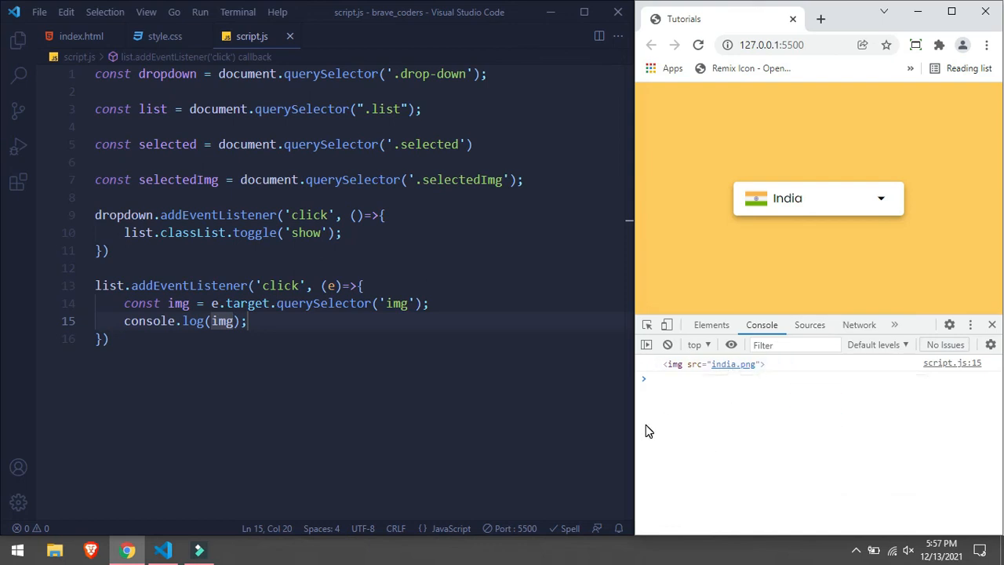
mouse_move(645, 429)
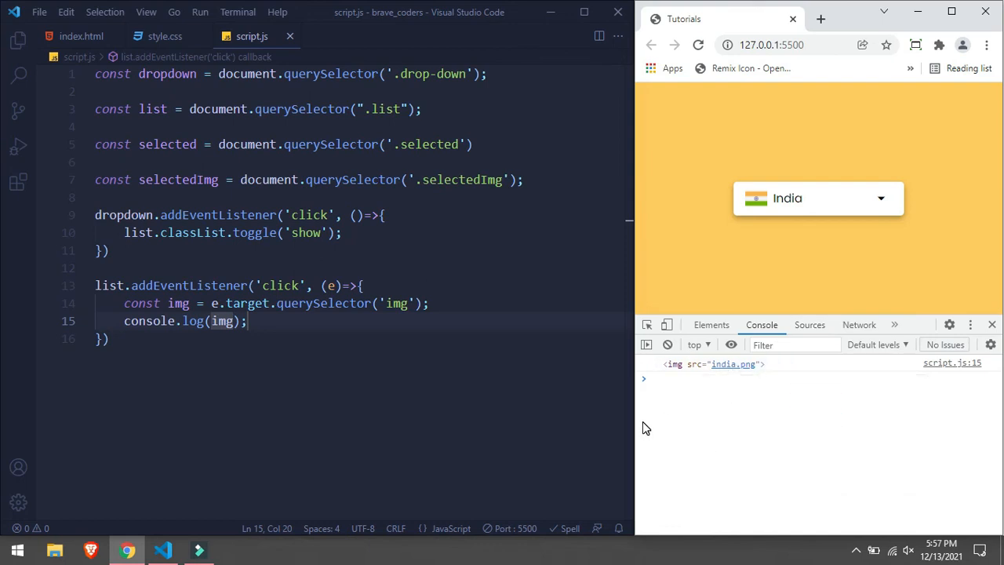
click(247, 321)
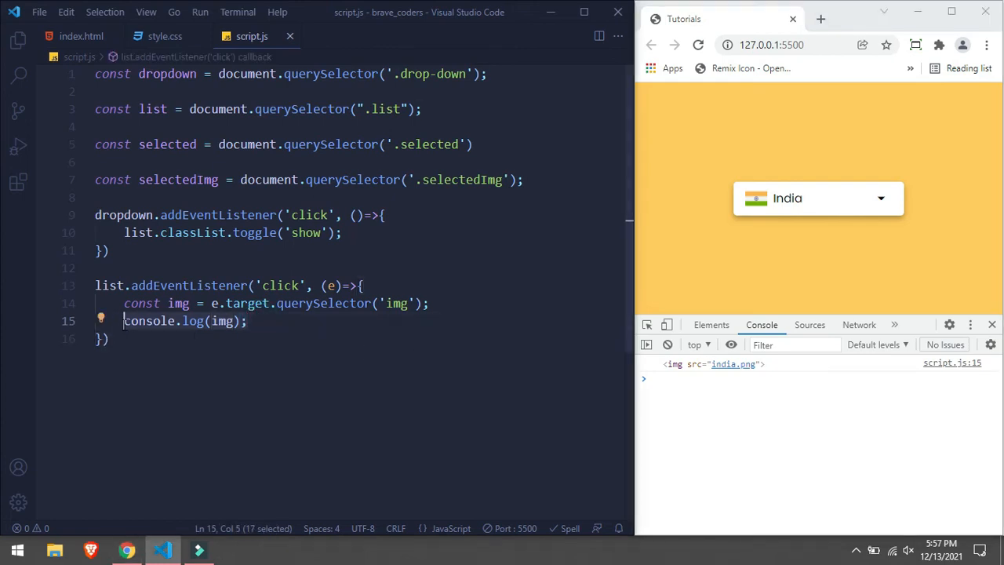
- Replace the log with const text = e.target.querySelector('.text')
text(const text)
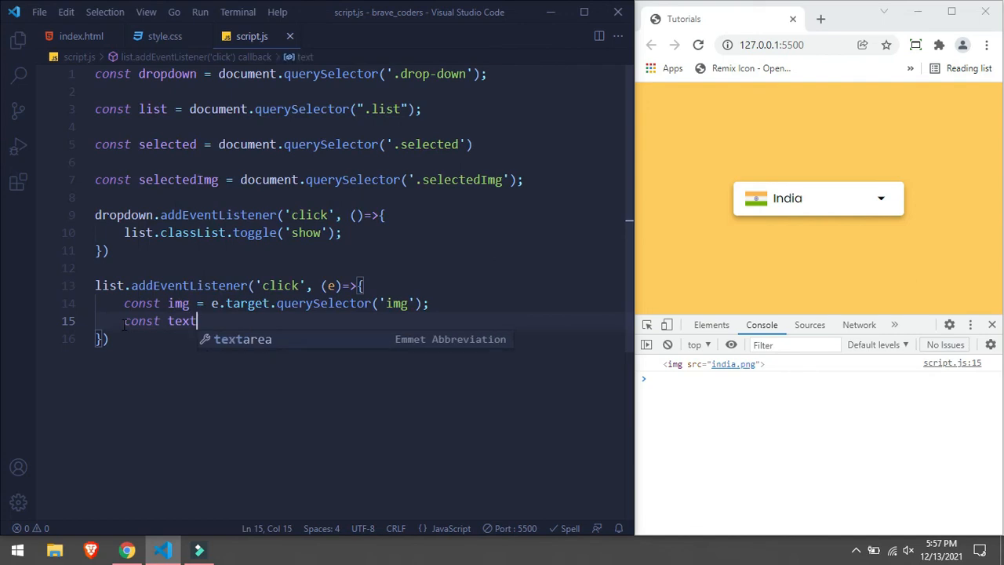
text(= e.t)
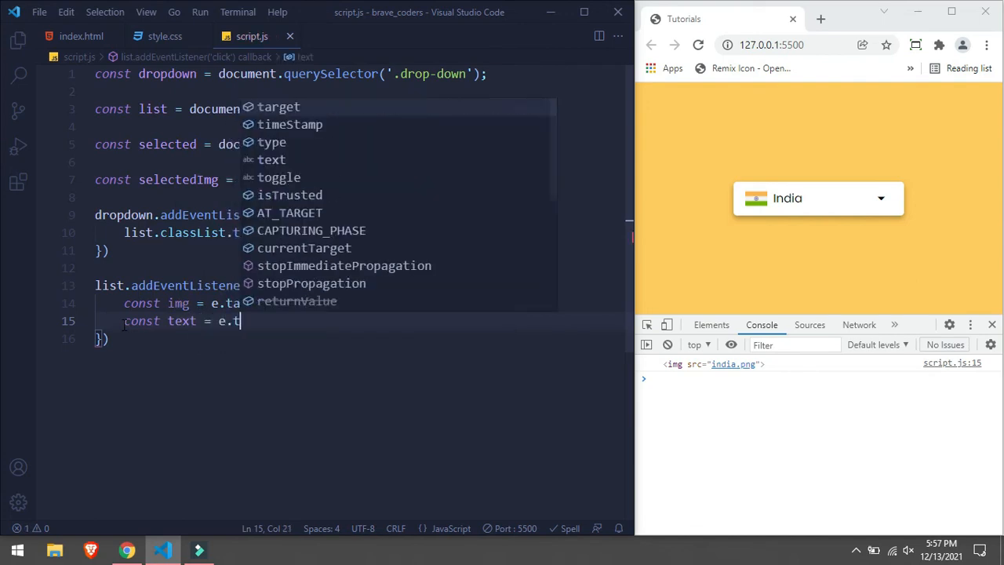
text(arget)
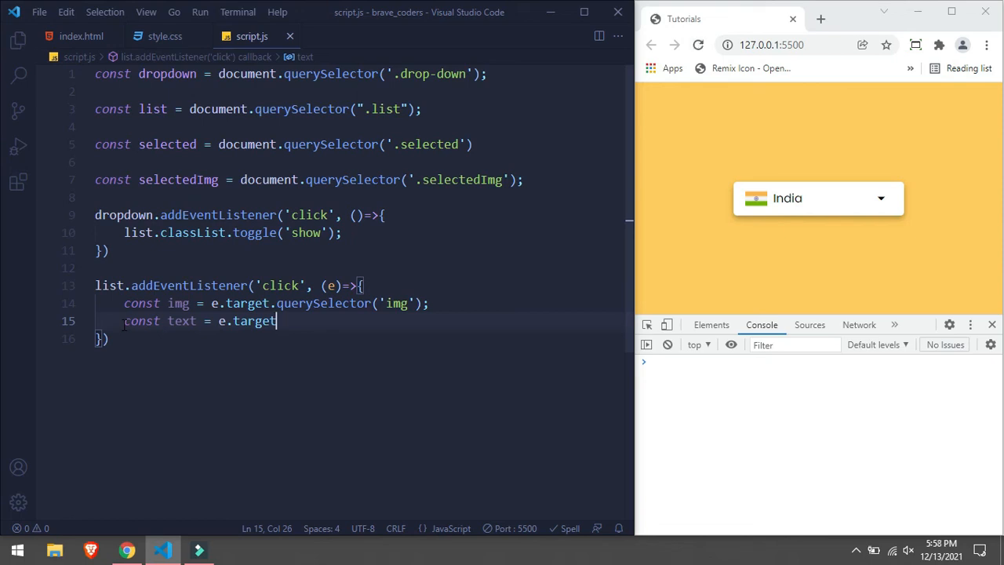
text(.querySelector(')
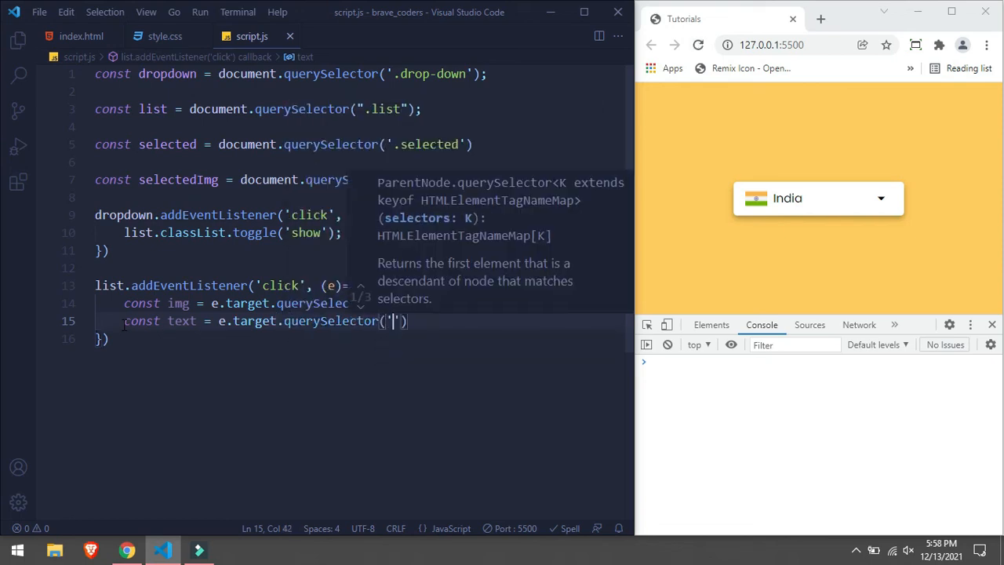
text(.text)
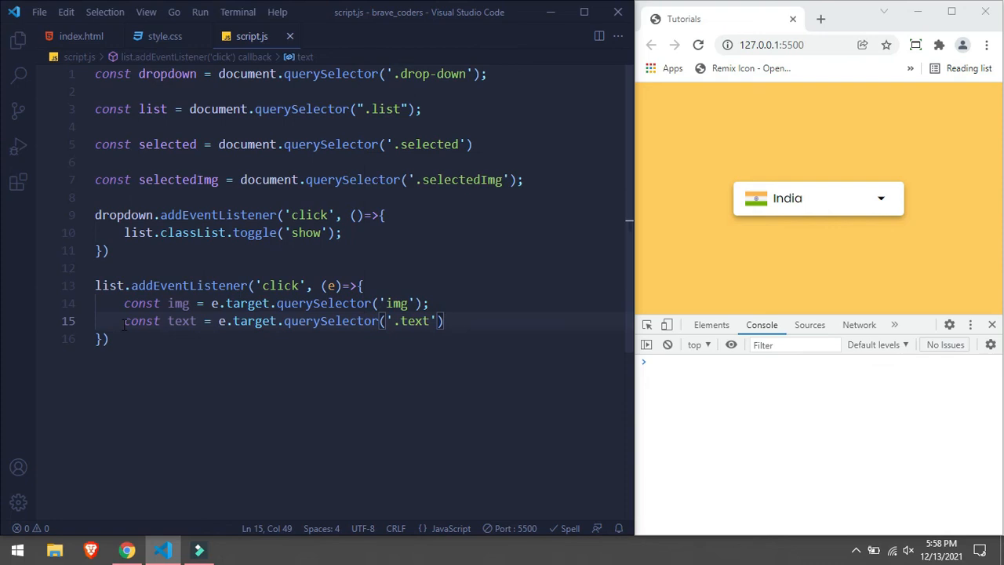
- Add selectedImg.src = img.src; and selected.innerHTML = text.innerHTML; to the handler
key(enter)
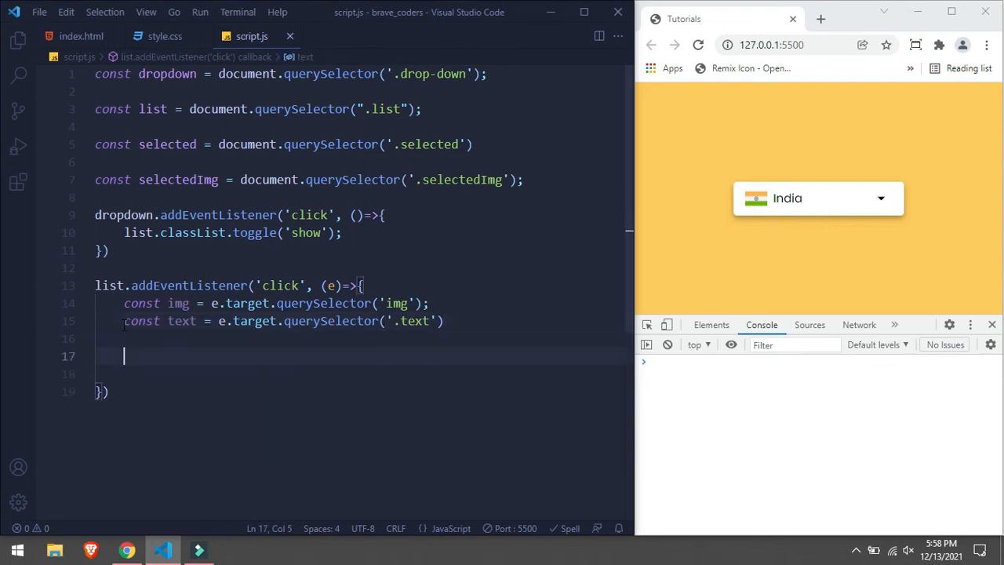
text(s)
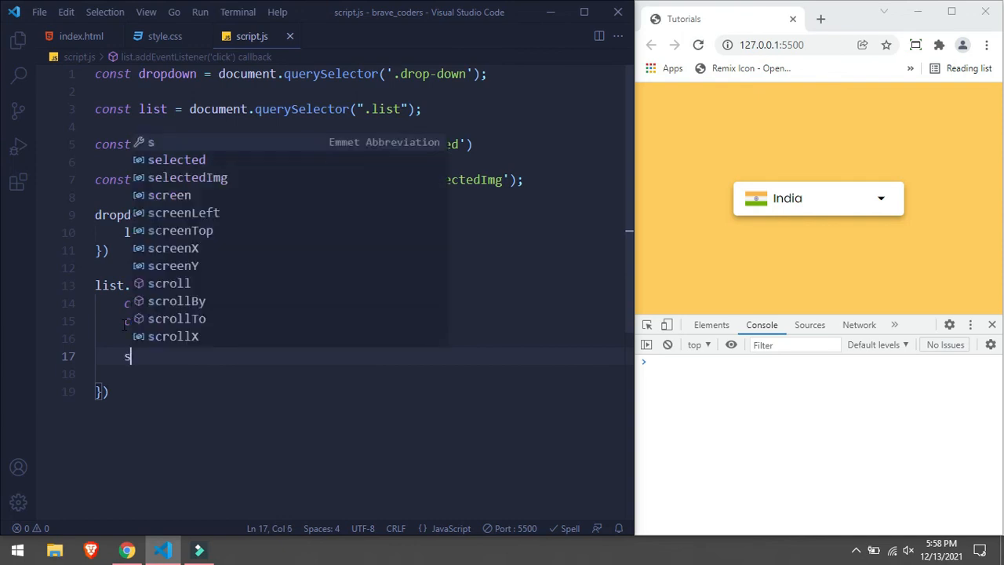
text(electedImg.s)
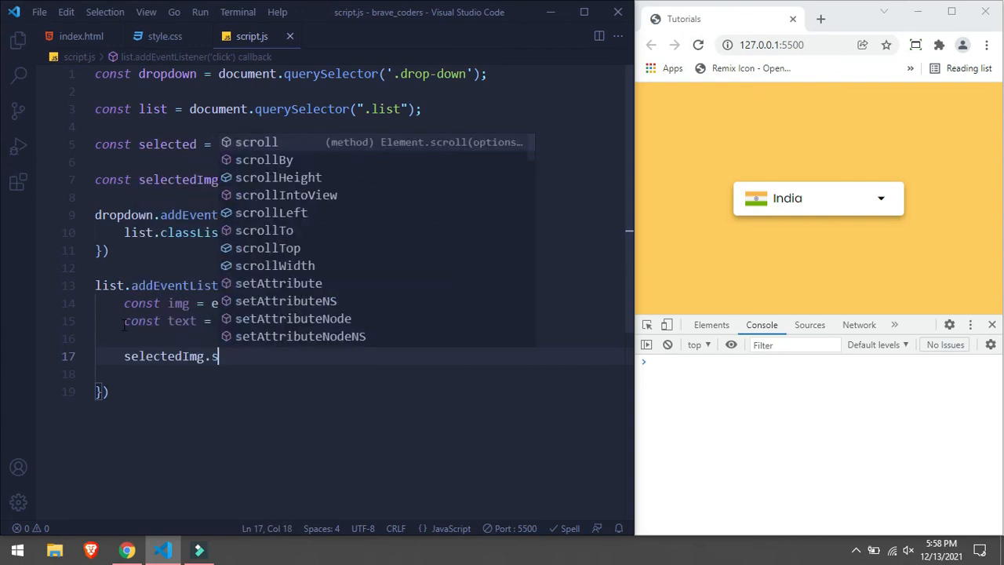
text(rc =)
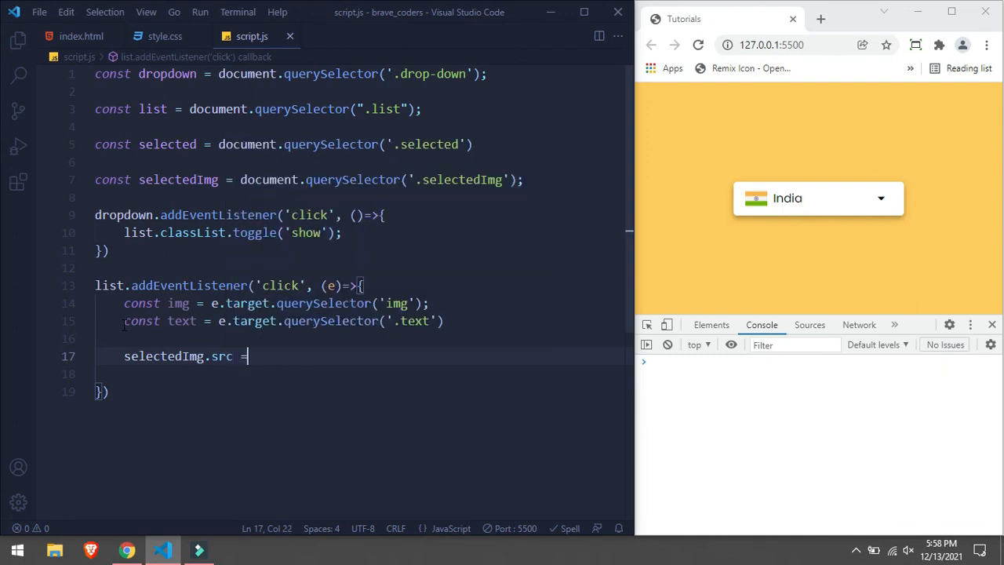
text(img)
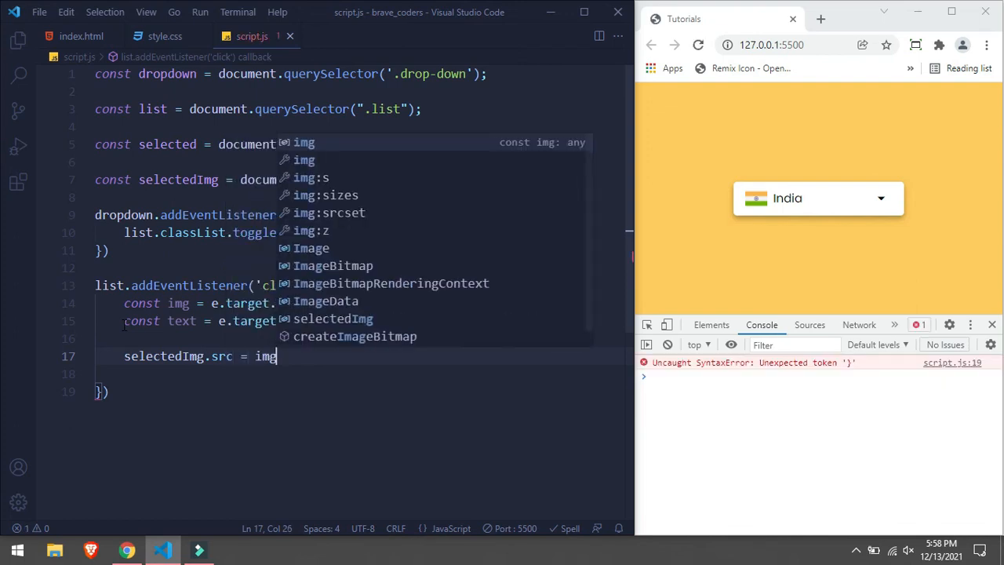
text(.src;)
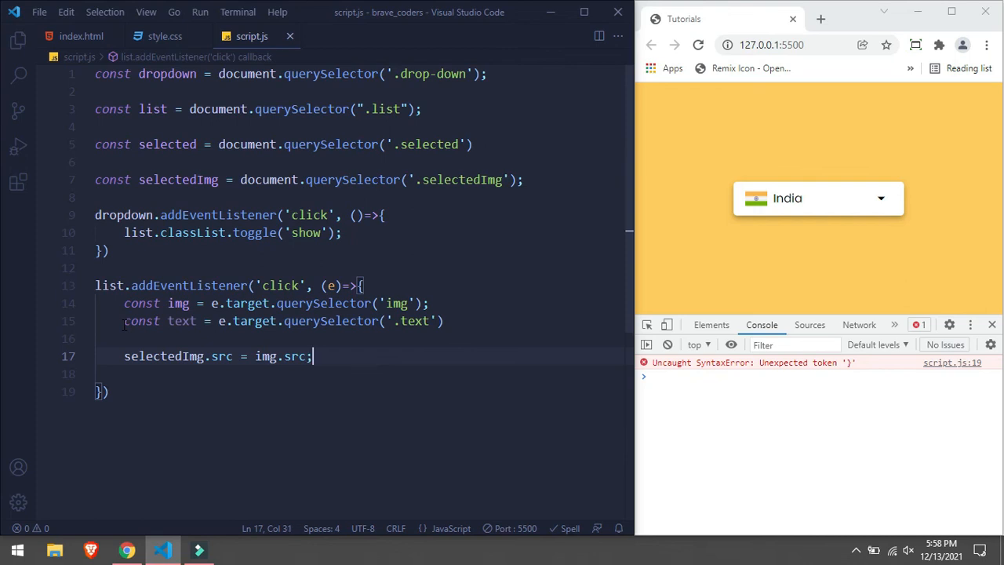
text(s)
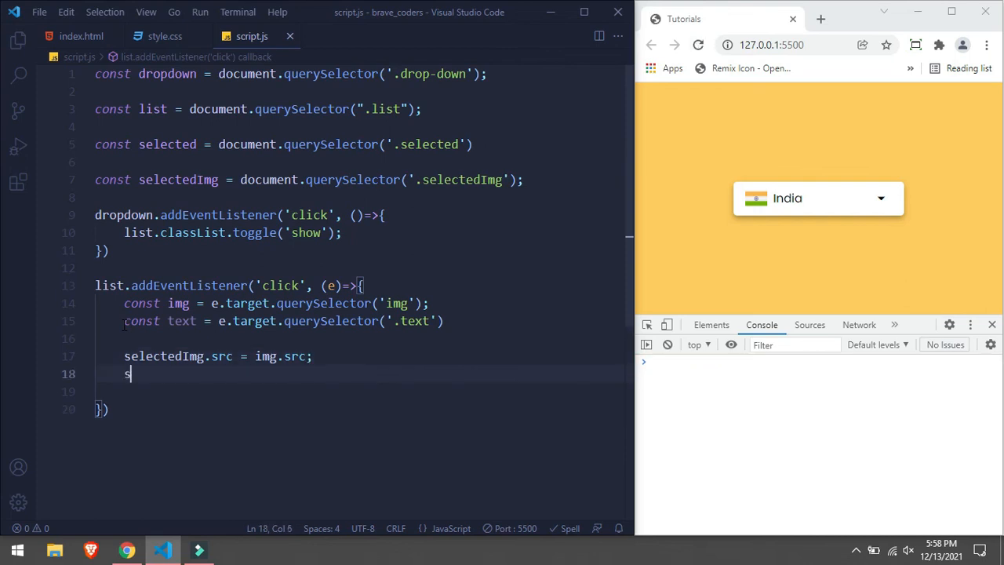
text(elected.)
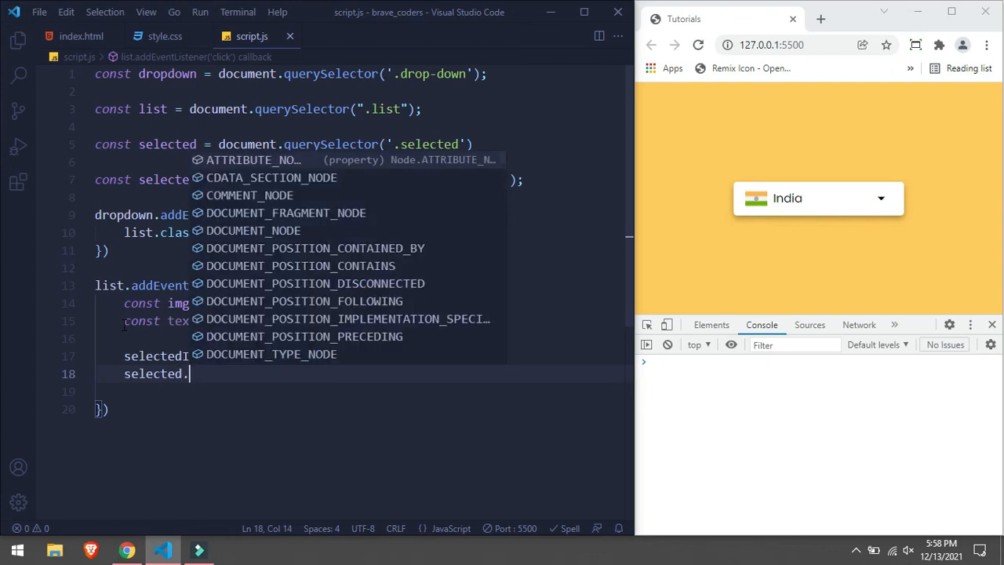
text(innerHTML =)
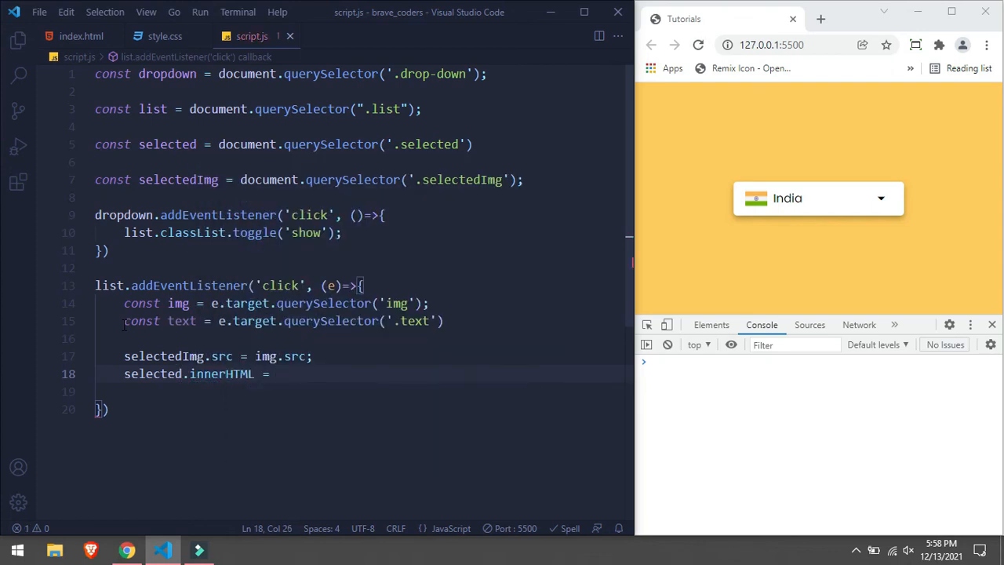
text(text.i)
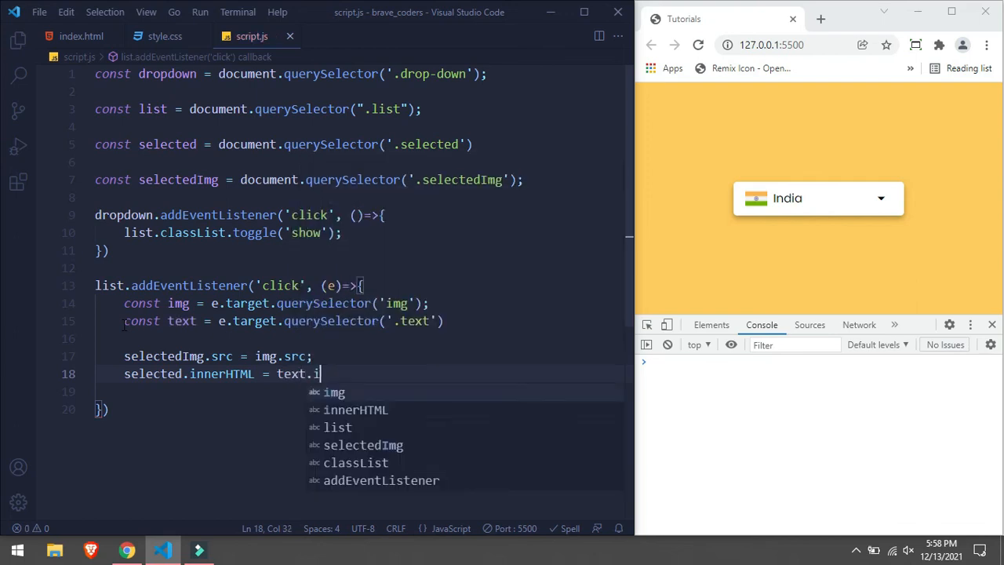
text(nnerHTML)
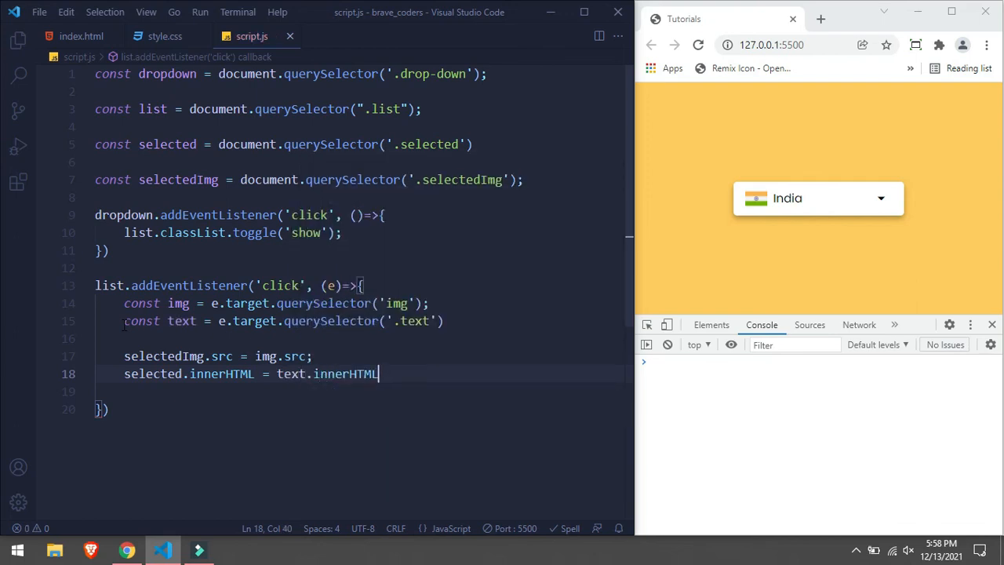
text(;)
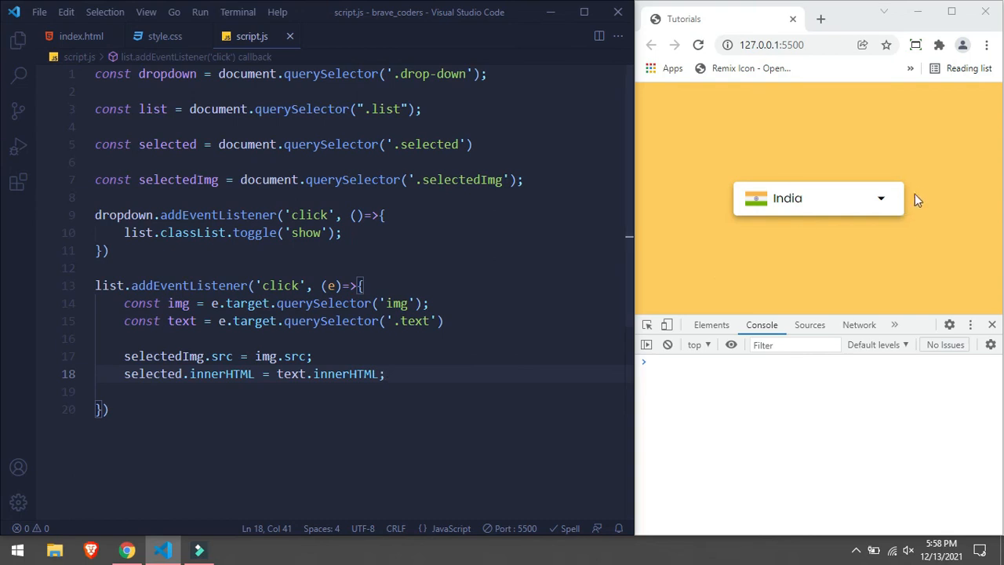
- Open the country list in the preview and choose Canada
click(818, 198)
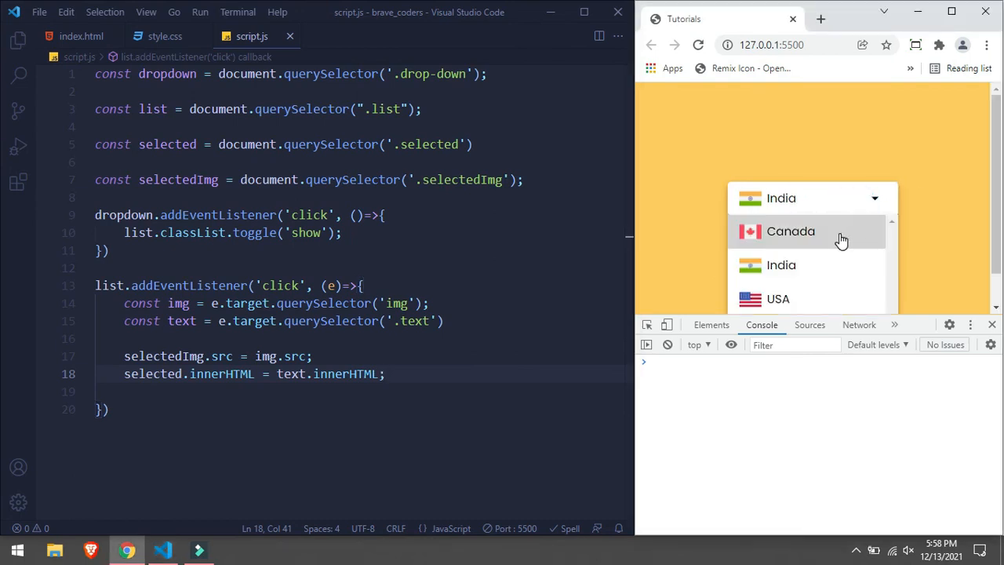
click(790, 230)
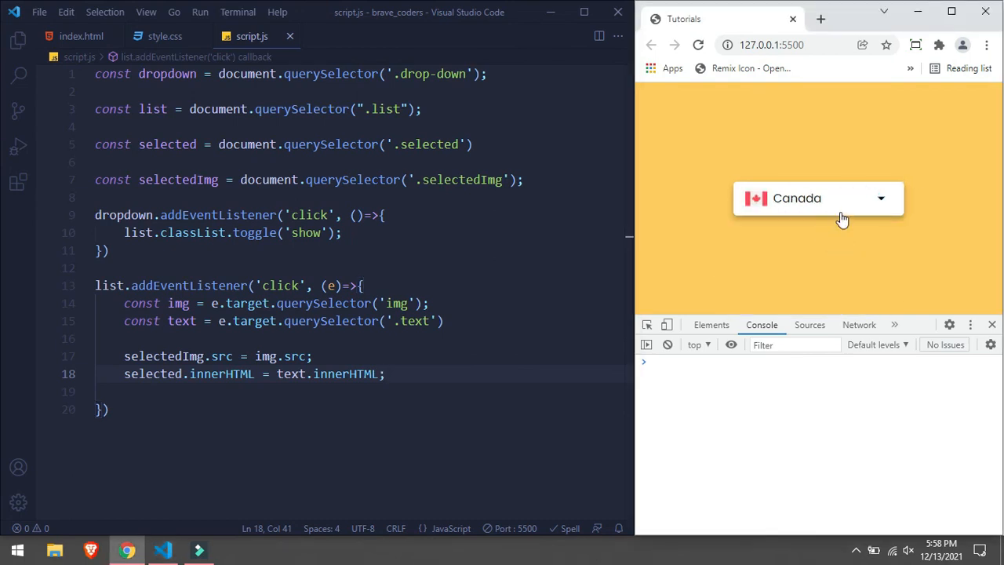